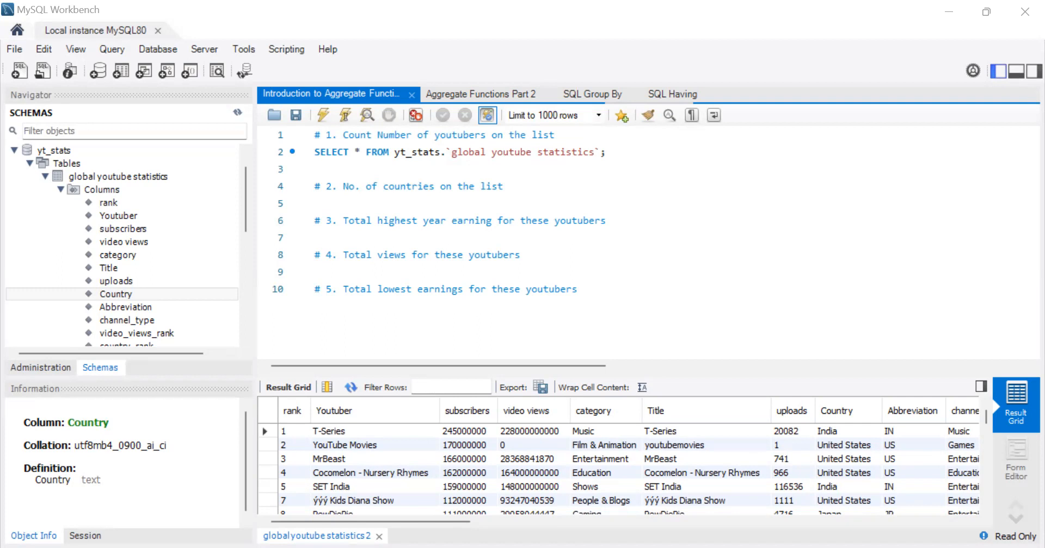
mouse_move(376, 152)
type(" the")
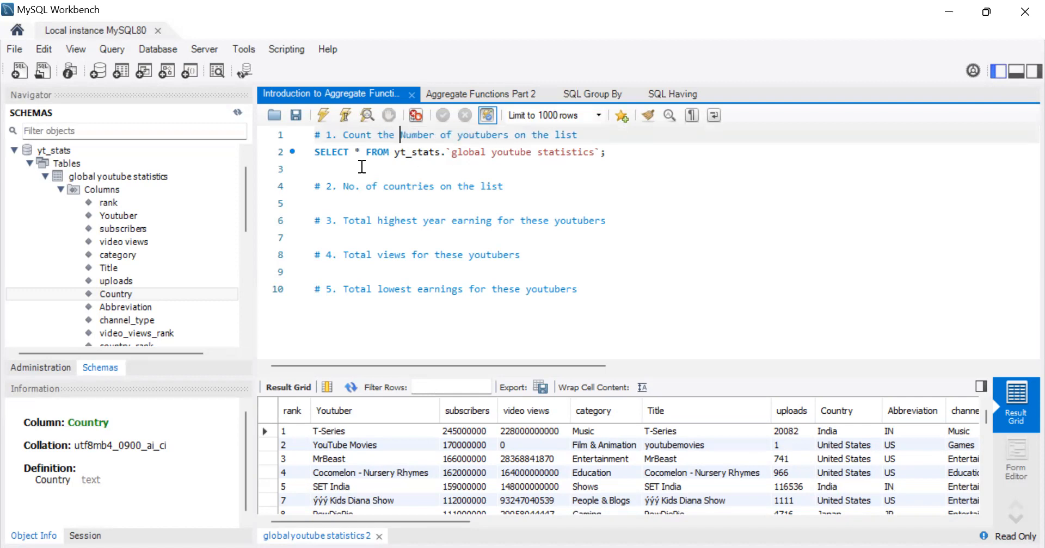
Change the first query's * to count(Youtuber) and run it, returning 847.
left_click(359, 152)
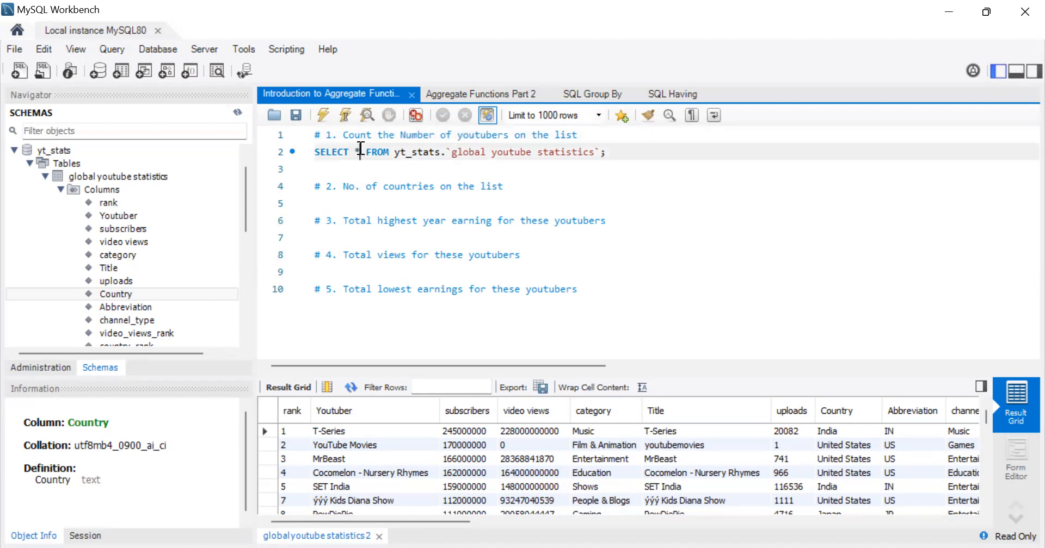
type("count")
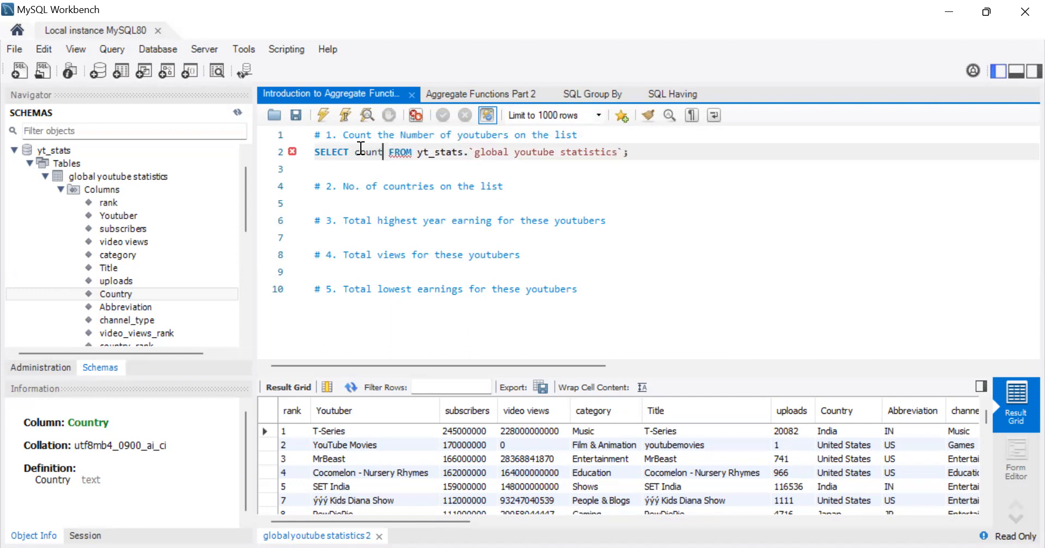
type("()")
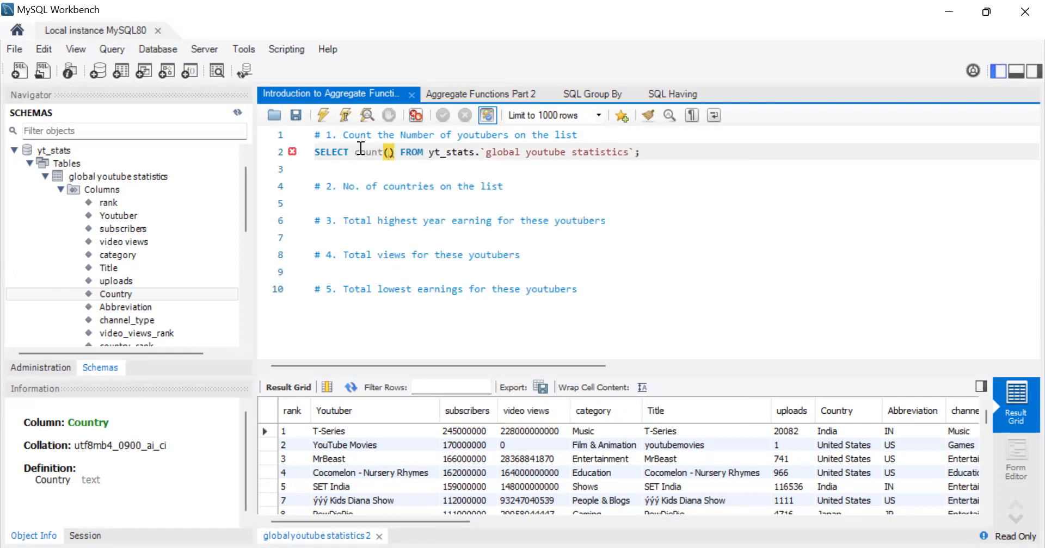
type("Youtuber")
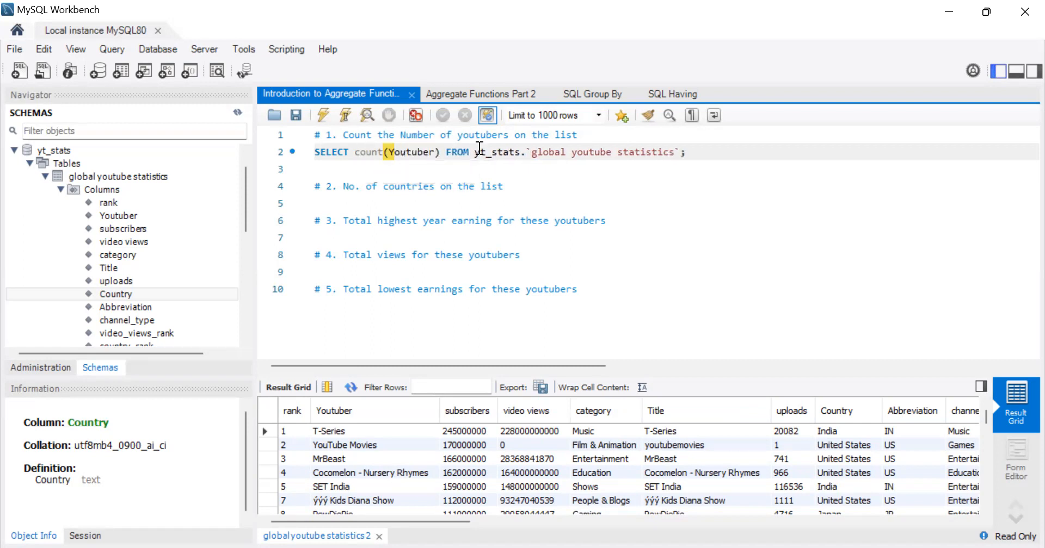
mouse_move(178, 205)
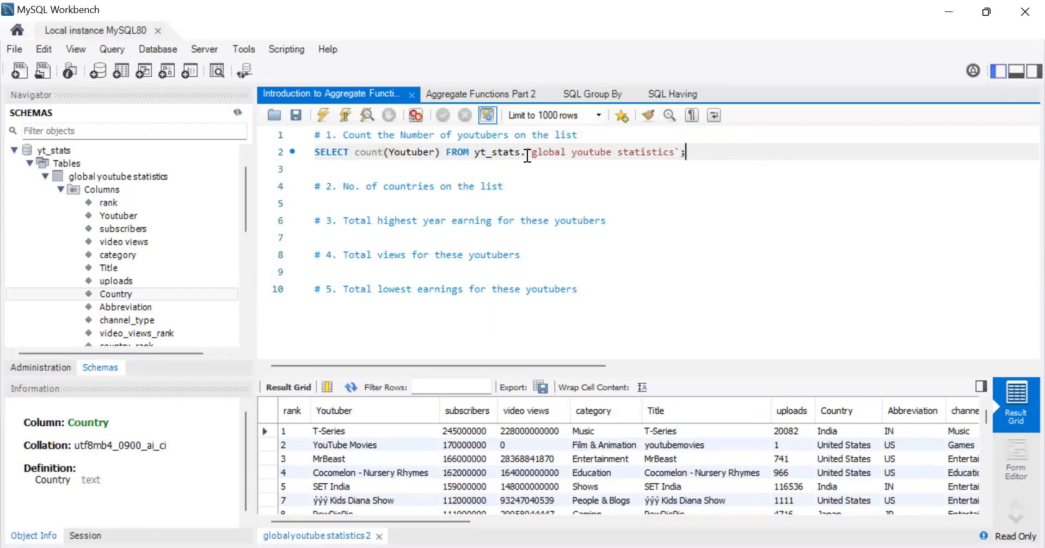
left_click(323, 115)
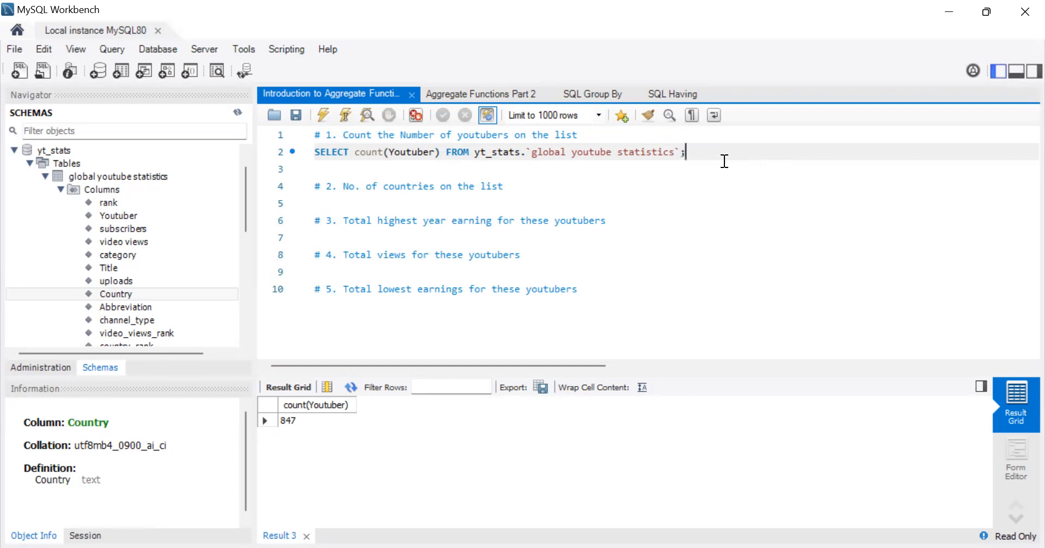
mouse_move(438, 152)
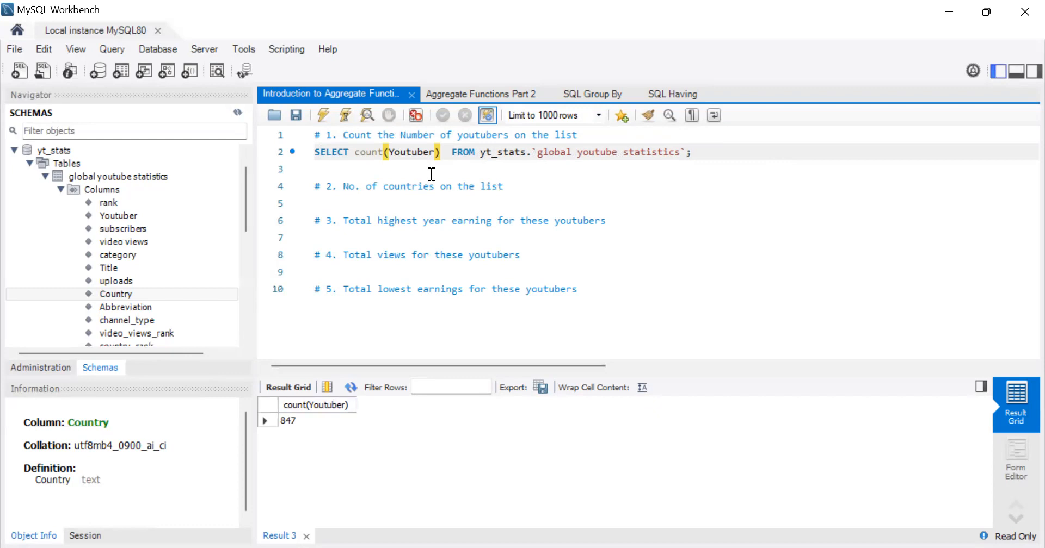
Alias count(Youtuber) as count_of_yt and rerun, still showing 847.
type("as")
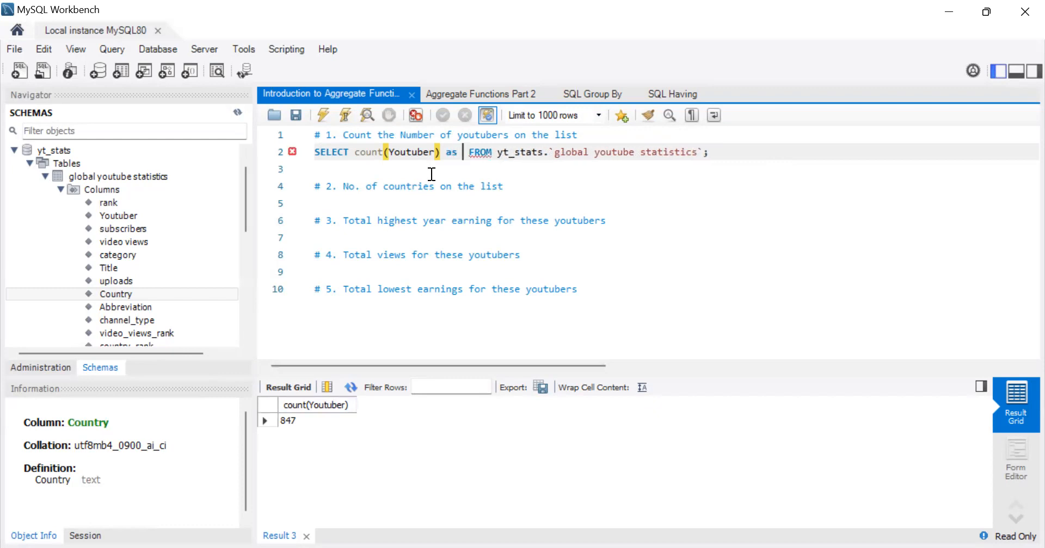
type("count_of_yt")
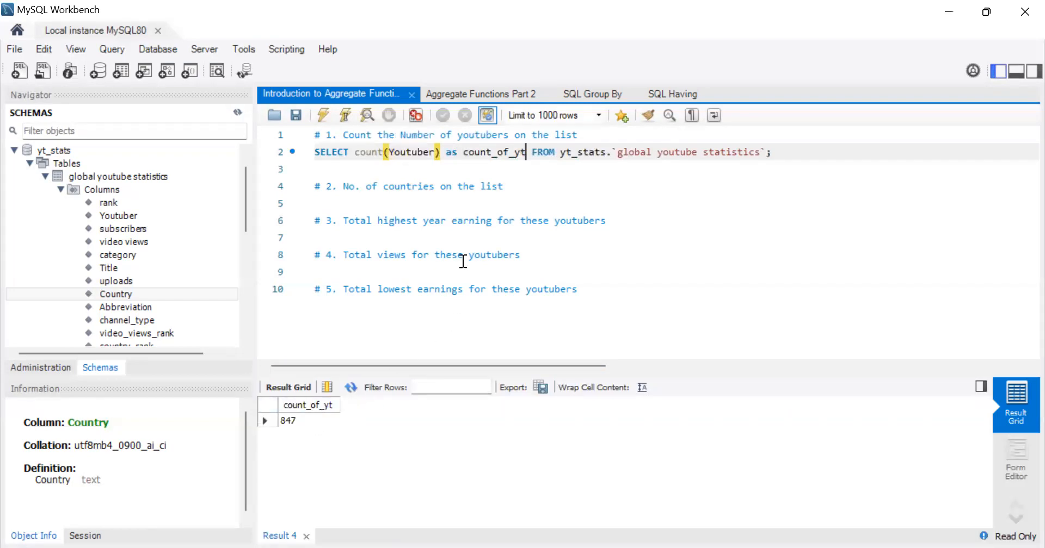
left_click(520, 186)
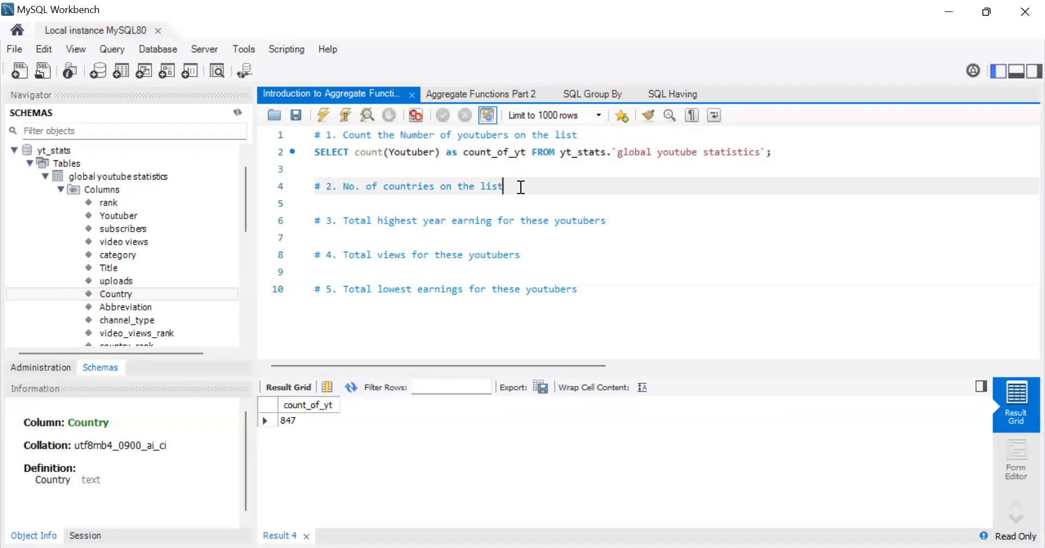
mouse_move(419, 165)
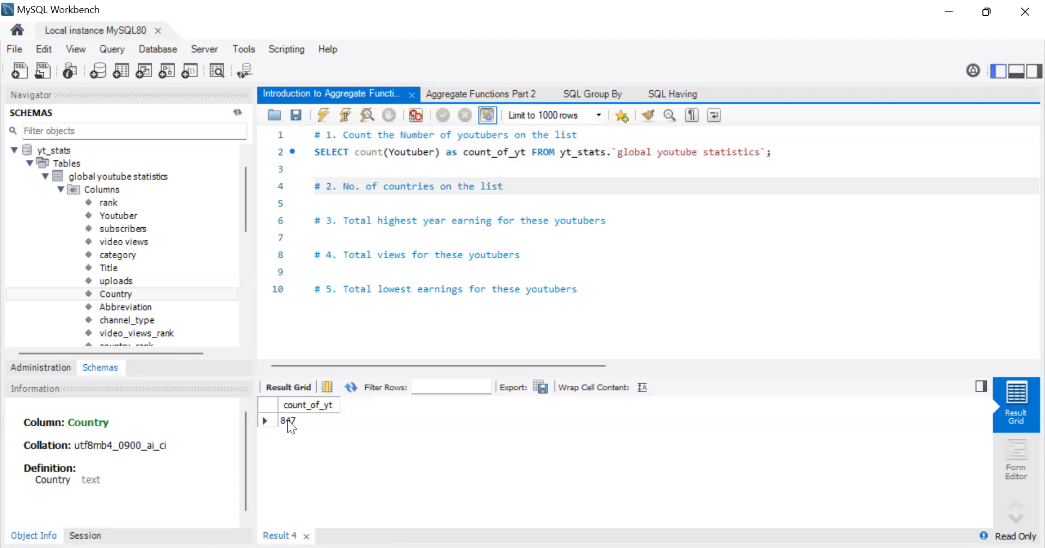
mouse_move(288, 424)
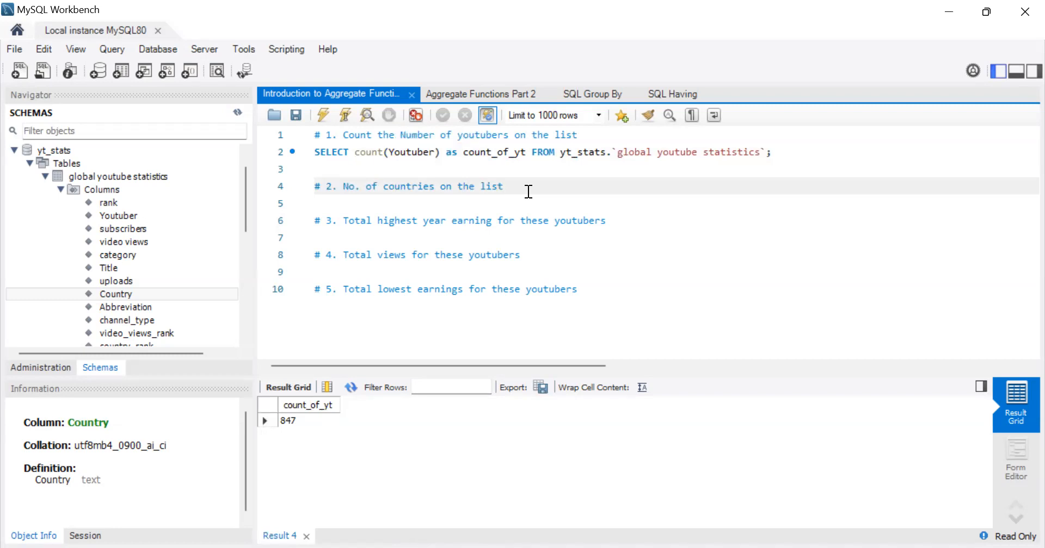
mouse_move(527, 192)
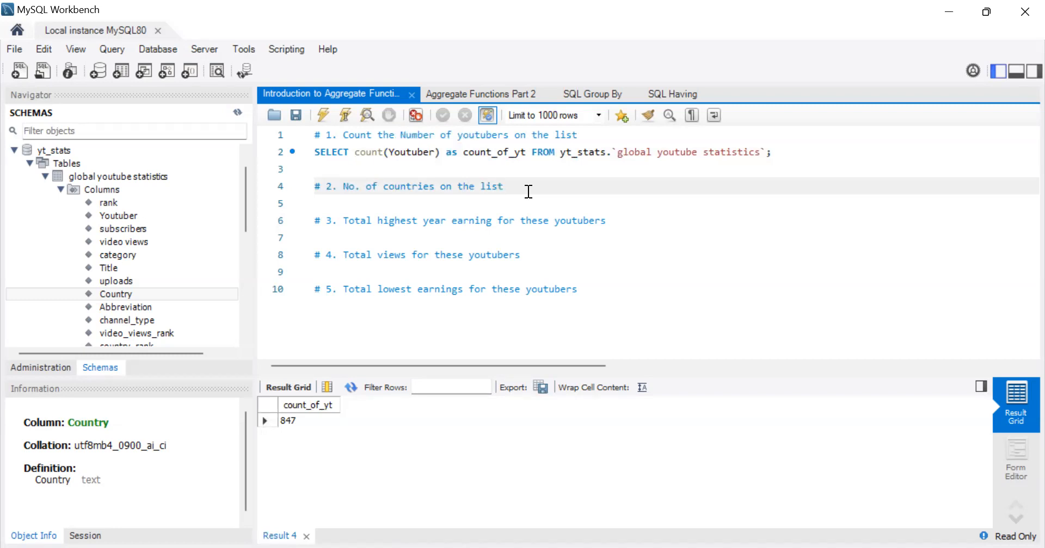
Insert empty lines after the line 4 countries comment.
left_click(502, 186)
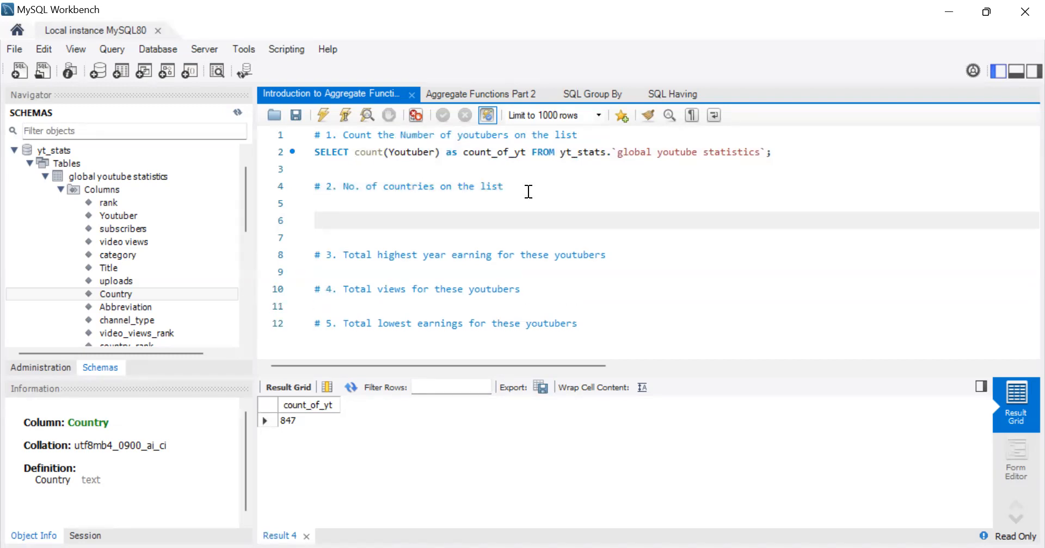
Start the countries query with Select count(Country) as no_of_countries.
type("Select")
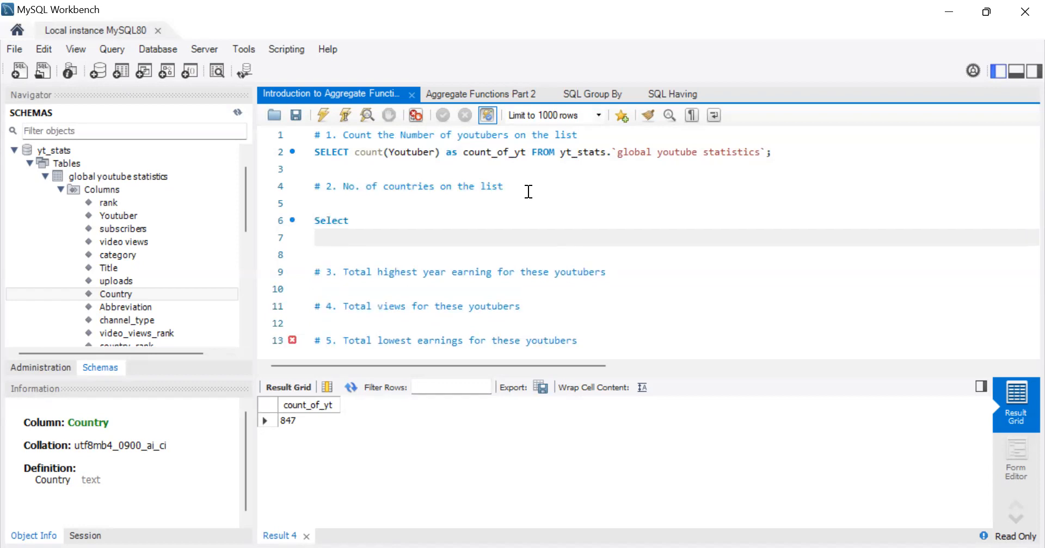
type("cou")
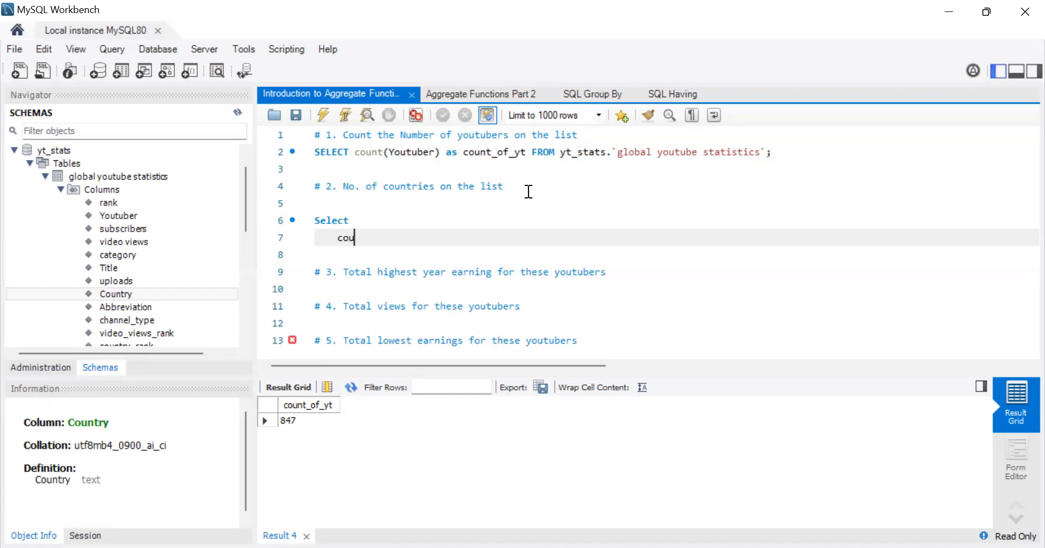
type("nt(")
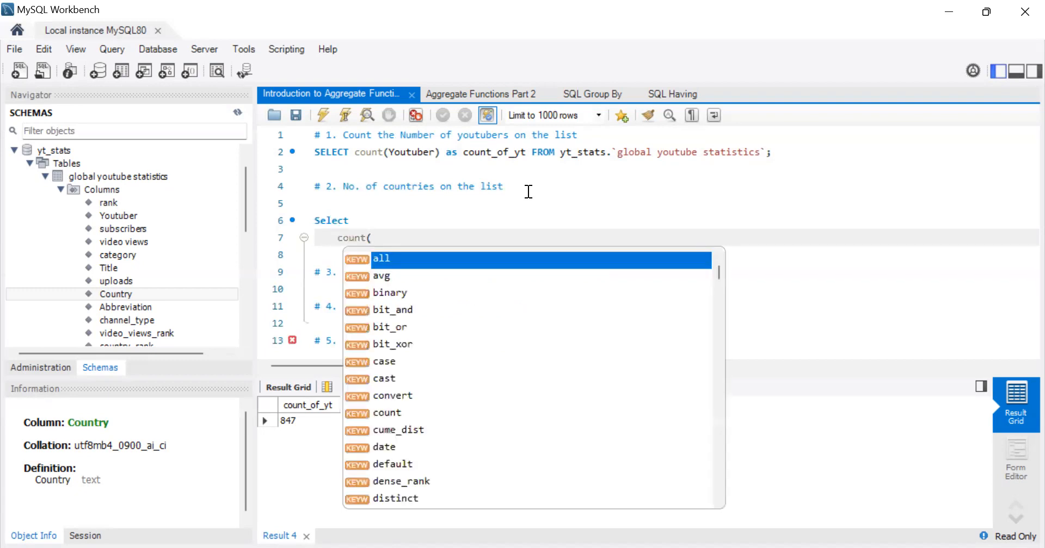
type("Country")
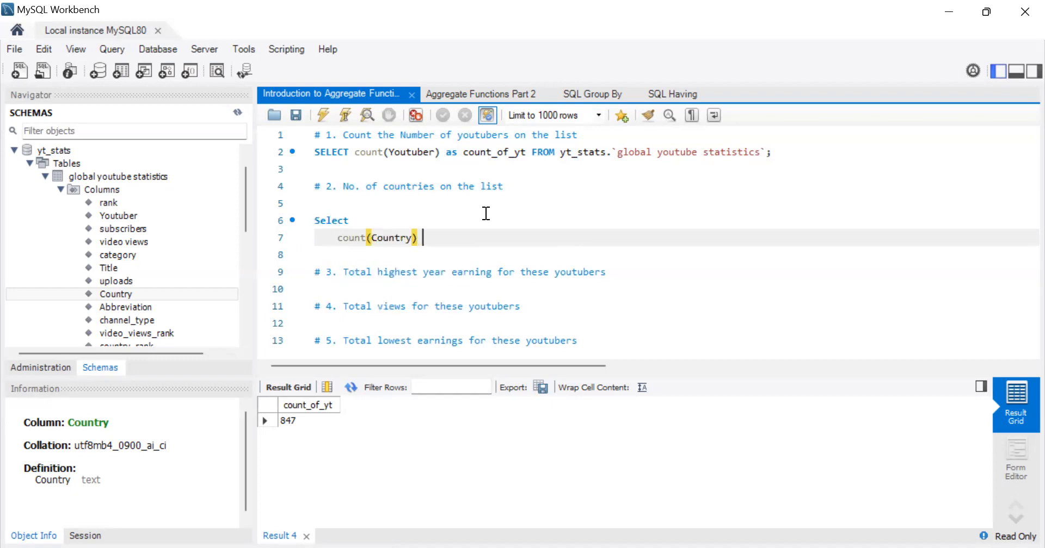
type("as no")
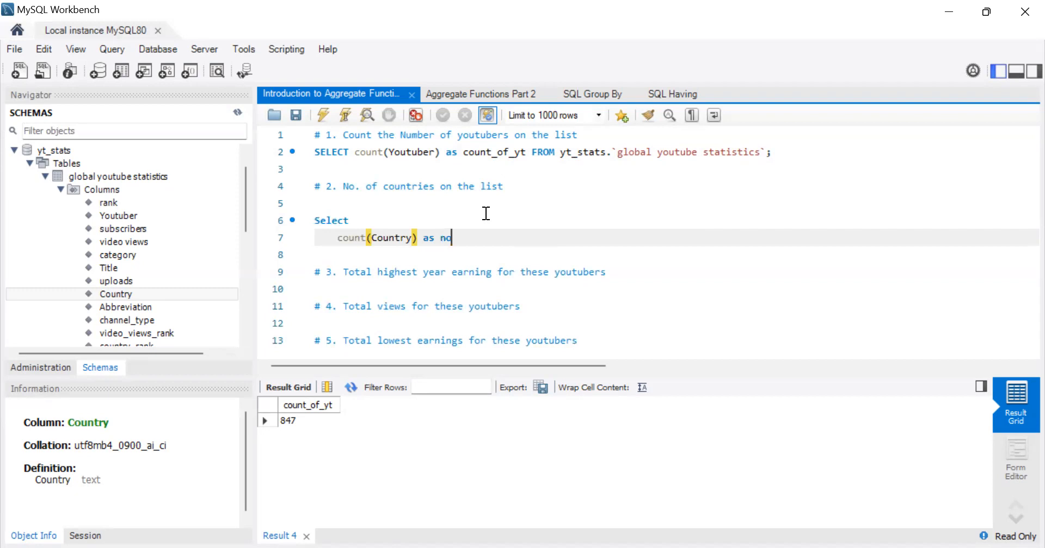
type("_of_")
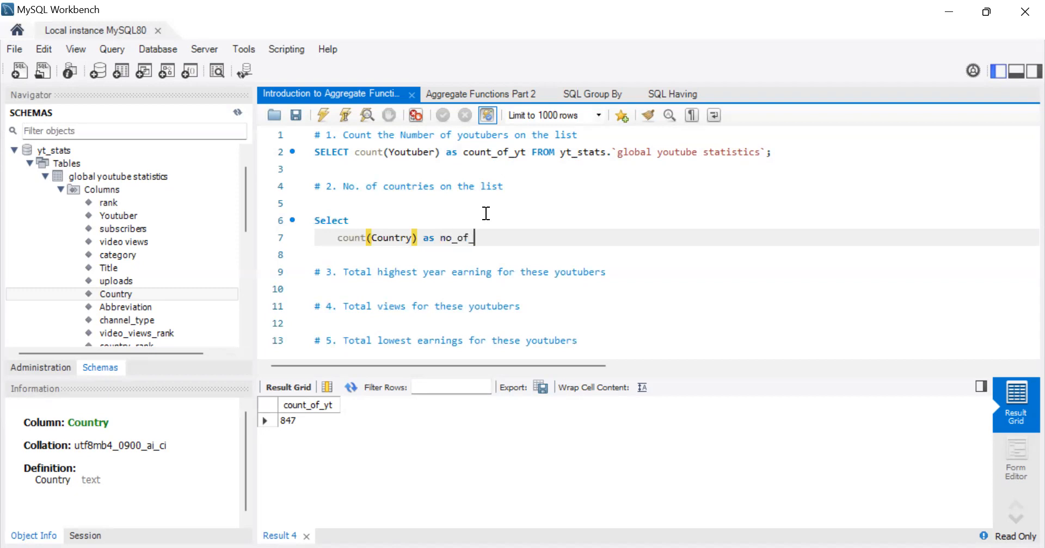
type("countri")
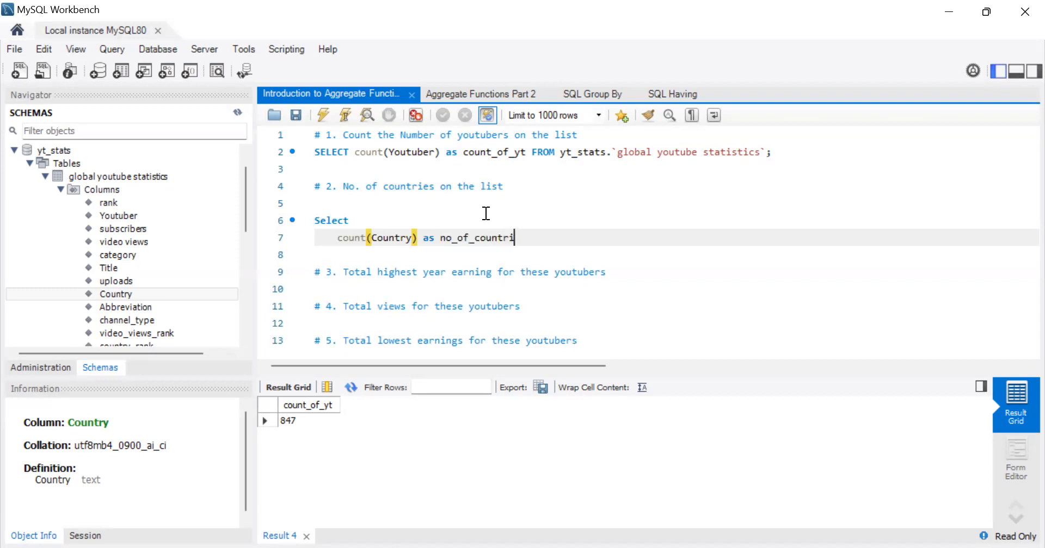
type("es,")
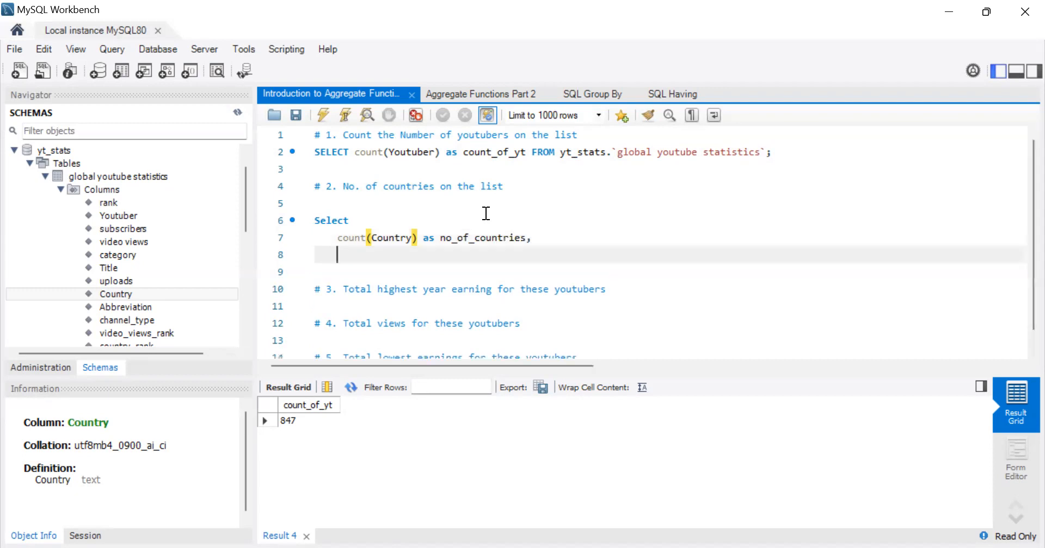
Add count(distinct Country) as no_of_unique_countries and begin the From clause.
type("count")
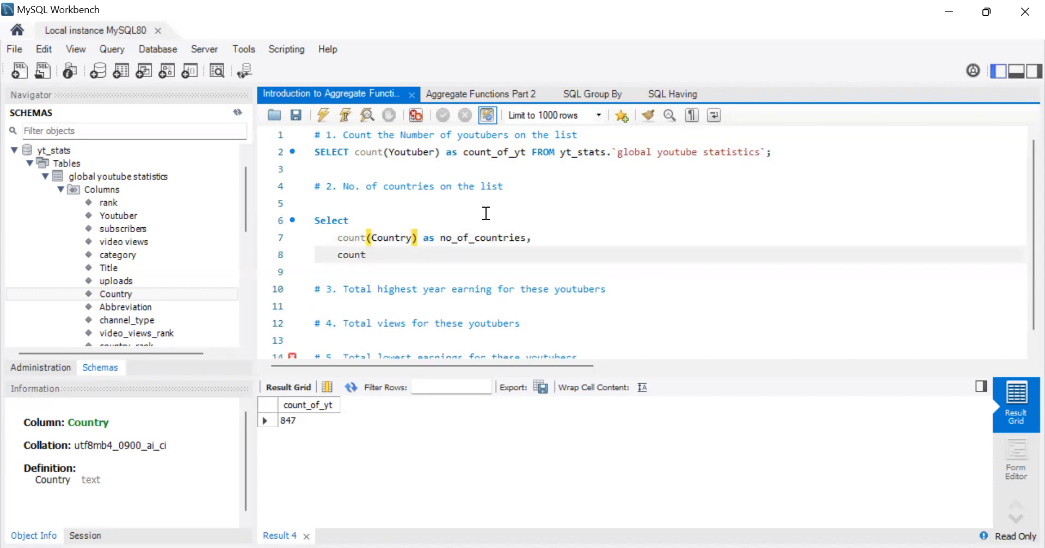
type("()")
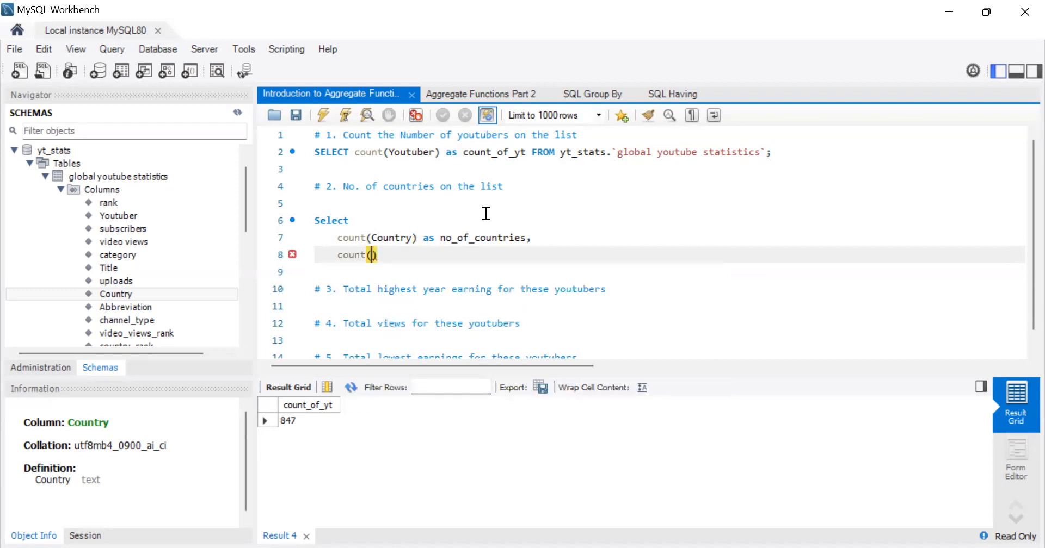
type("distinct Countrt")
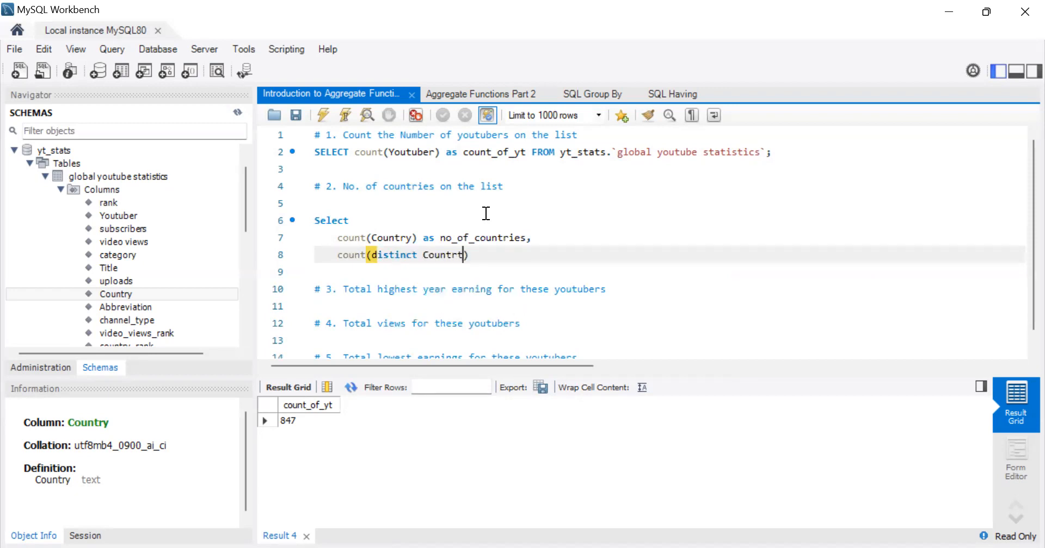
key("BackSpace")
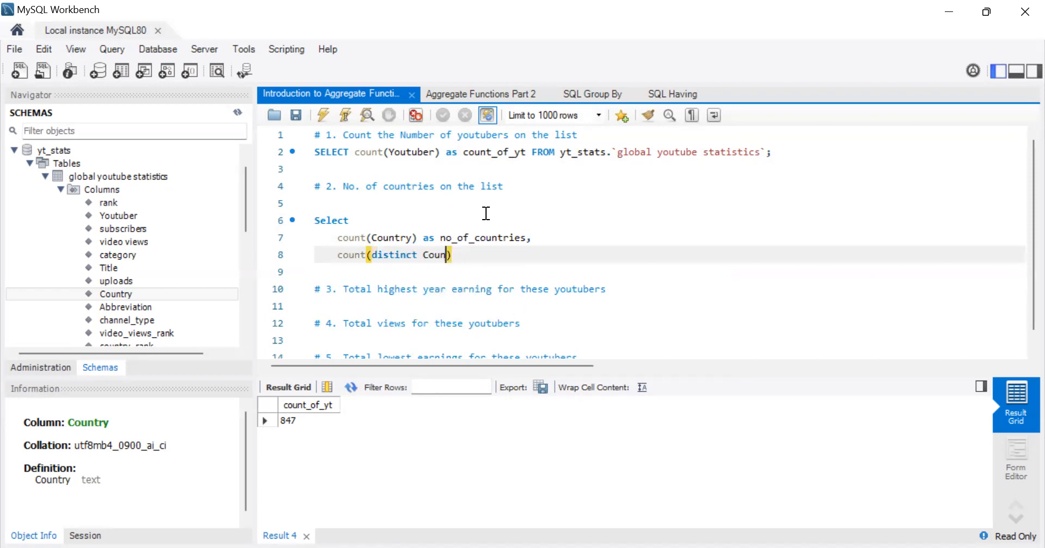
type("try")
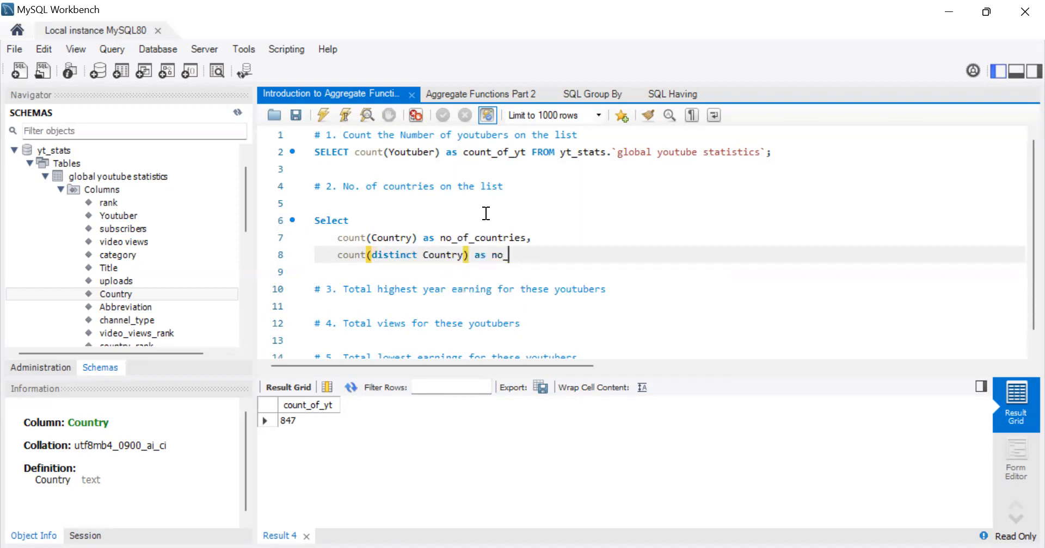
type("f)")
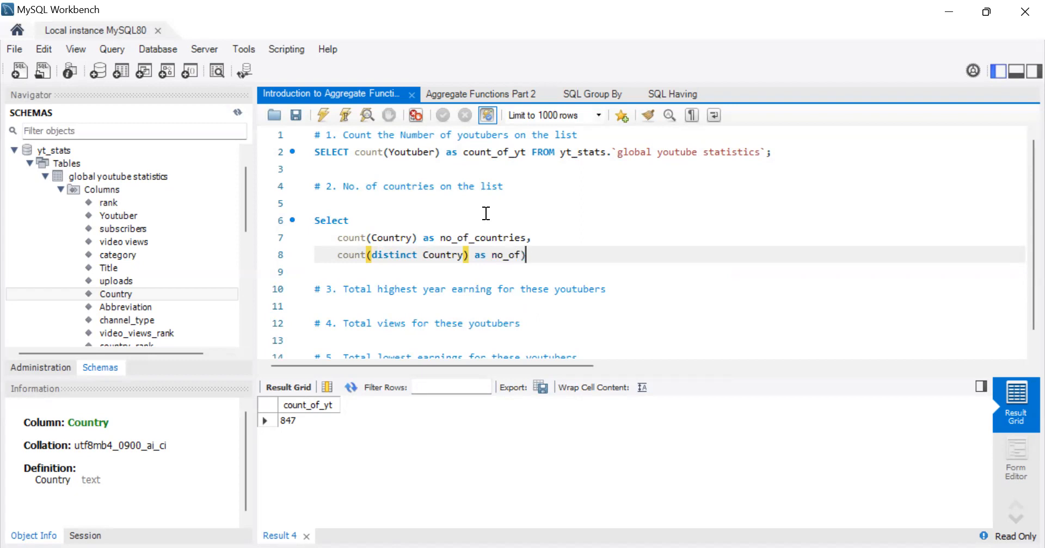
type("un")
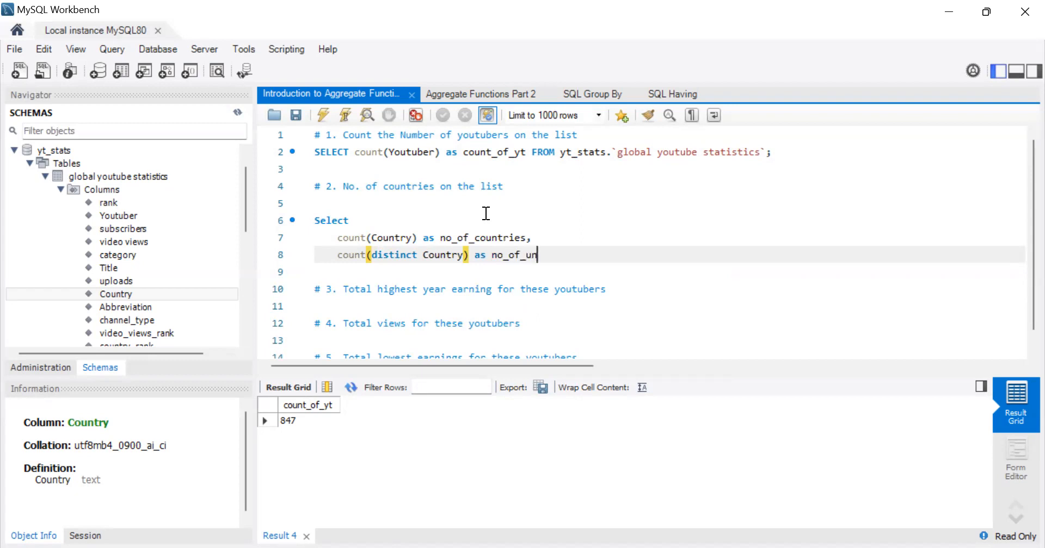
type("iqu")
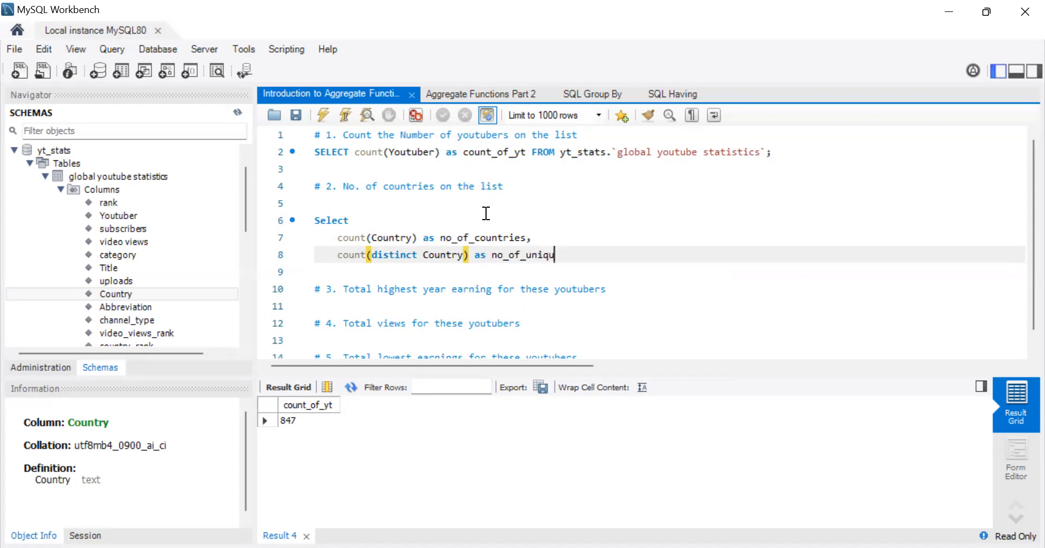
type("e_co")
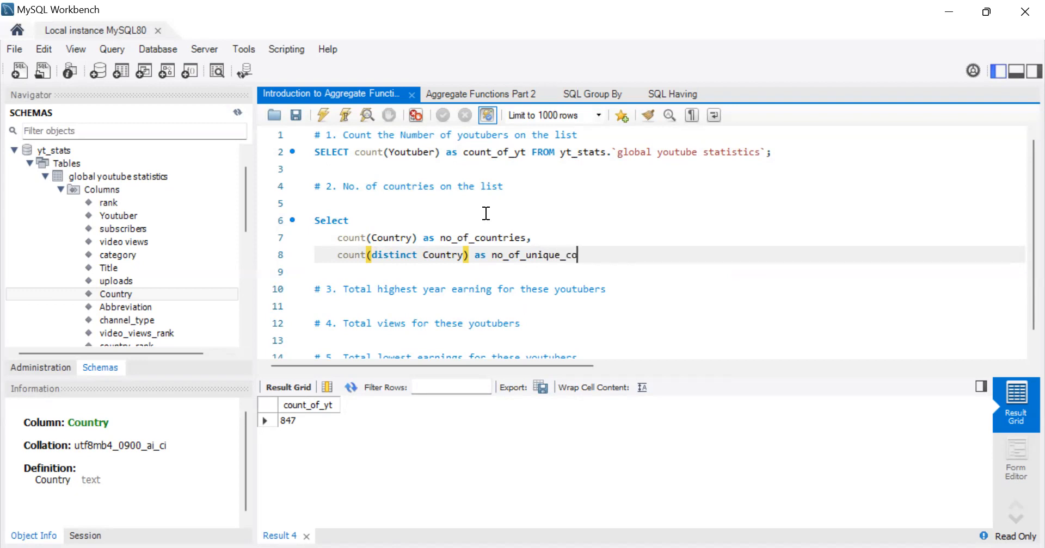
type("untries")
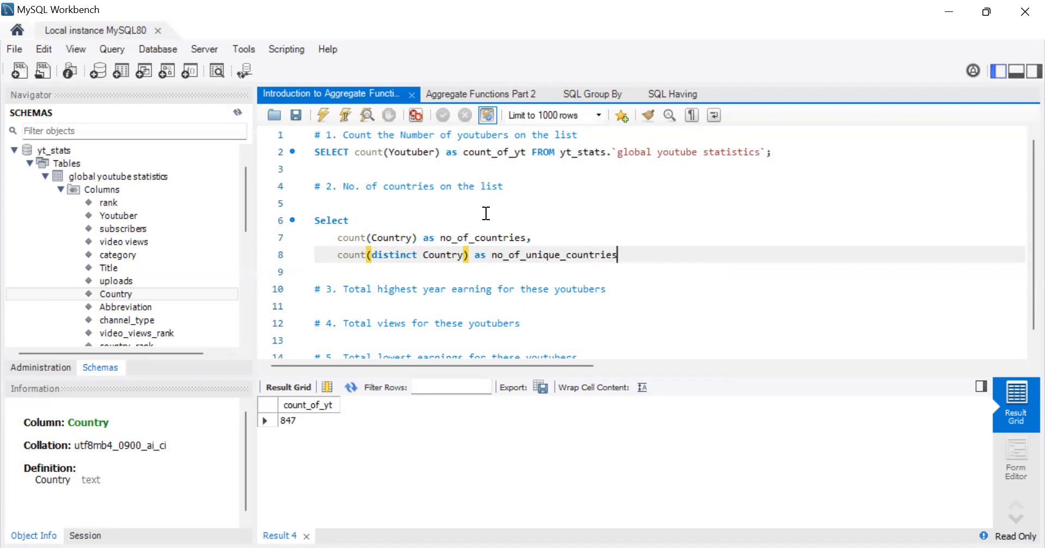
type("From")
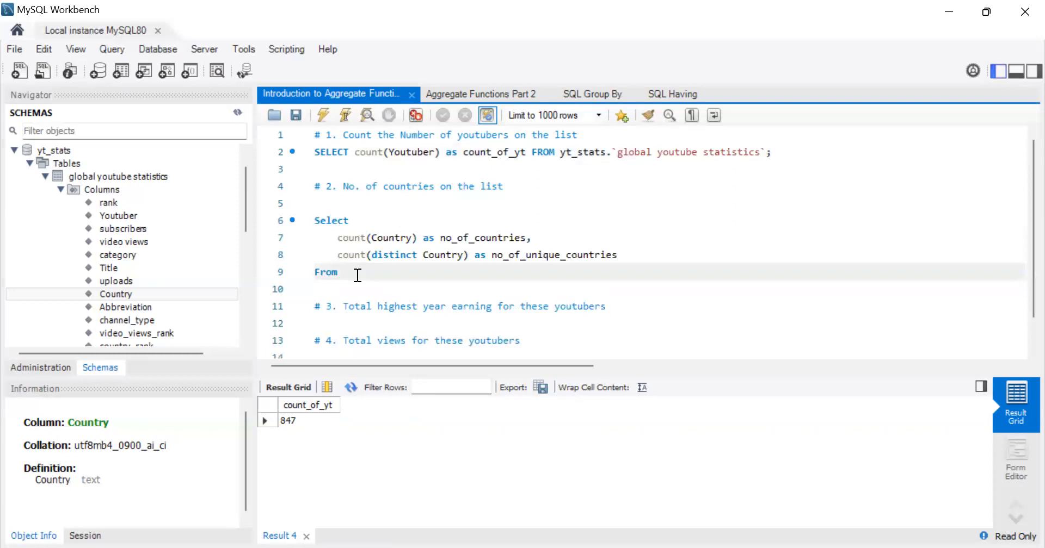
Complete the countries query with FROM yt_stats.`global youtube statistics`, removing the stray count_of_yt FROM.
type("count_of_yt FROM yt_stats.`global youtube statistics`;")
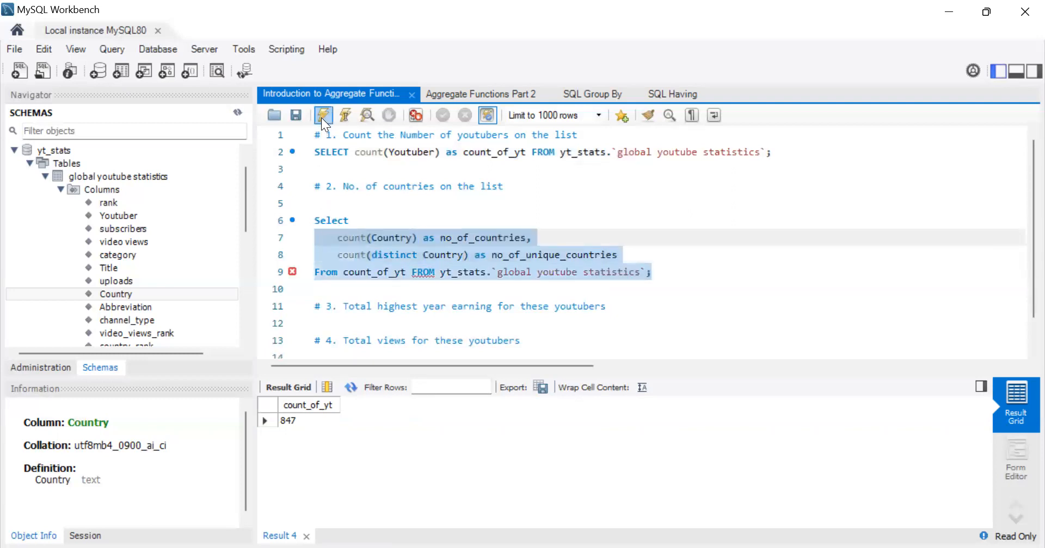
left_click(323, 116)
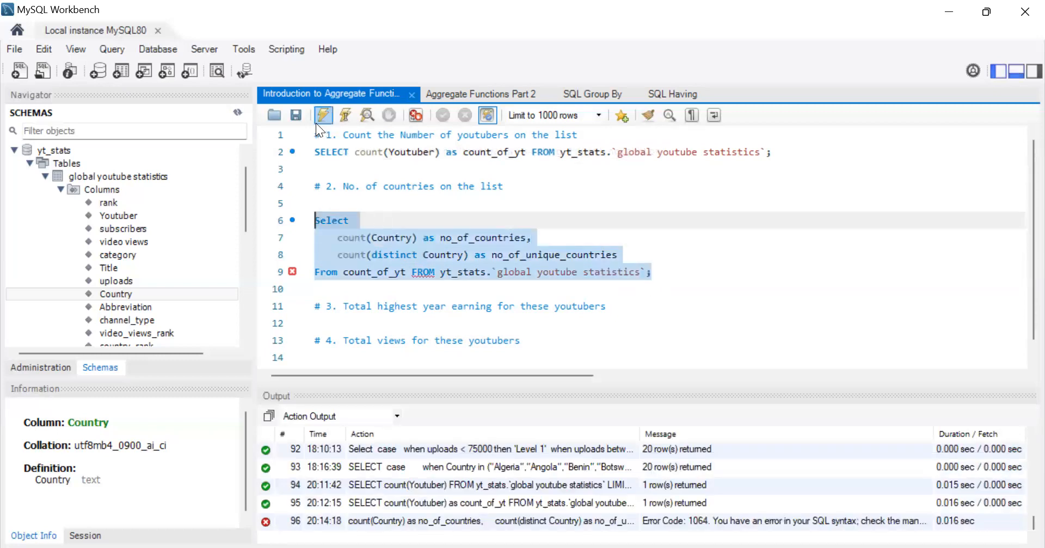
left_click(324, 116)
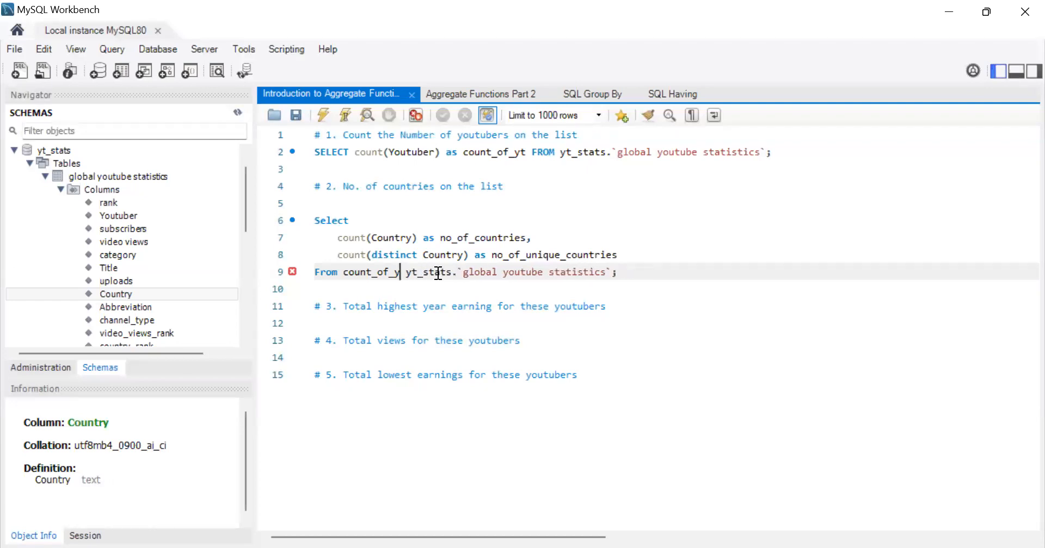
key("Backspace")
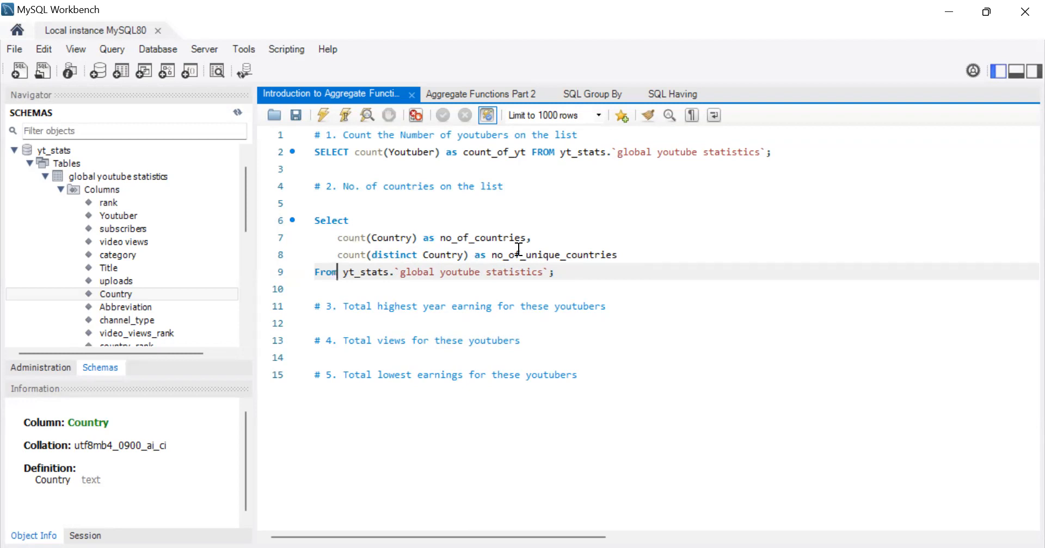
mouse_move(546, 165)
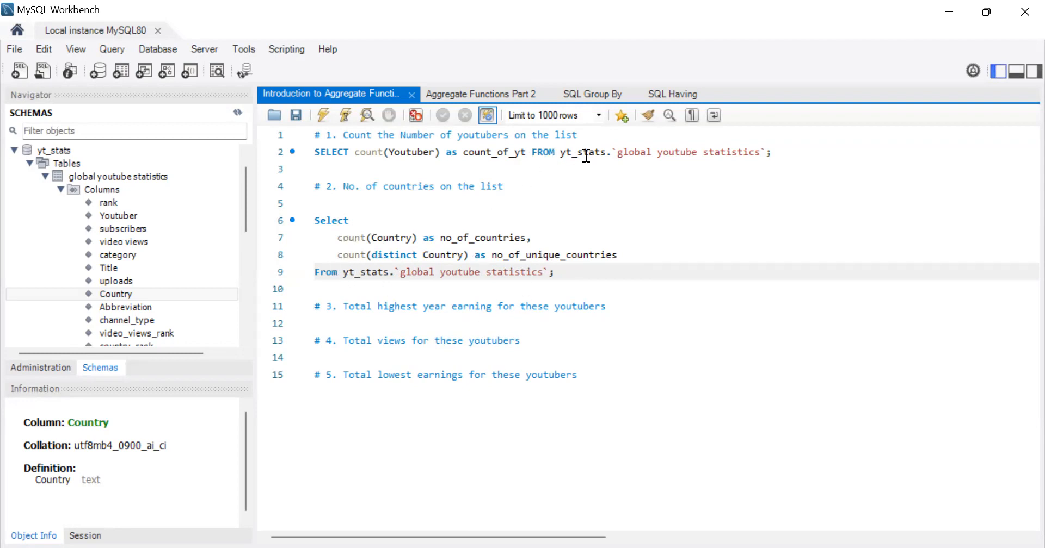
Run the selected lines 6–9 query, returning 847 countries and 47 unique.
left_click_drag(341, 238, 554, 272)
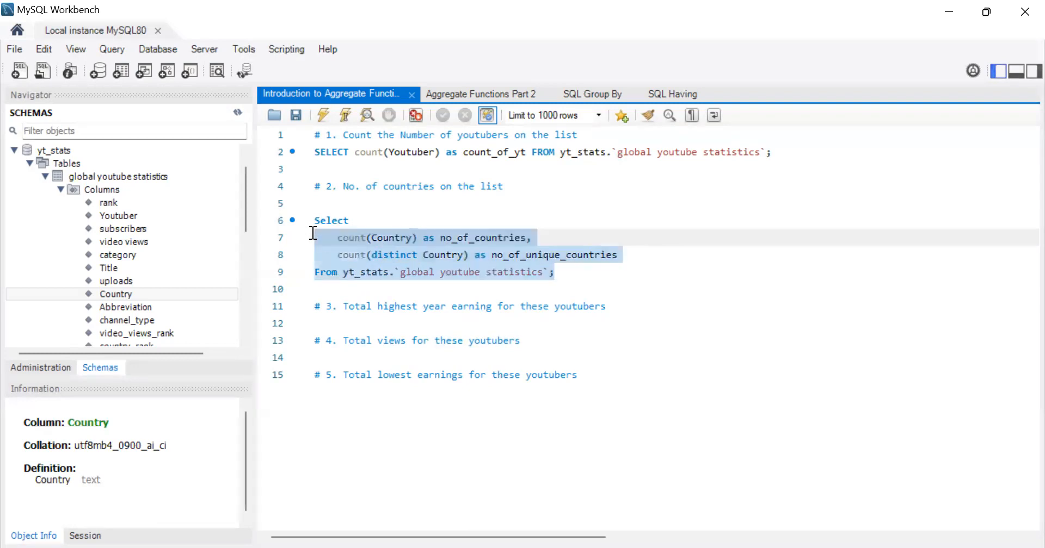
left_click(324, 115)
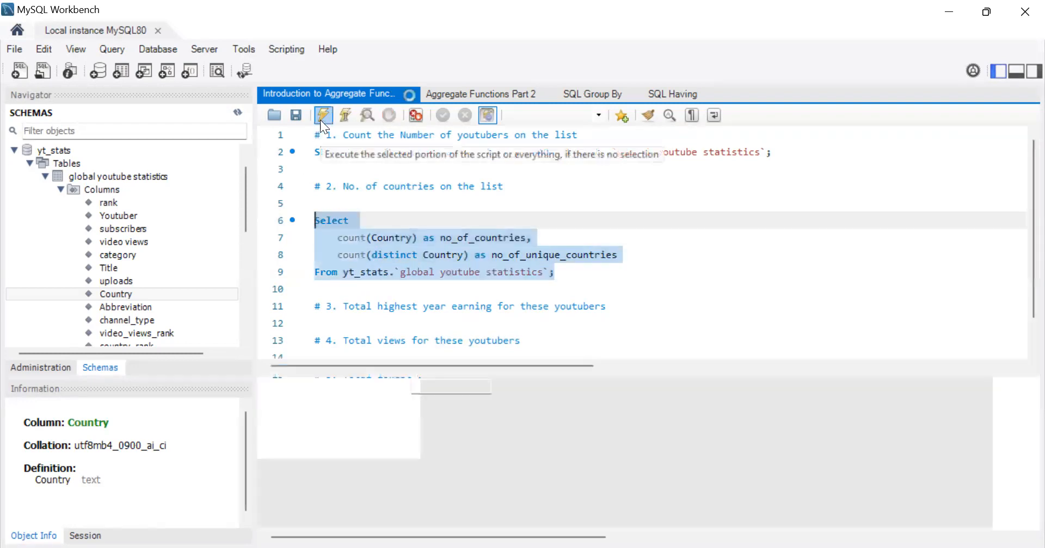
left_click(323, 115)
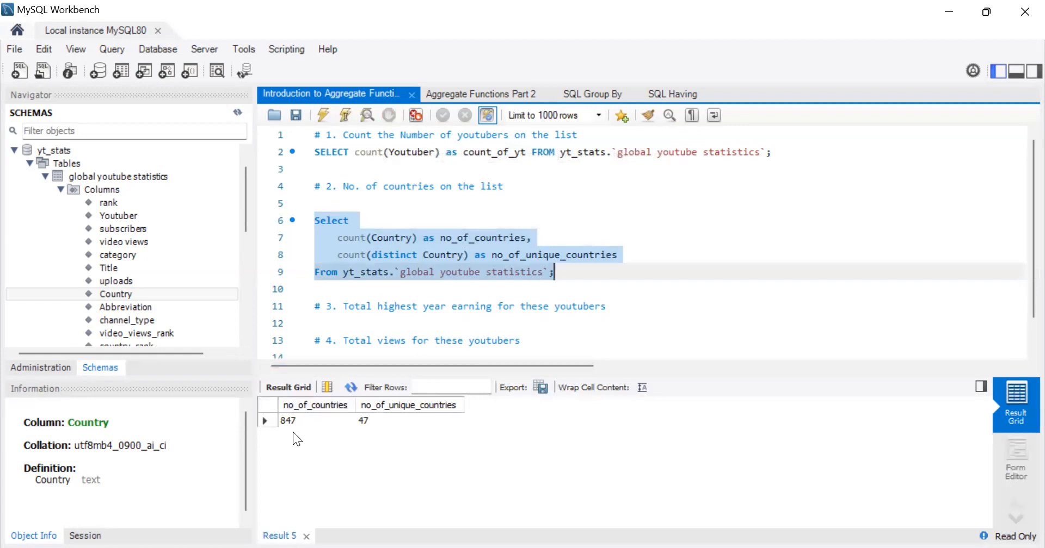
mouse_move(370, 436)
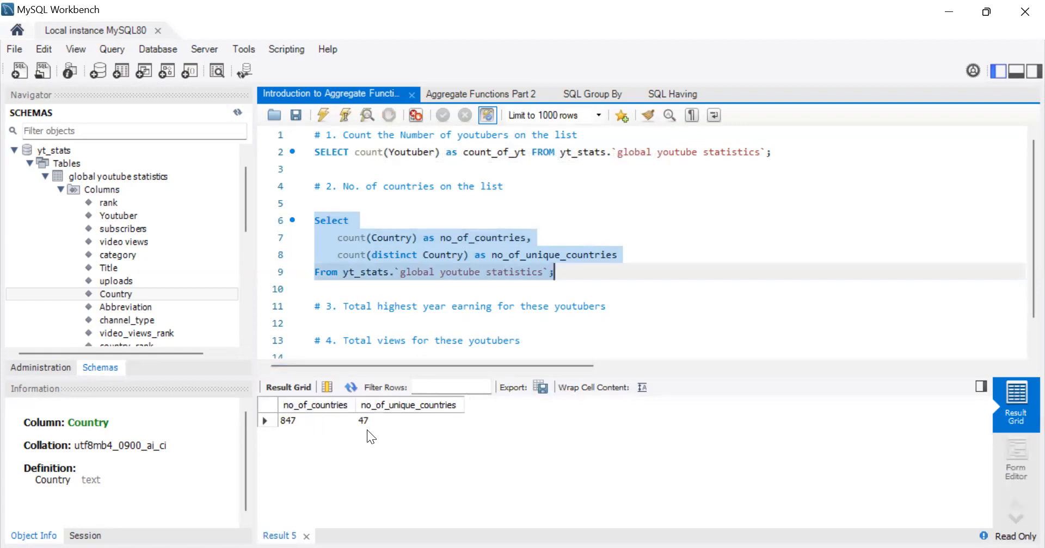
mouse_move(409, 318)
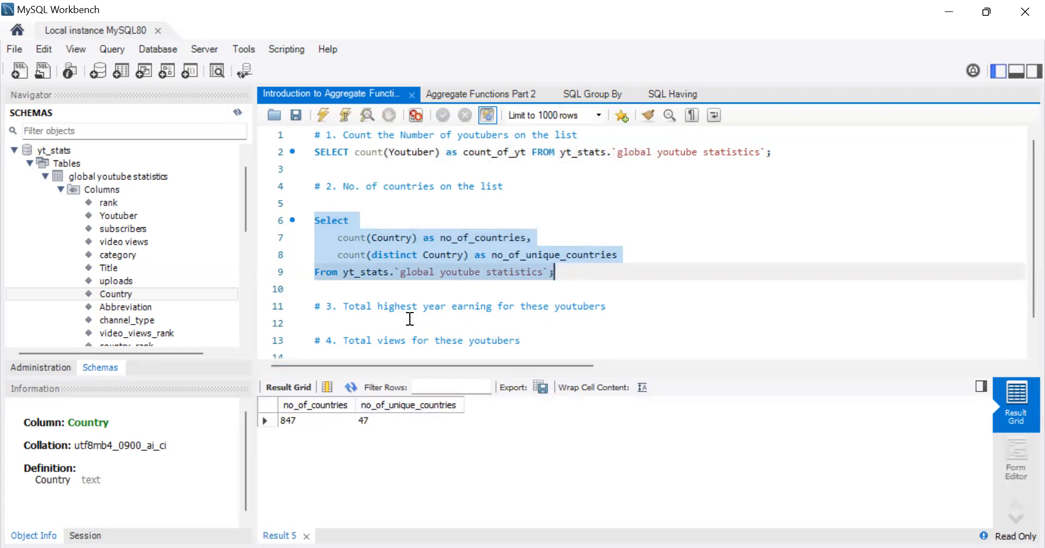
left_click(652, 306)
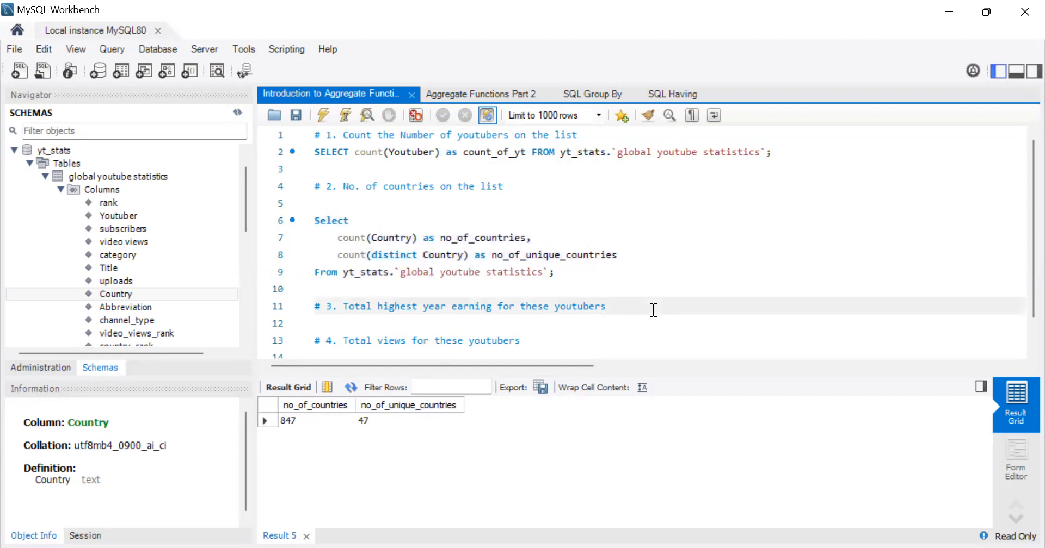
Add blank lines under comments 3 and 4; reword comment 3 as 'Total highest_yearly_earning for these youtubers'.
scroll("down", 3)
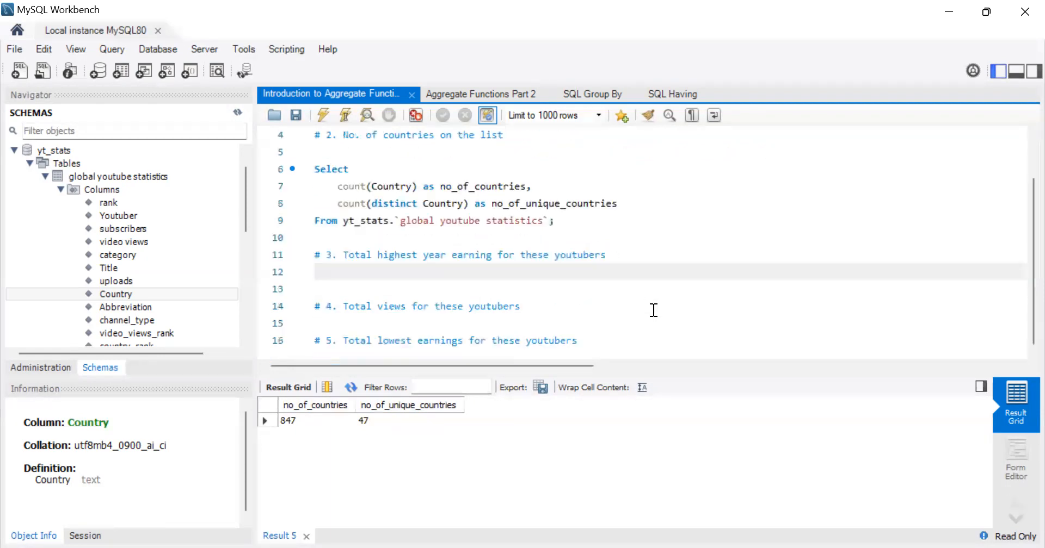
mouse_move(582, 337)
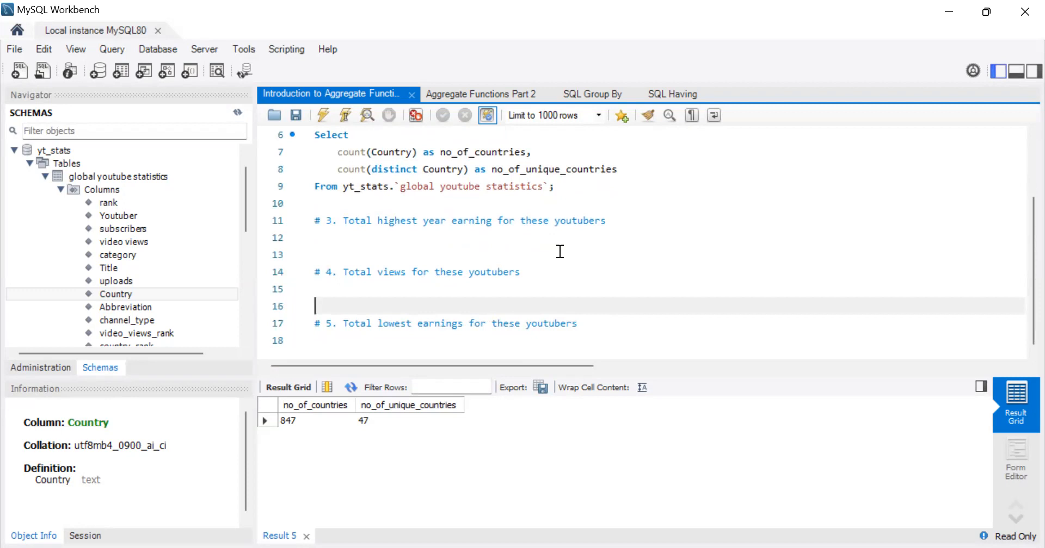
mouse_move(392, 240)
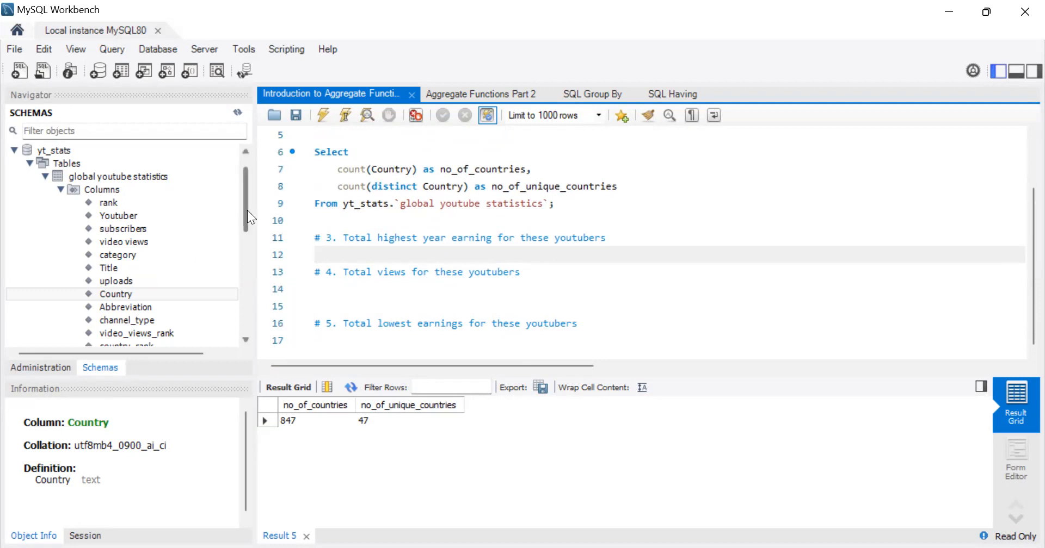
scroll("down", 3)
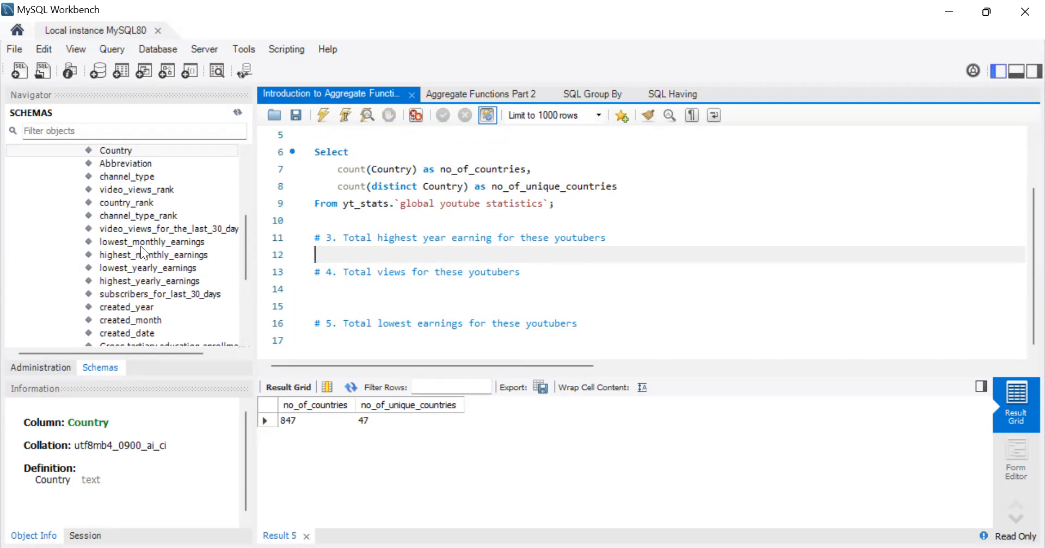
mouse_move(428, 250)
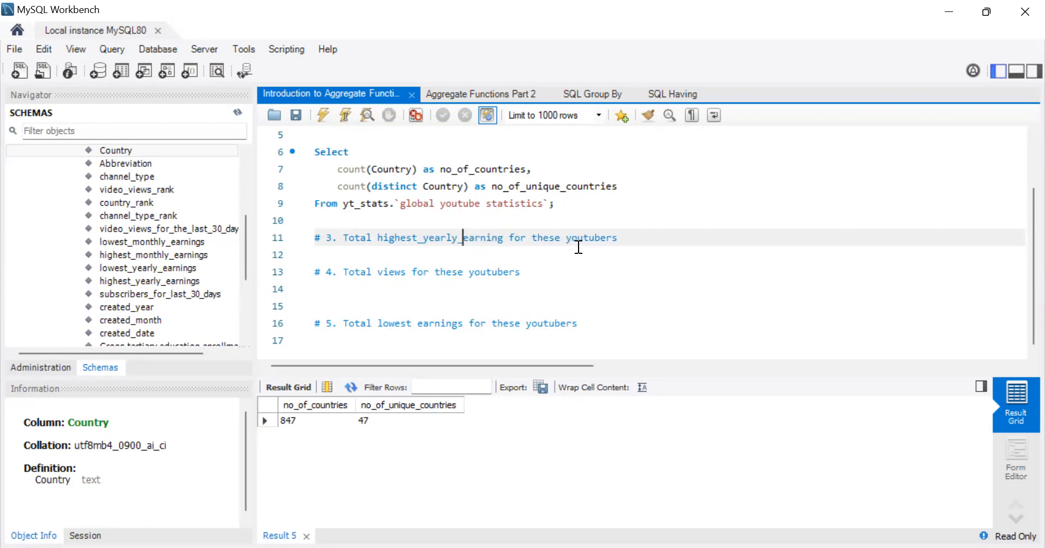
mouse_move(593, 250)
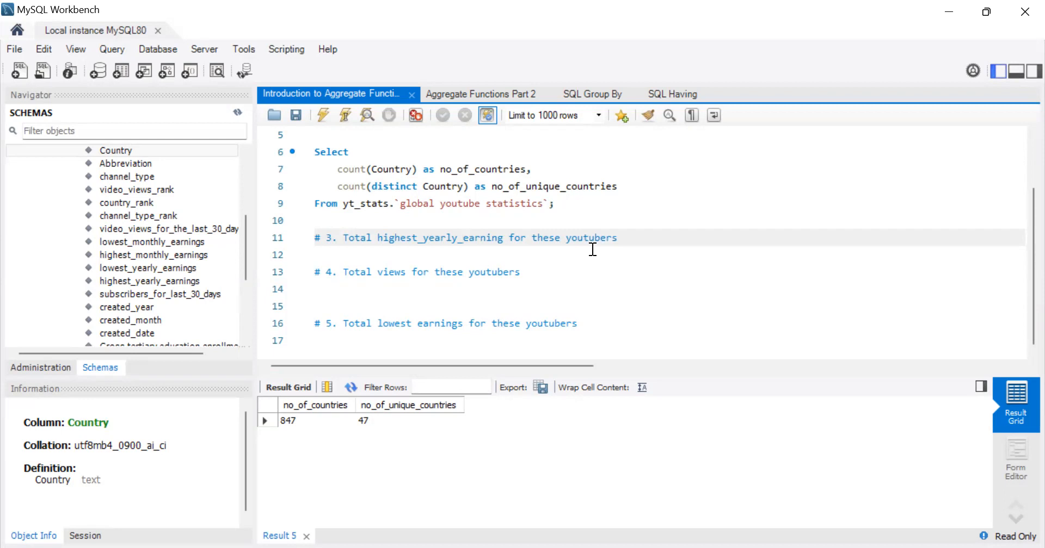
left_click(462, 238)
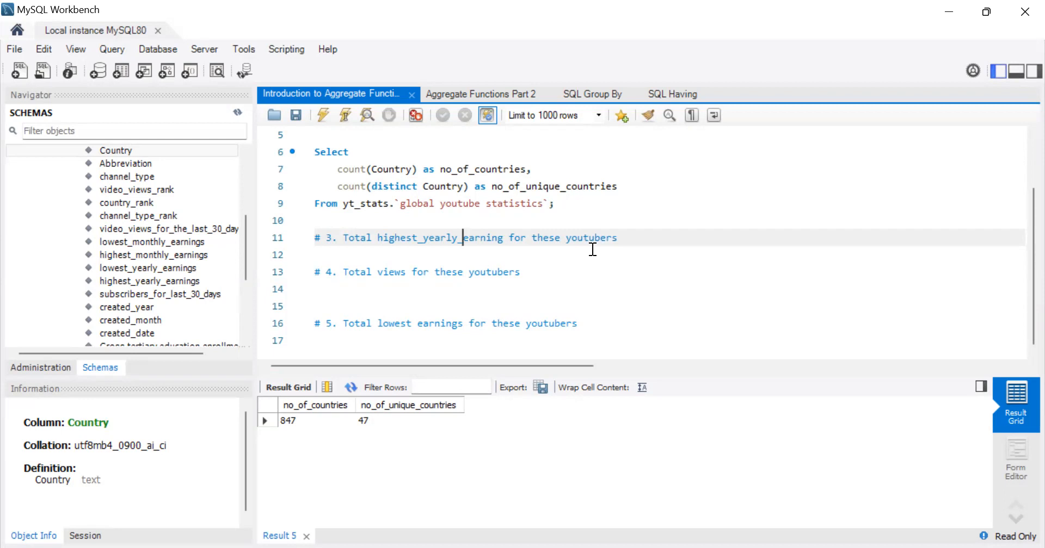
mouse_move(415, 327)
type("_yearly_")
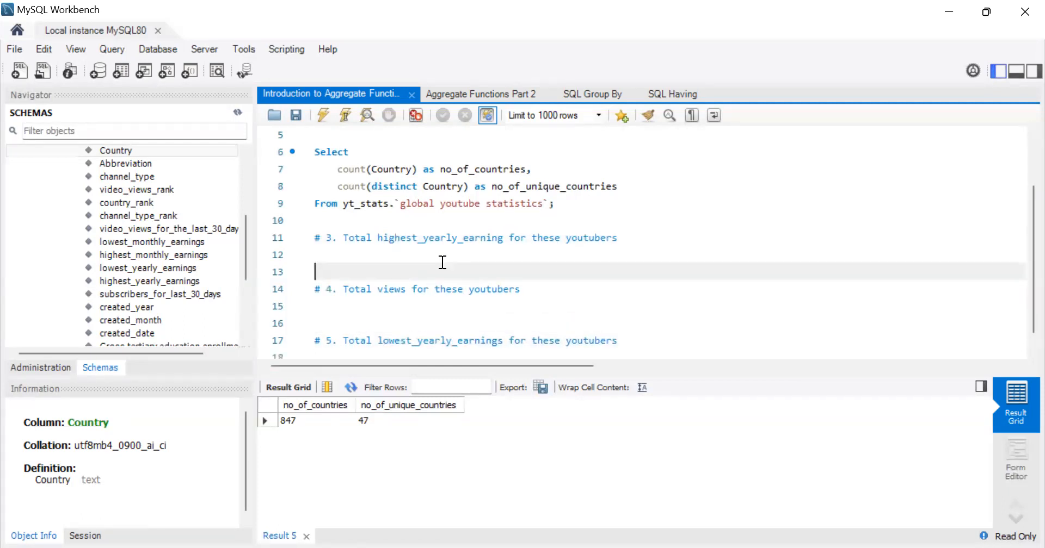
Start query 3 below its comment with Select sum(highest_yearly_earnings).
left_click(440, 254)
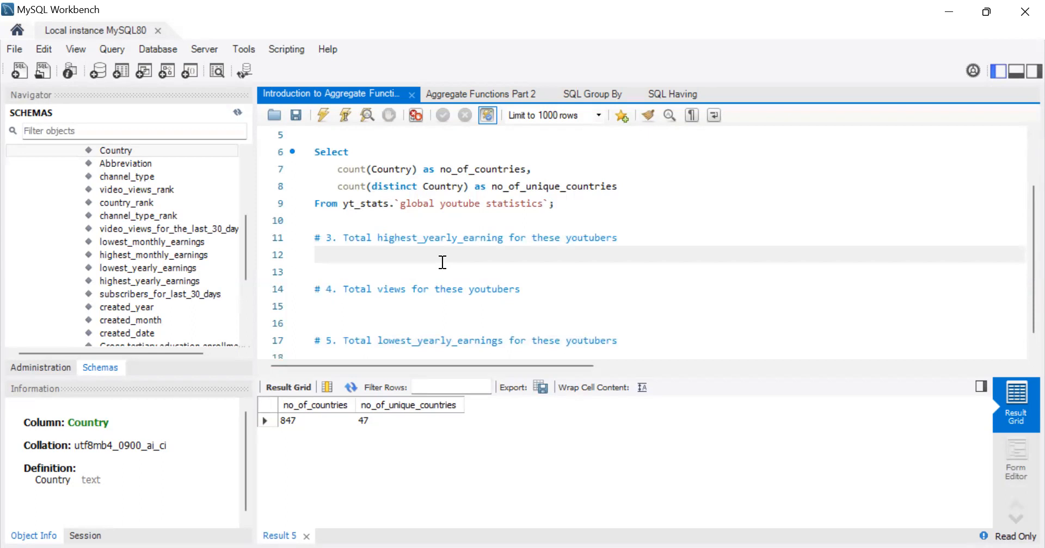
type("Sel")
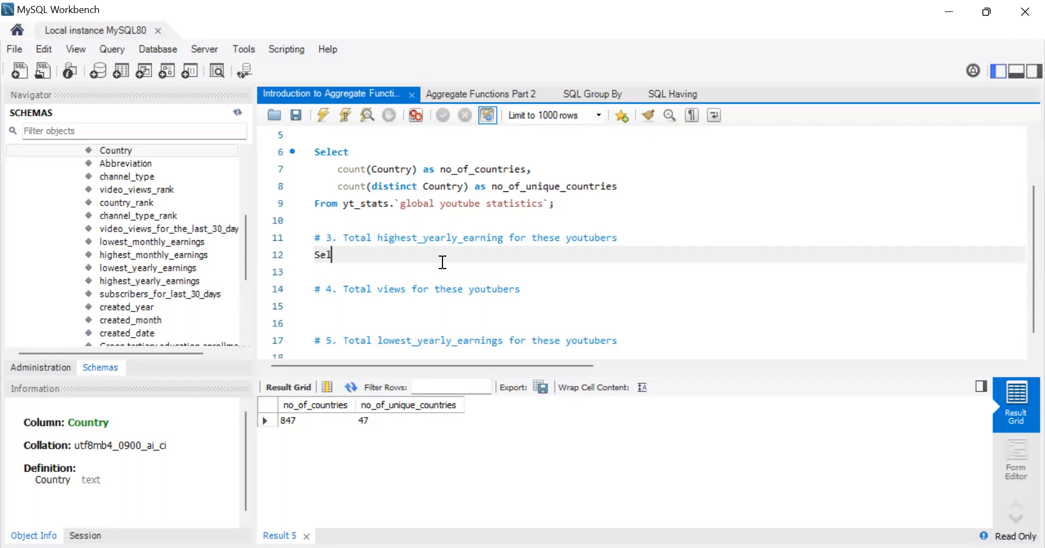
type("ect")
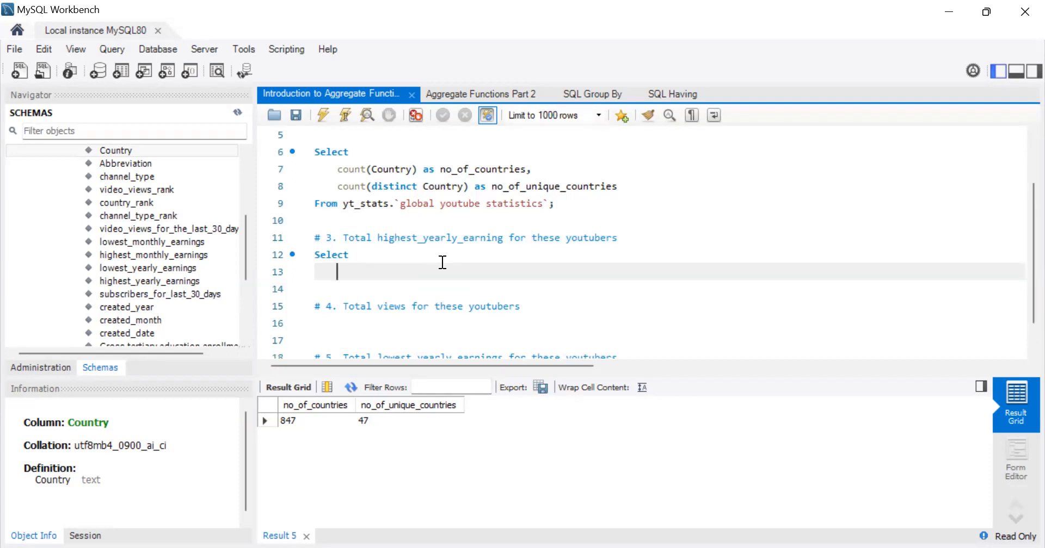
type("sum(")
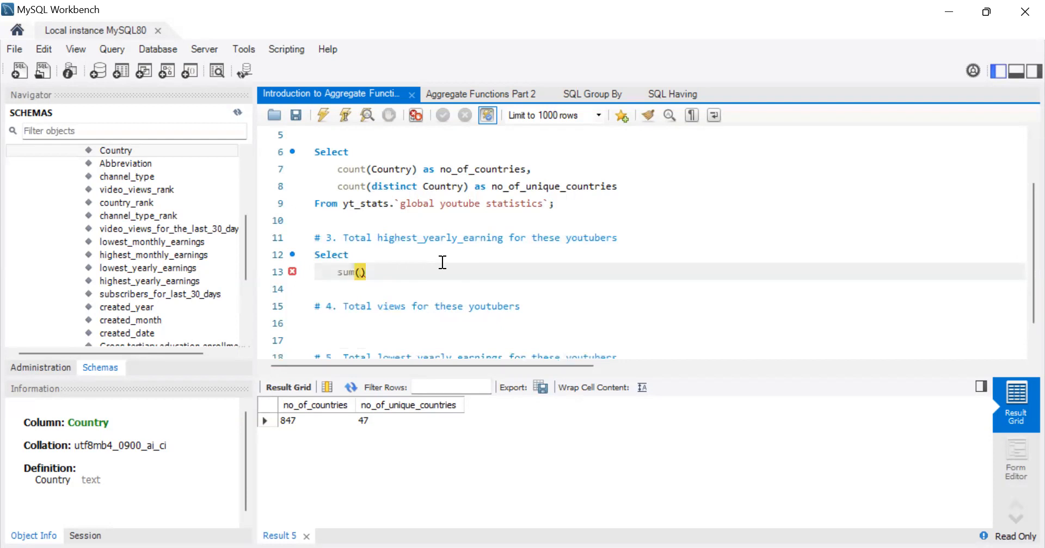
type("hih")
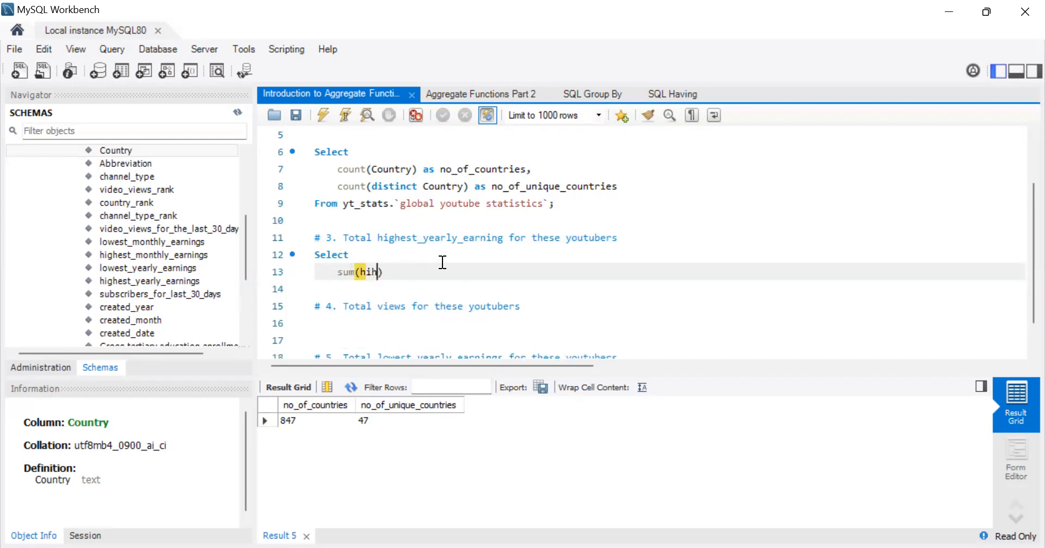
key("Backspace")
type("ghest")
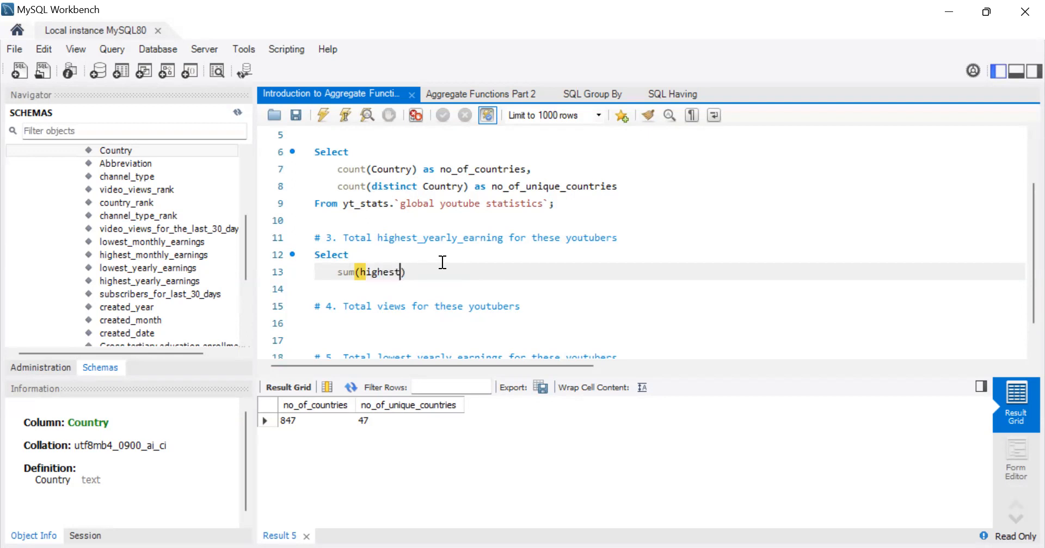
type("_")
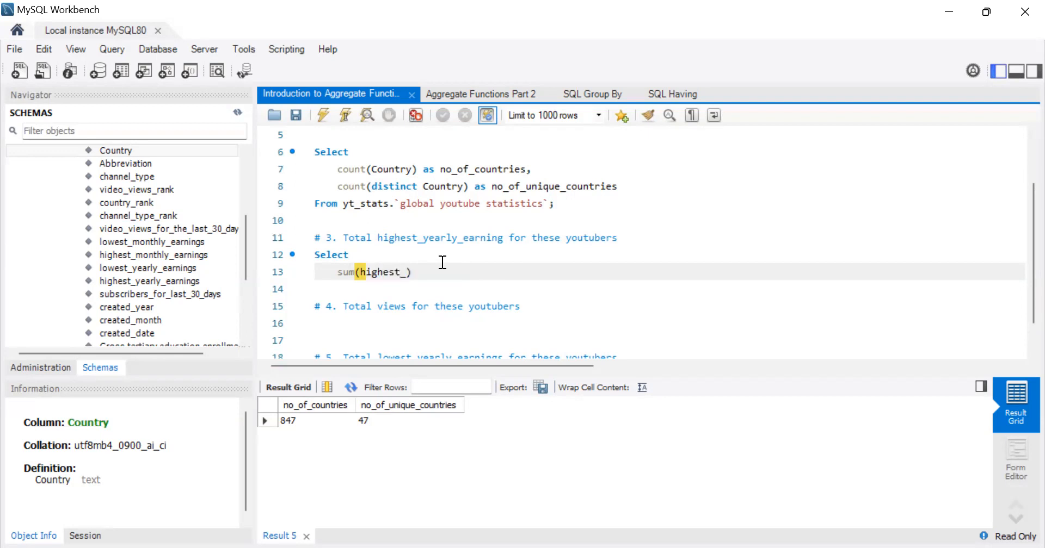
type("yearly_")
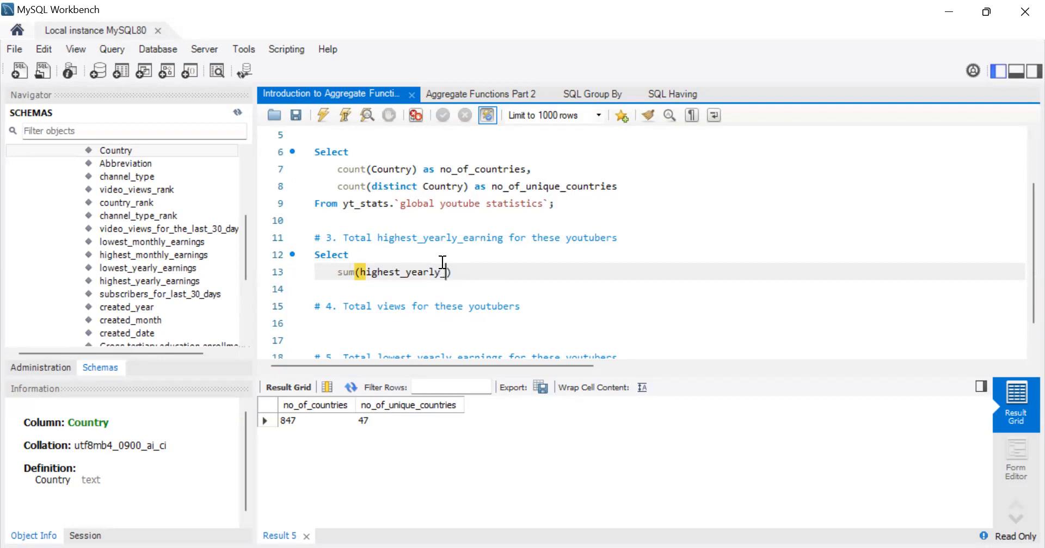
type("earnings")
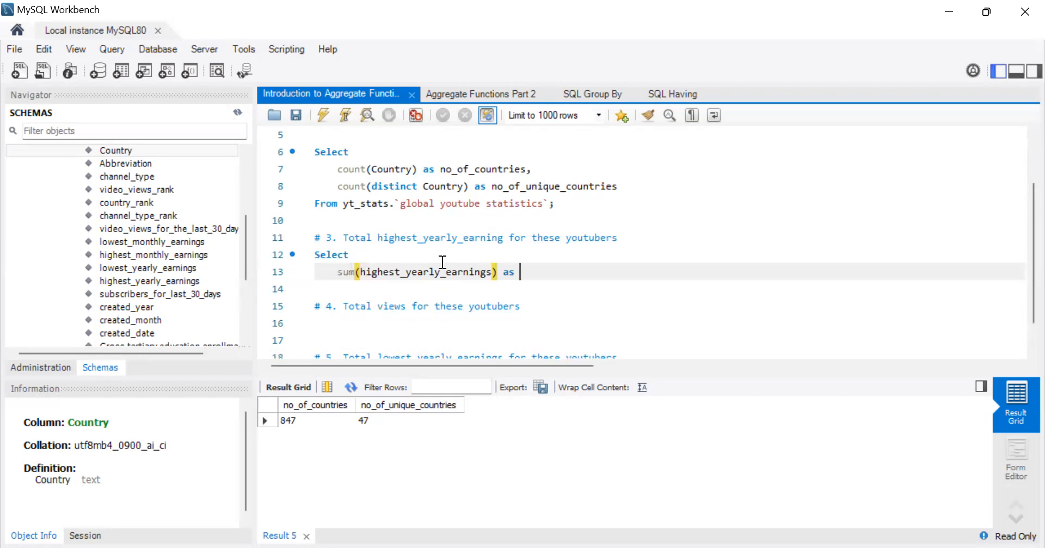
Alias the sum as sum_highest_yearly_earnings and begin the From clause.
double_click(424, 272)
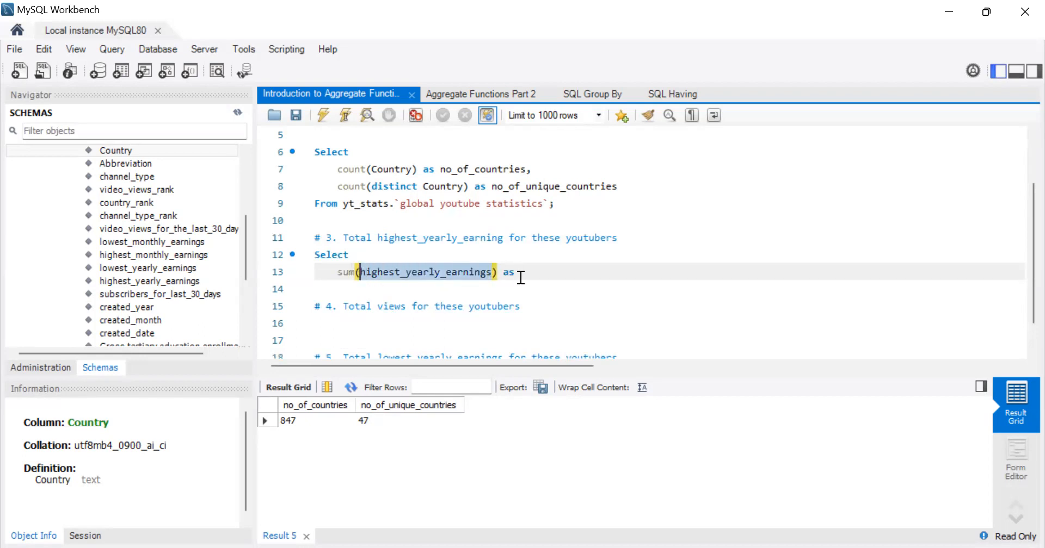
type("sum")
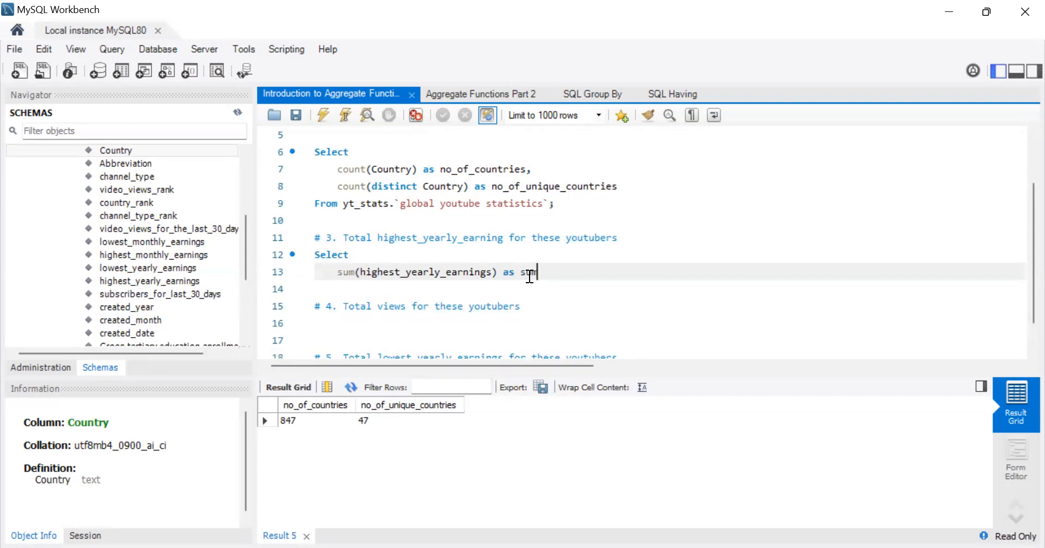
type("_highest_yearly_earnings")
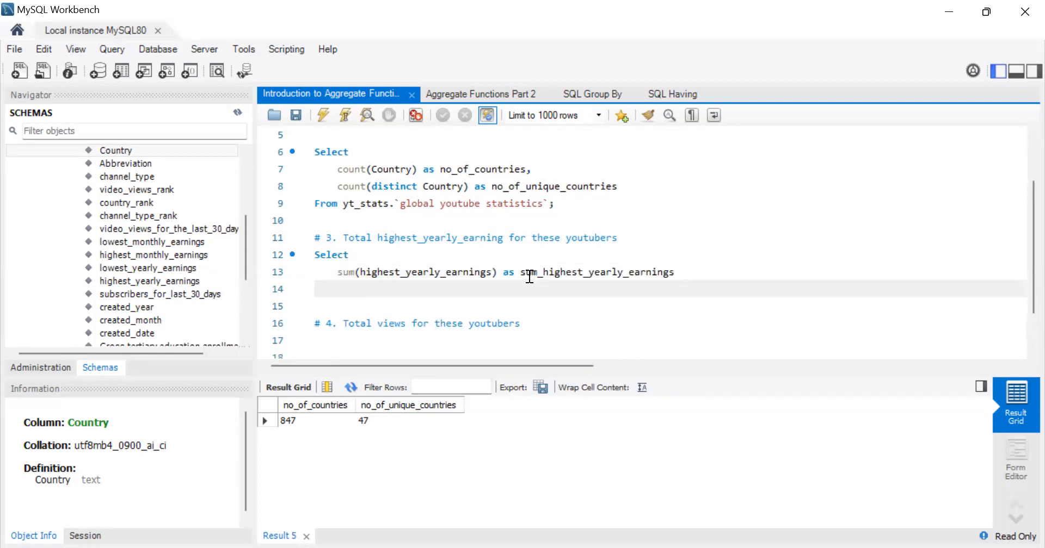
type("From yt_stats.`global youtube statistics`;")
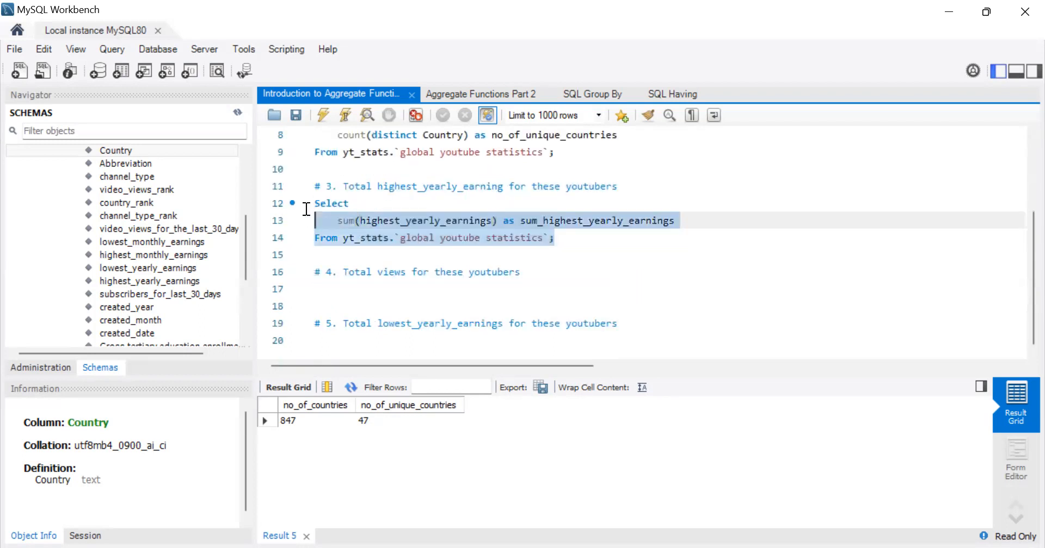
mouse_move(323, 116)
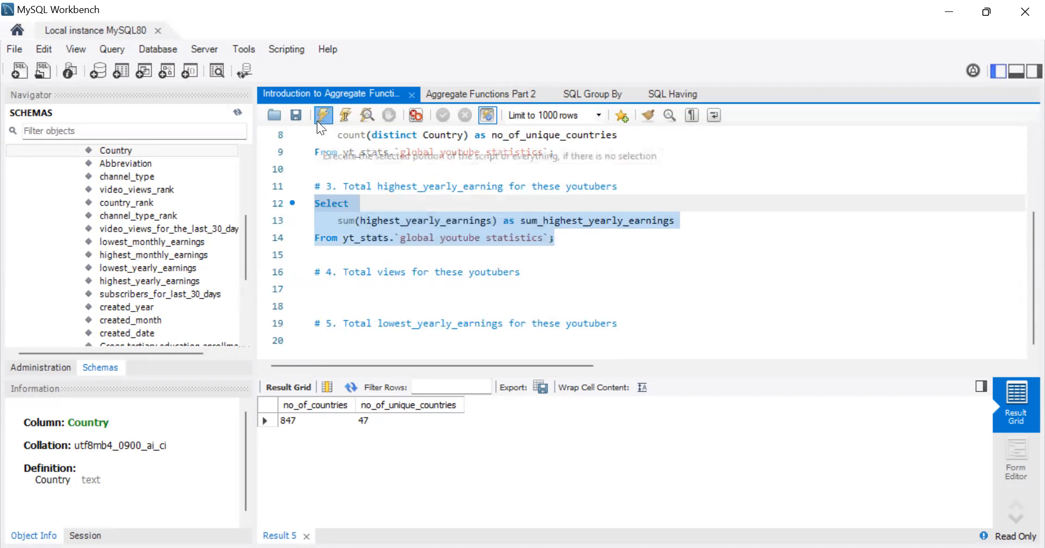
Execute query 3, getting a sum_highest_yearly_earnings total of 6570052021.51.
left_click(323, 115)
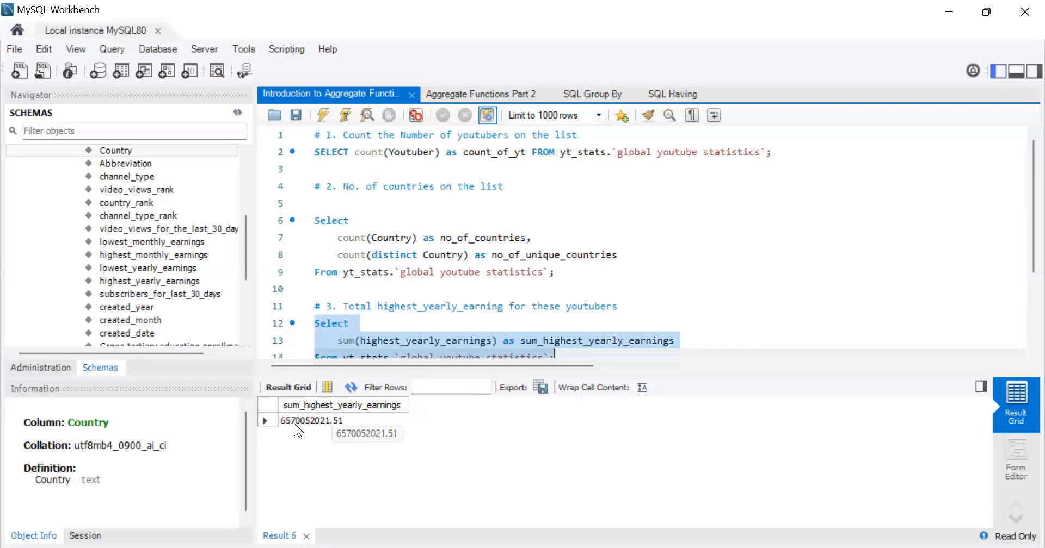
scroll("down", 3)
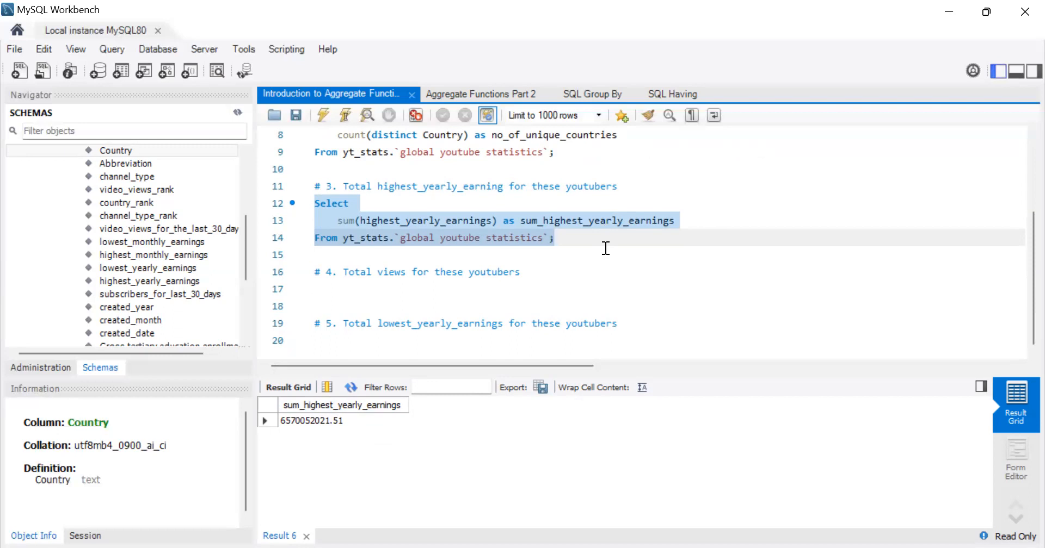
Copy query 3's sum and From lines below the # 4 total views comment.
left_click(551, 237)
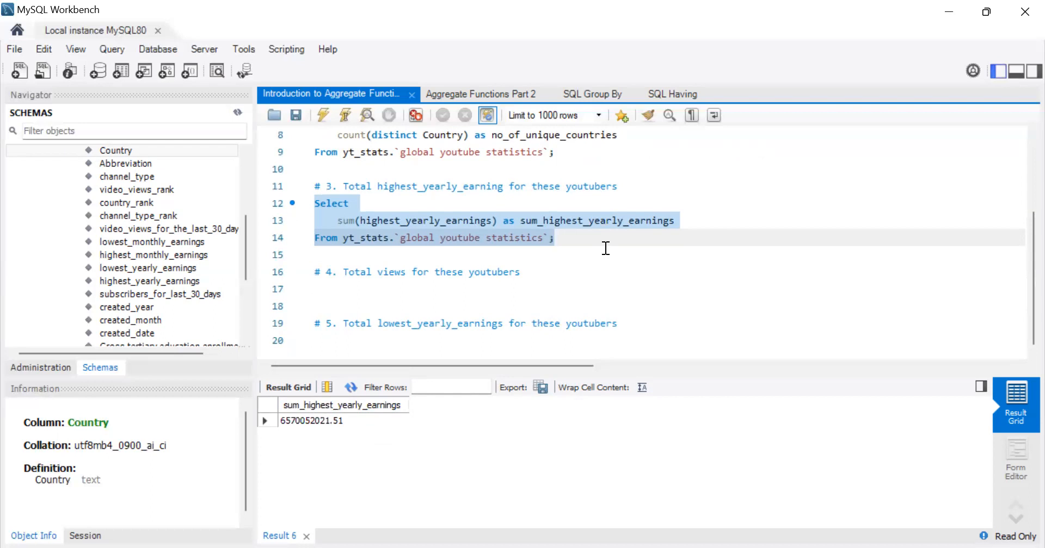
left_click(553, 238)
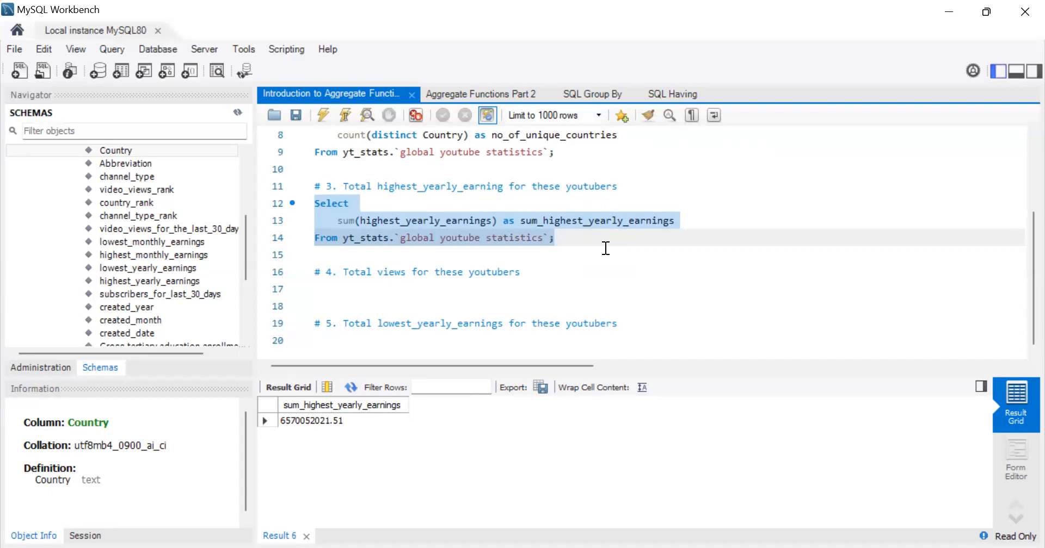
left_click(554, 237)
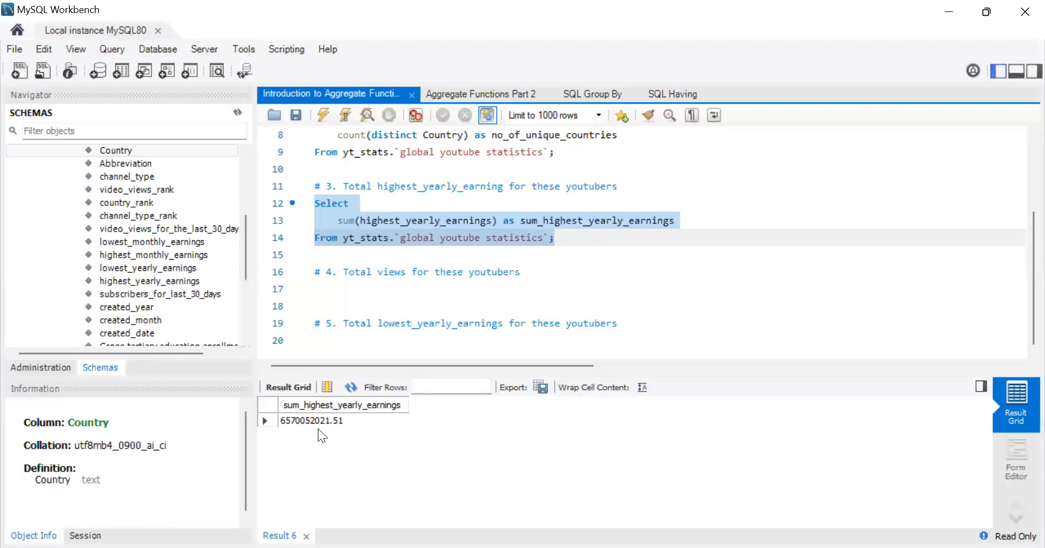
left_click(555, 238)
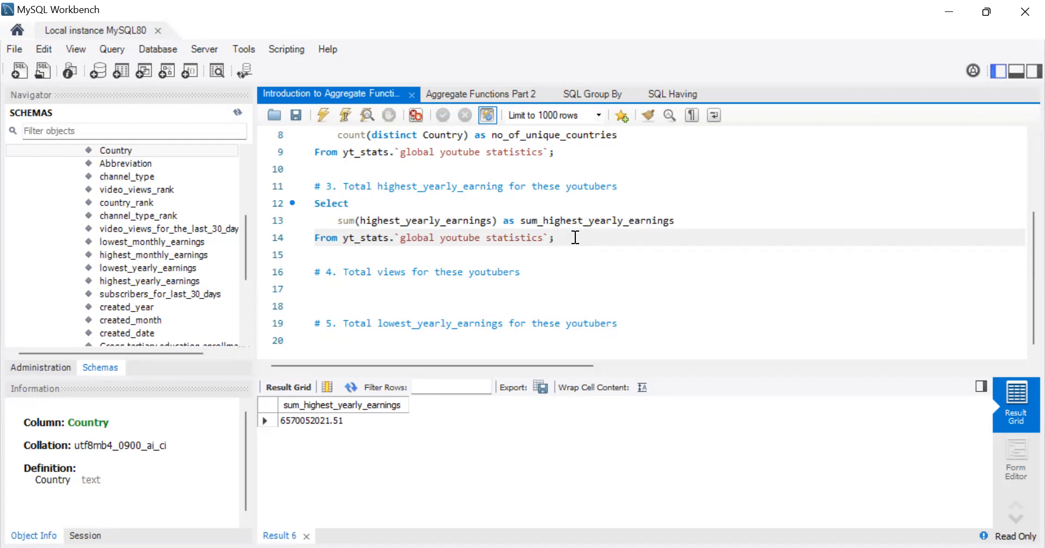
left_click(554, 238)
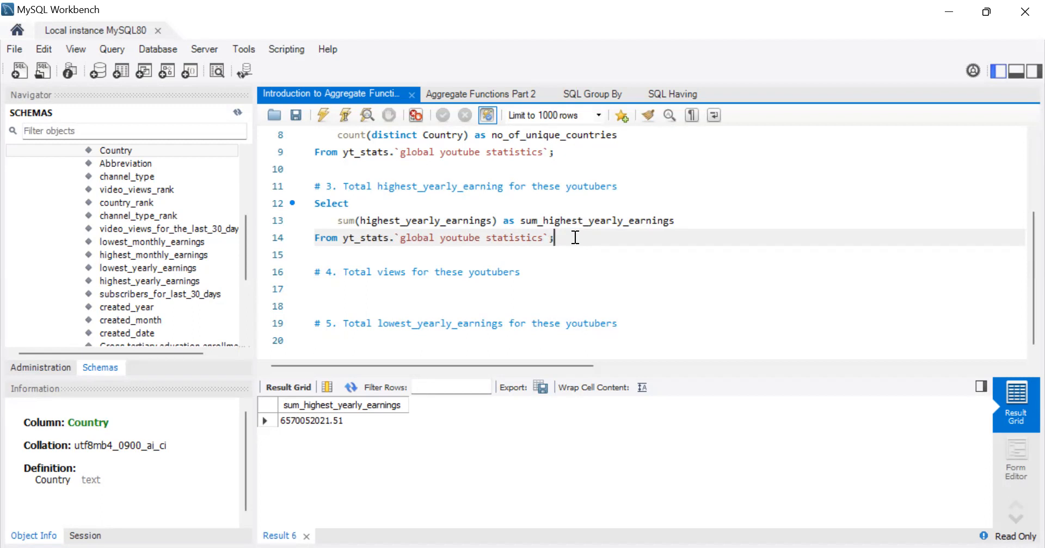
mouse_move(468, 267)
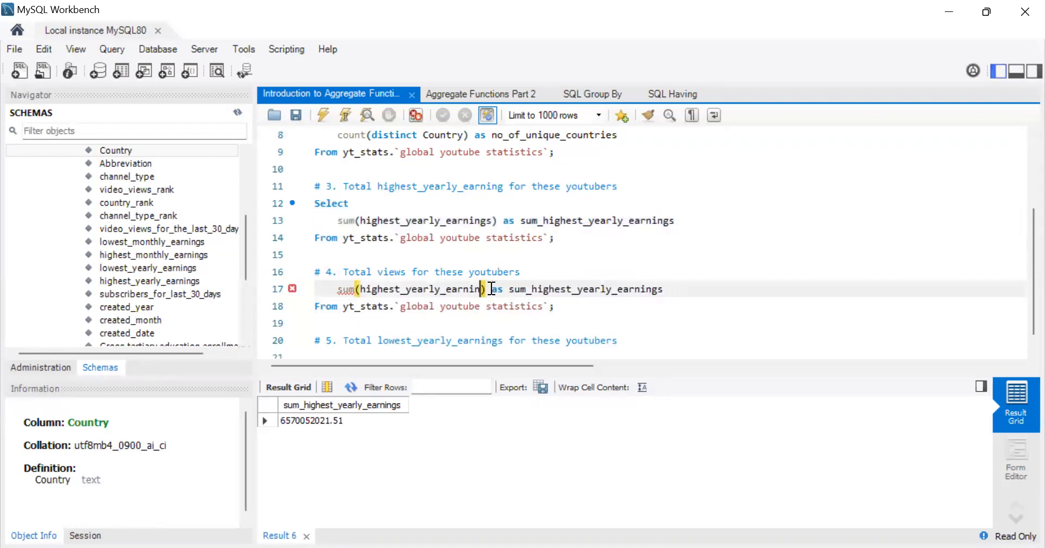
Edit the pasted query to sum `video views` as sum_video_views, then select it.
key("Backspace")
type("video view")
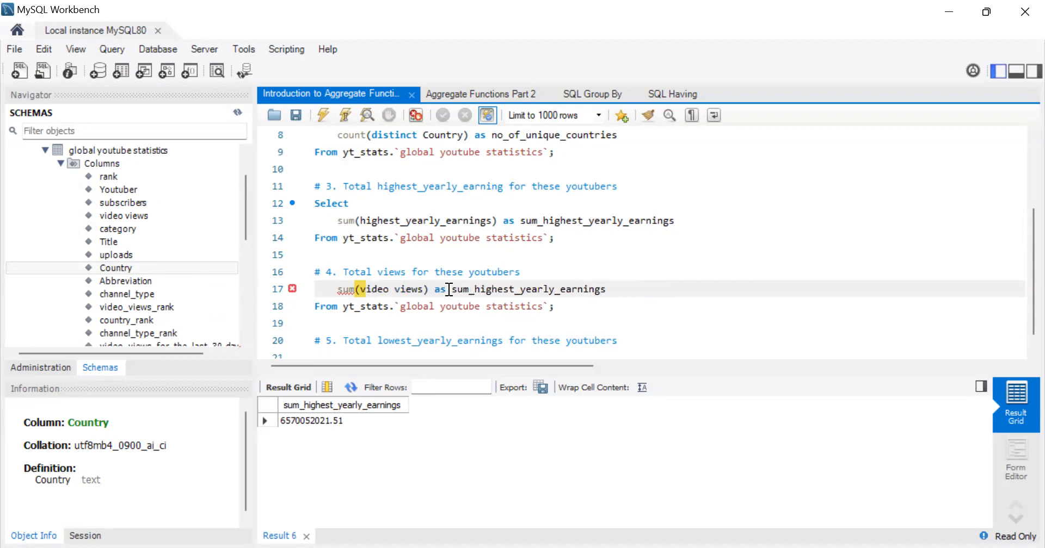
double_click(391, 289)
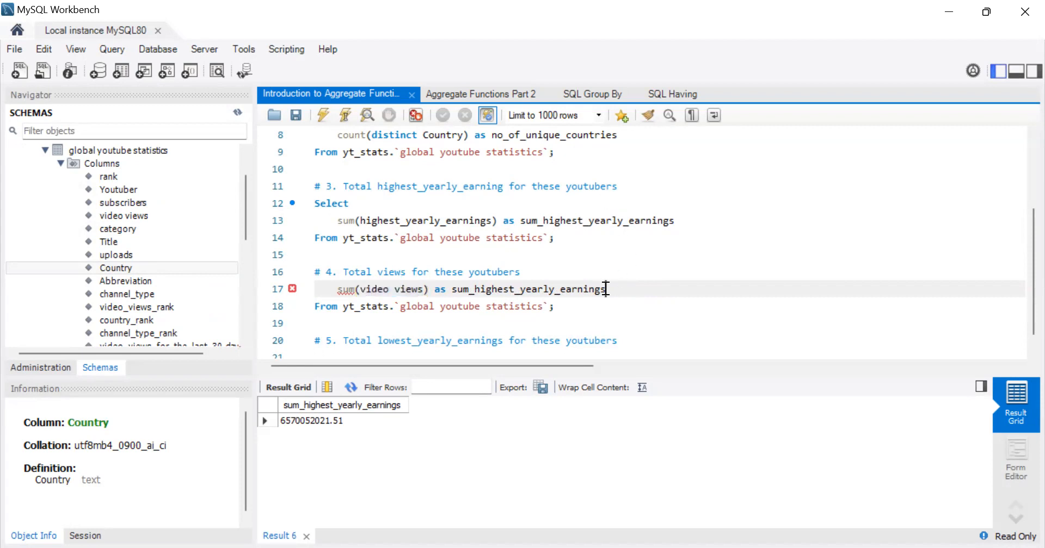
key("BackSpace")
type("videoview")
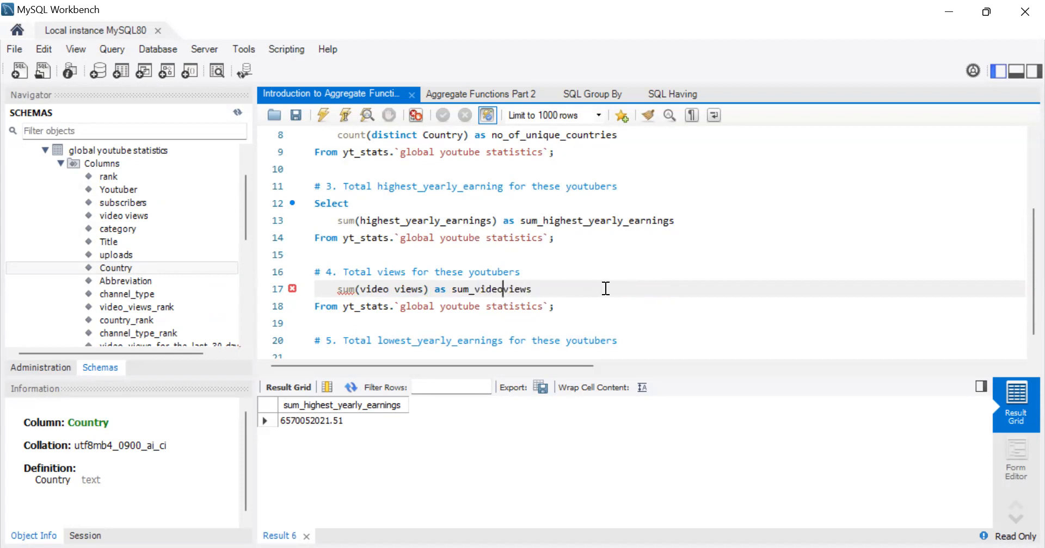
type("_")
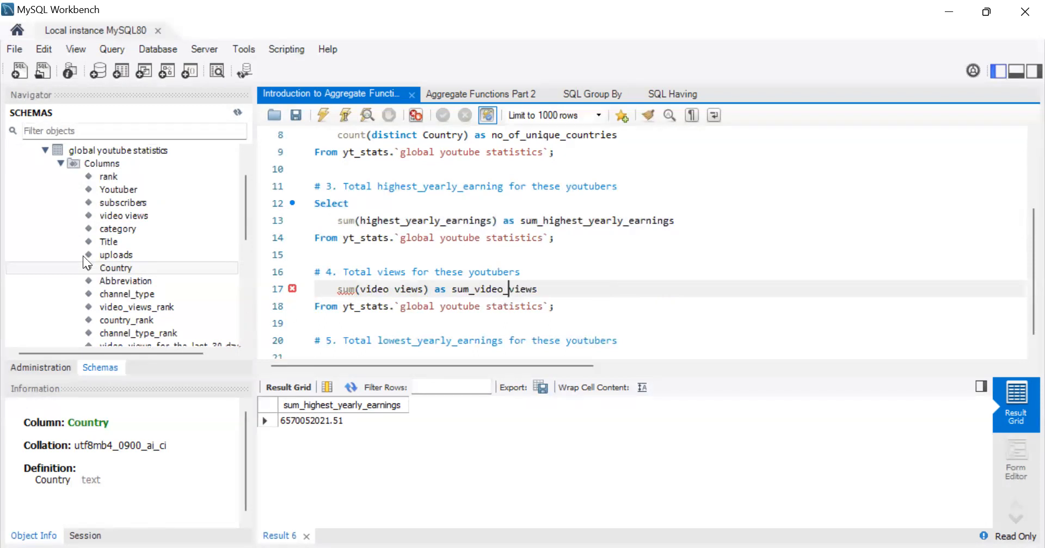
mouse_move(586, 299)
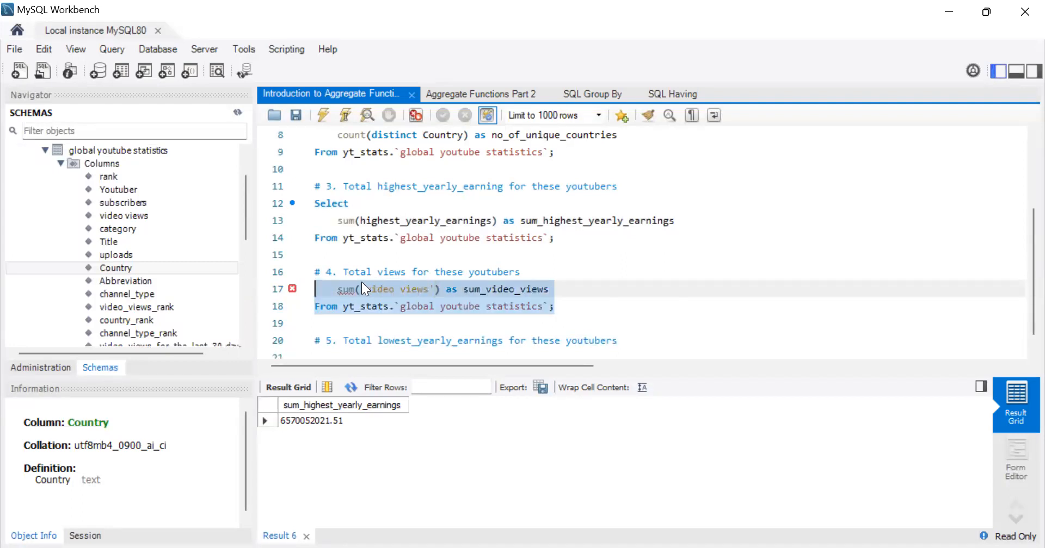
left_click(388, 306)
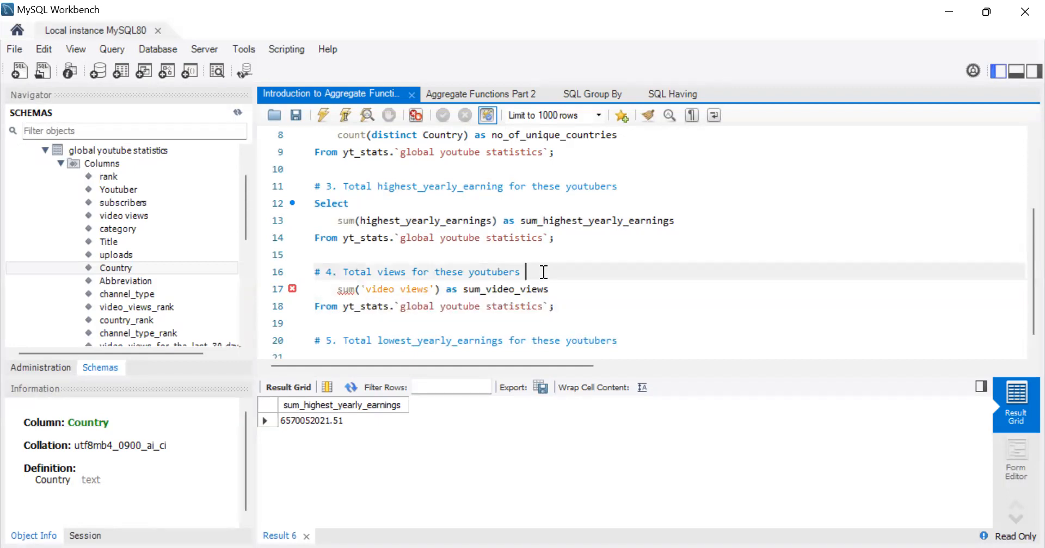
type("Se")
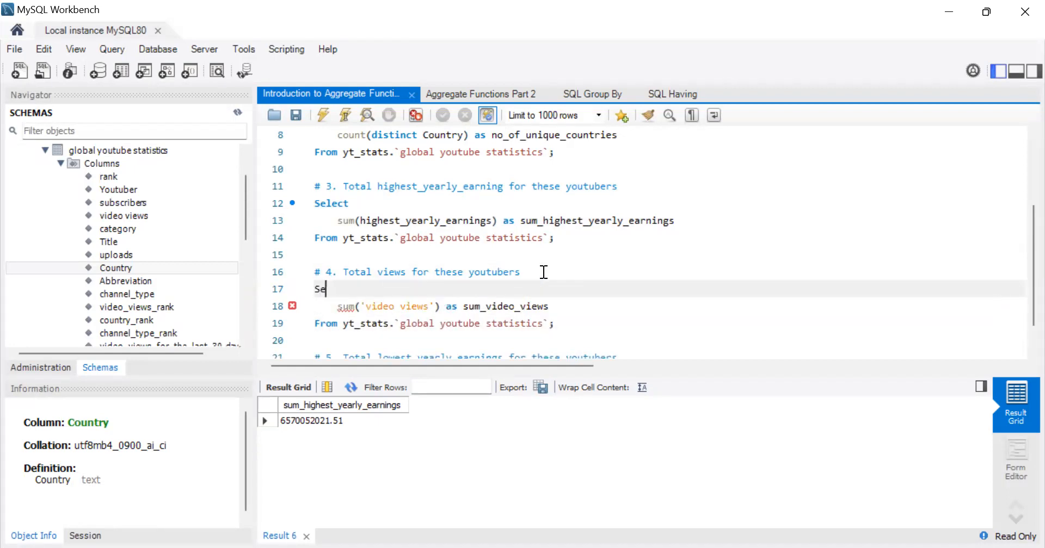
type("lect")
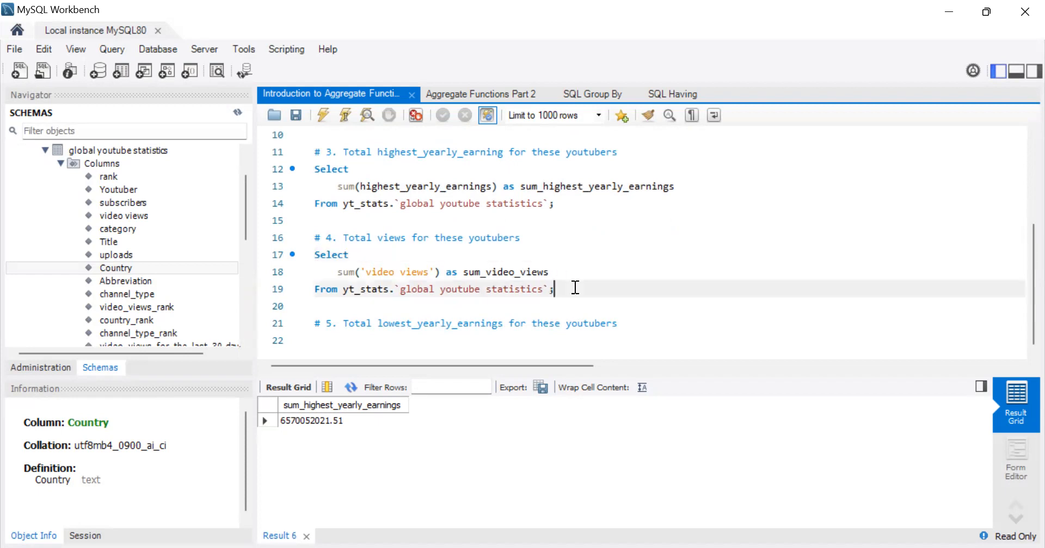
left_click_drag(315, 255, 552, 289)
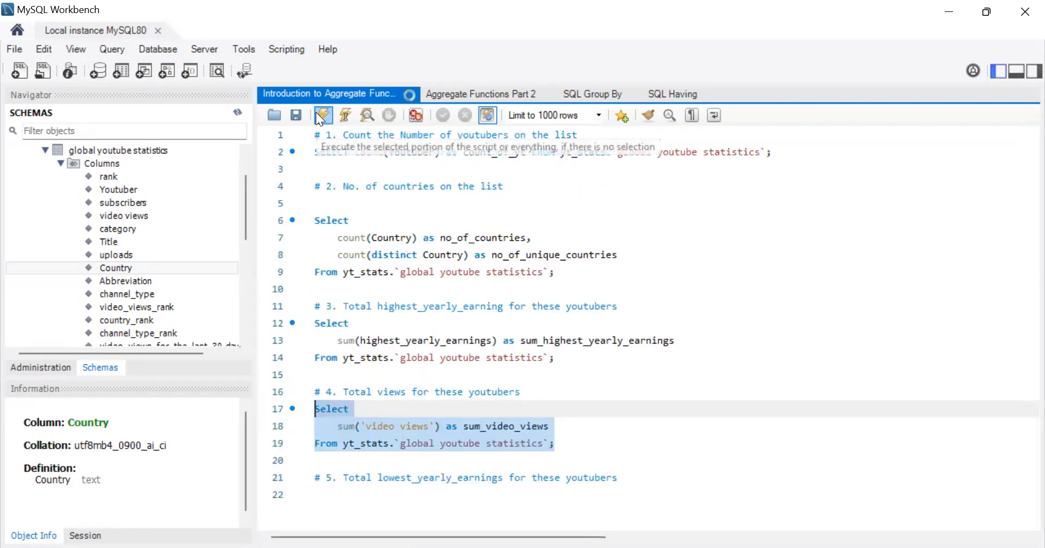
Run the total views query, see sum_video_views = 0, and start deleting the sum argument.
left_click(345, 115)
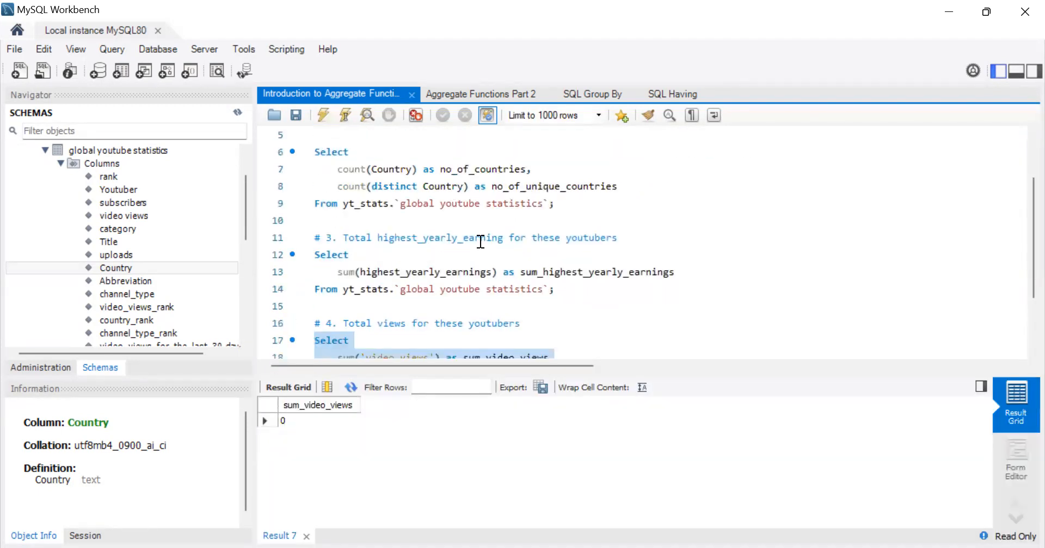
scroll("down", 3)
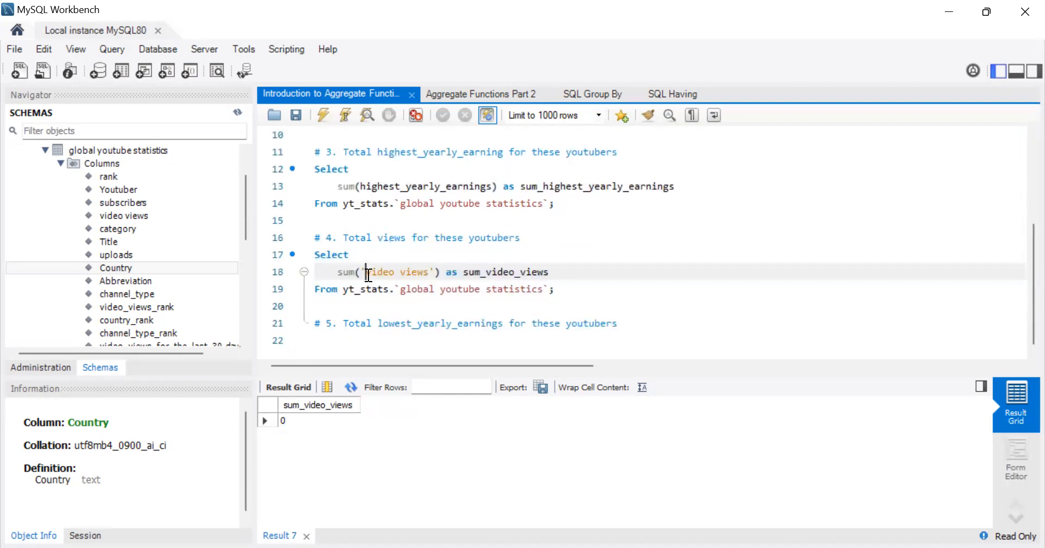
key("Backspace")
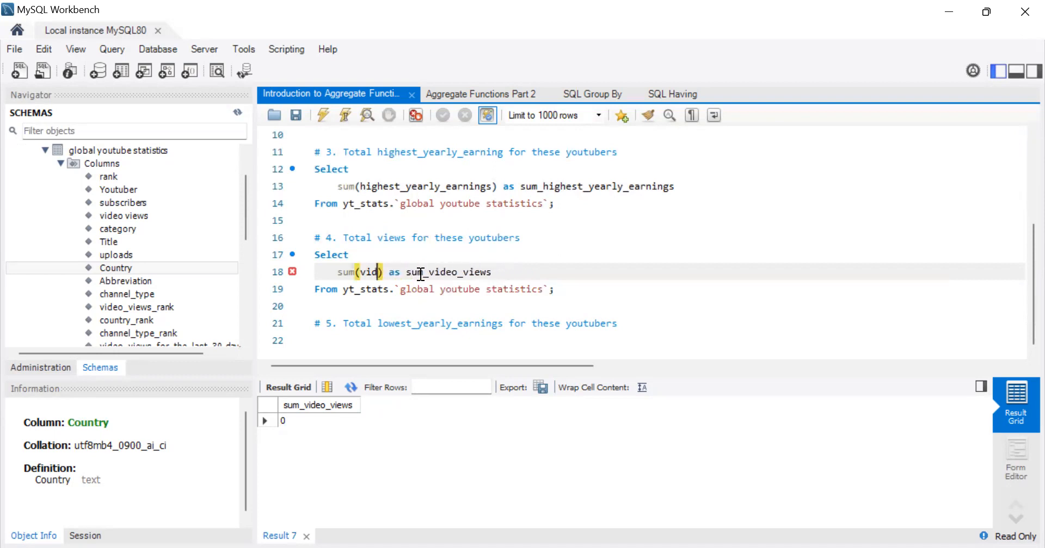
Retype the column name inside sum() and check the video views column in the Navigator.
type("eo v")
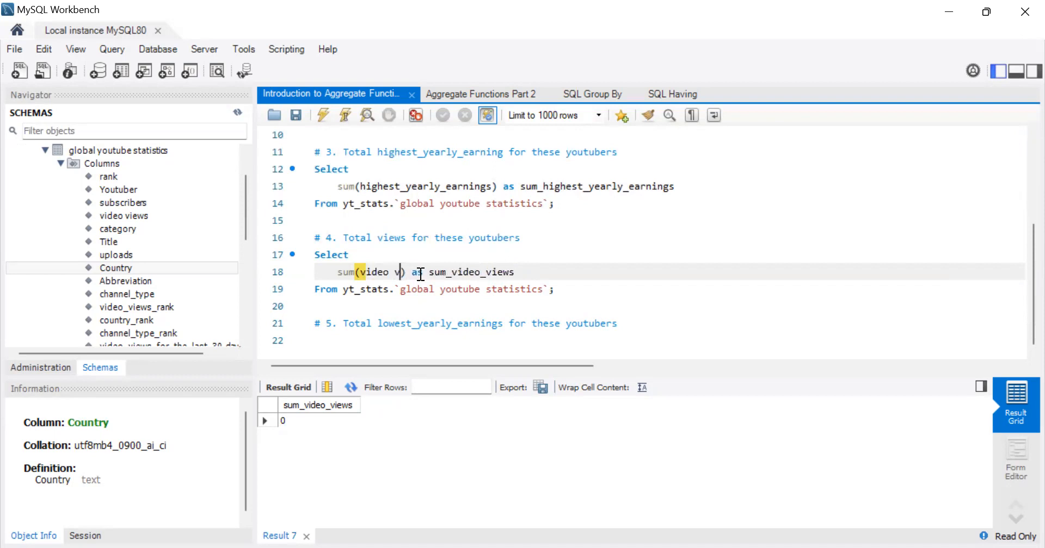
type("i")
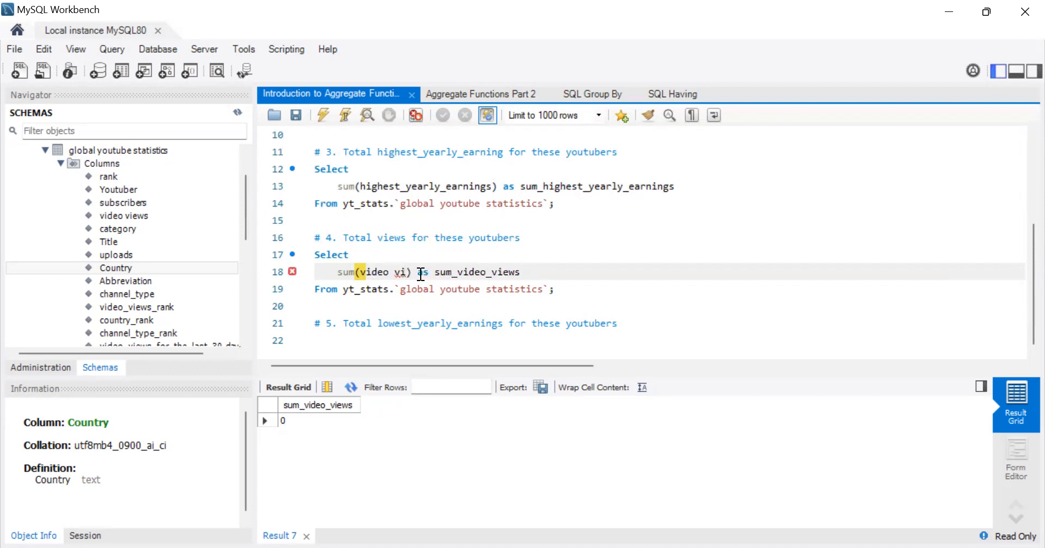
type("ews")
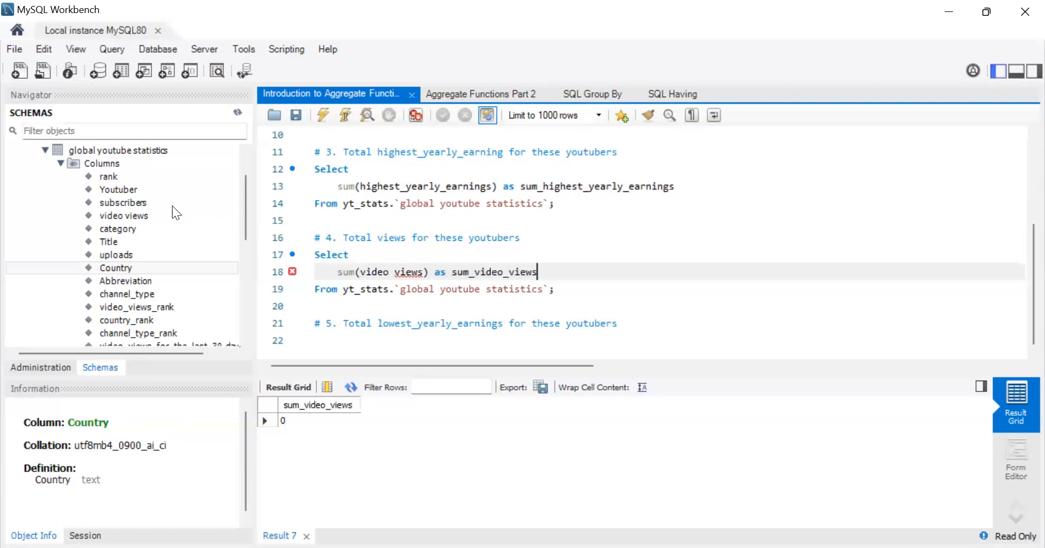
left_click(123, 215)
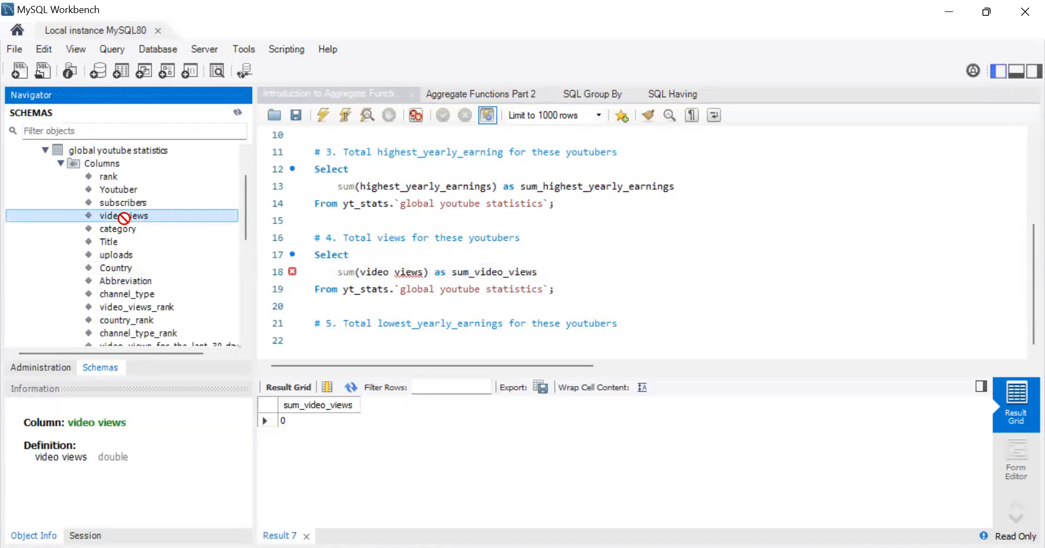
right_click(124, 216)
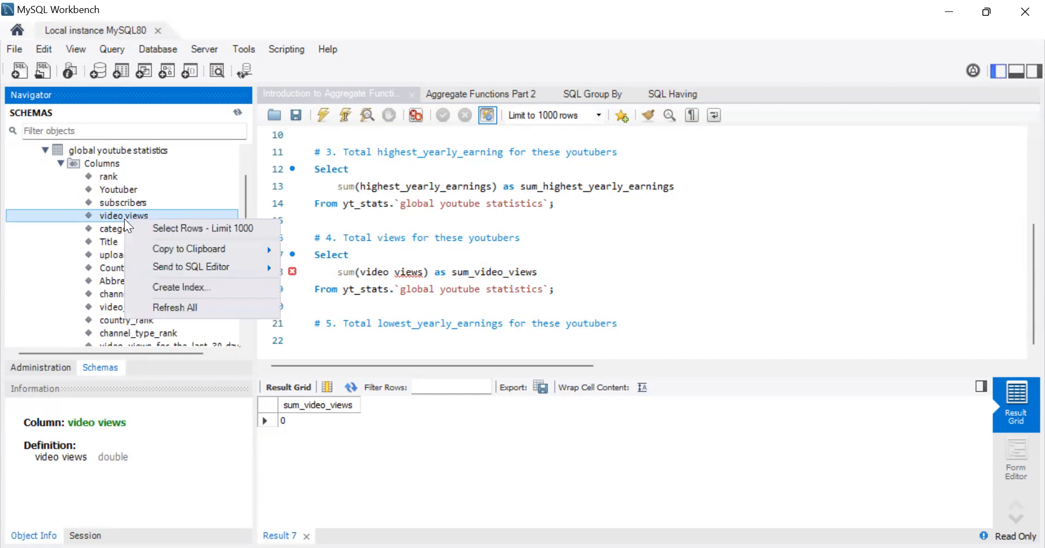
mouse_move(187, 249)
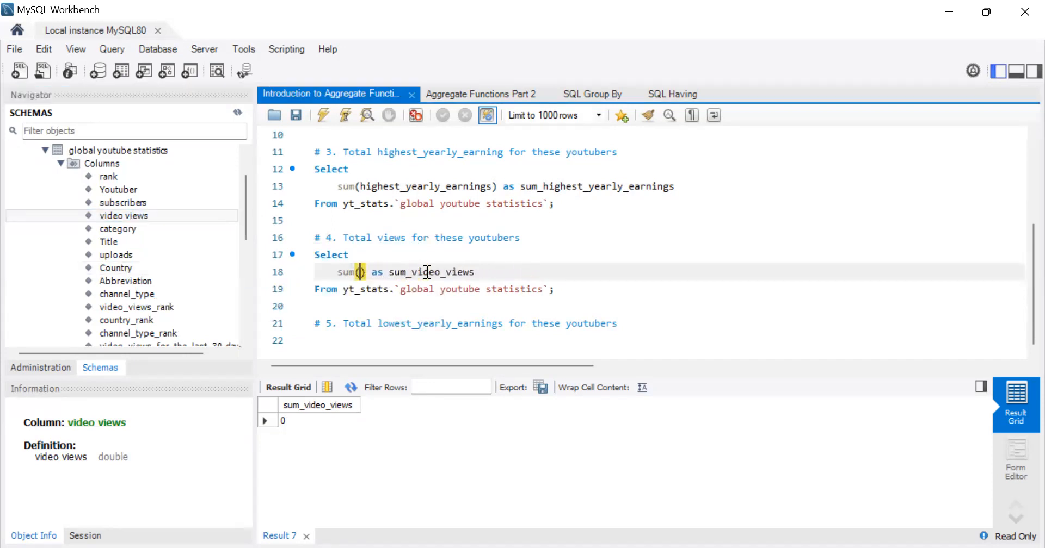
type("`video views`")
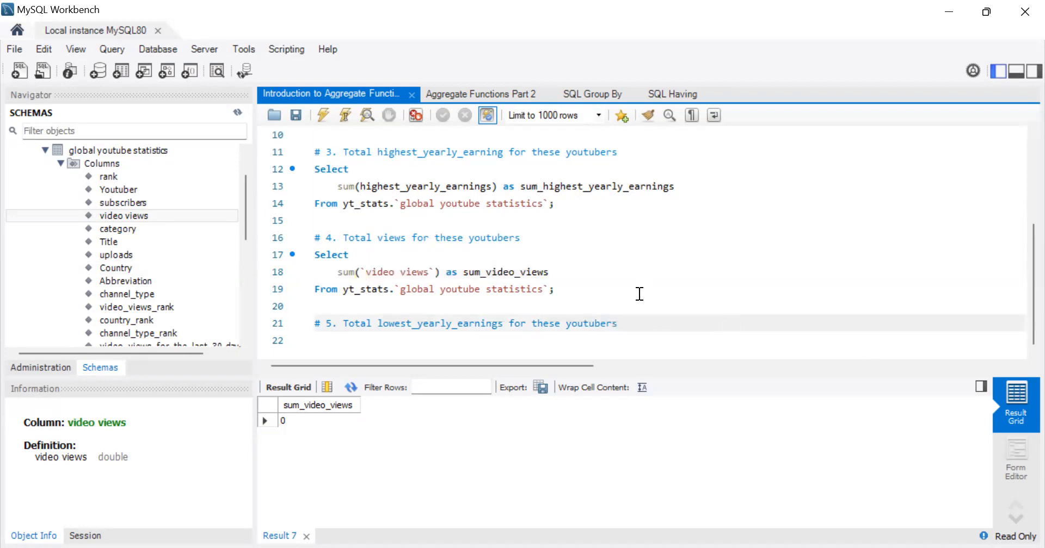
left_click_drag(315, 254, 552, 289)
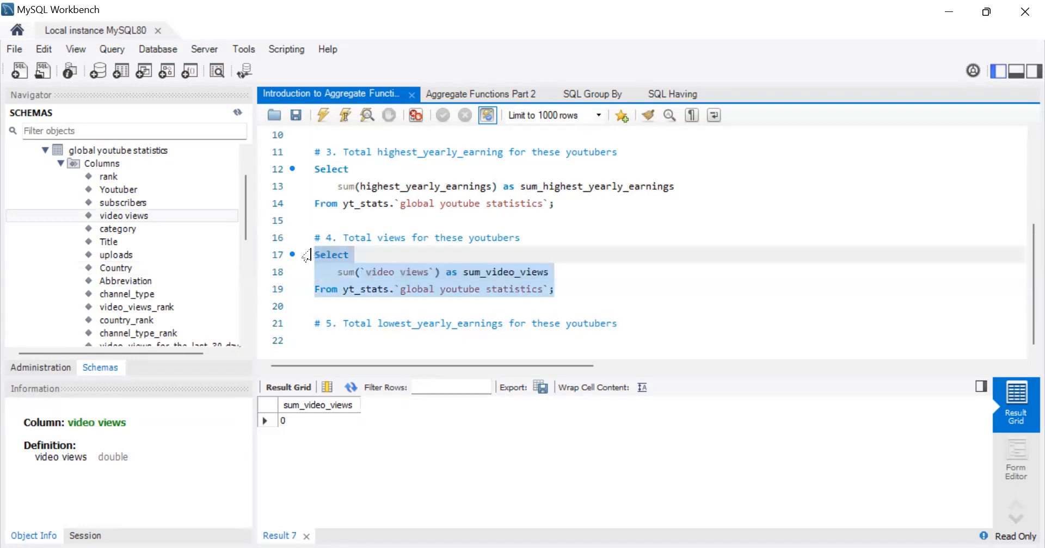
left_click(323, 114)
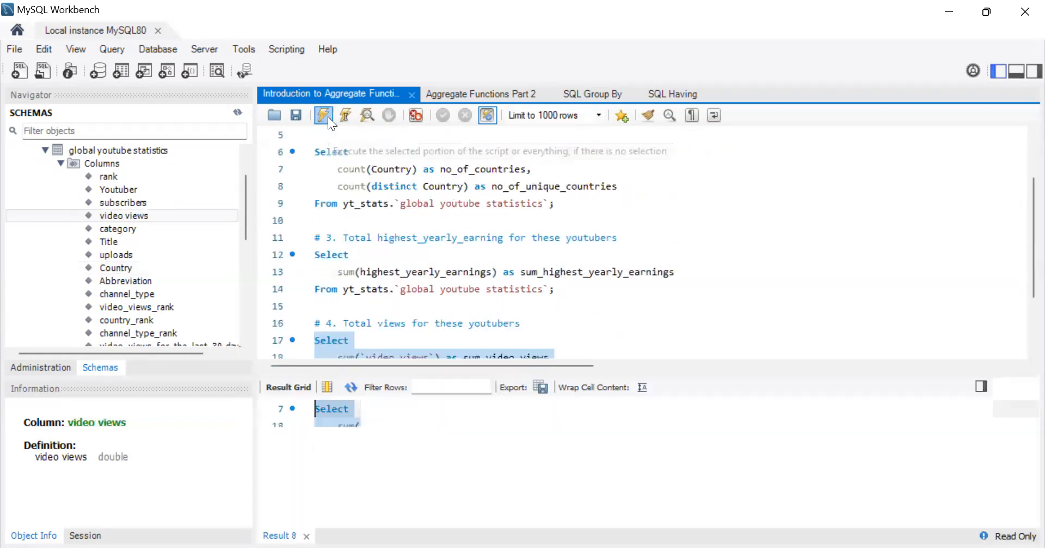
left_click(322, 116)
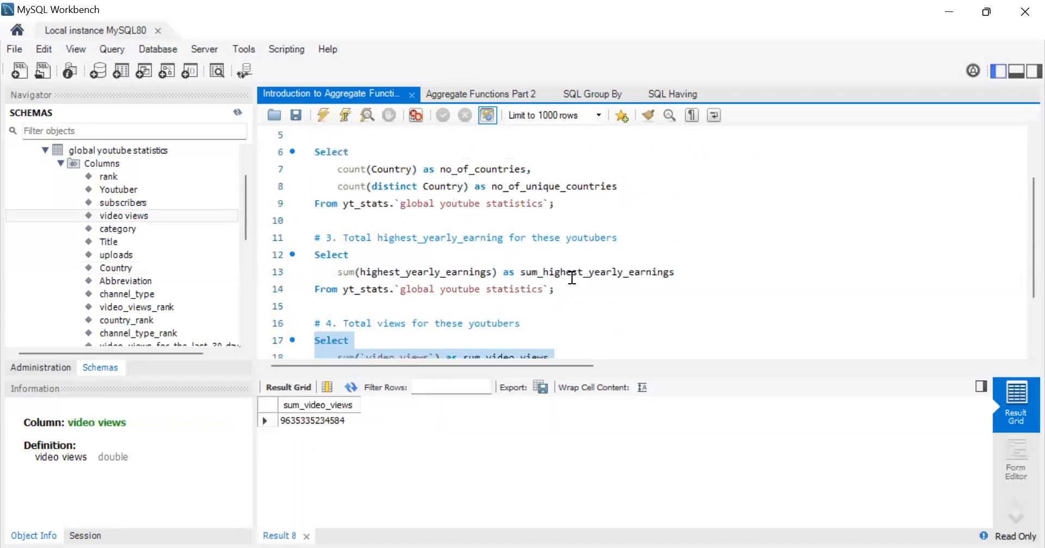
scroll("down", 3)
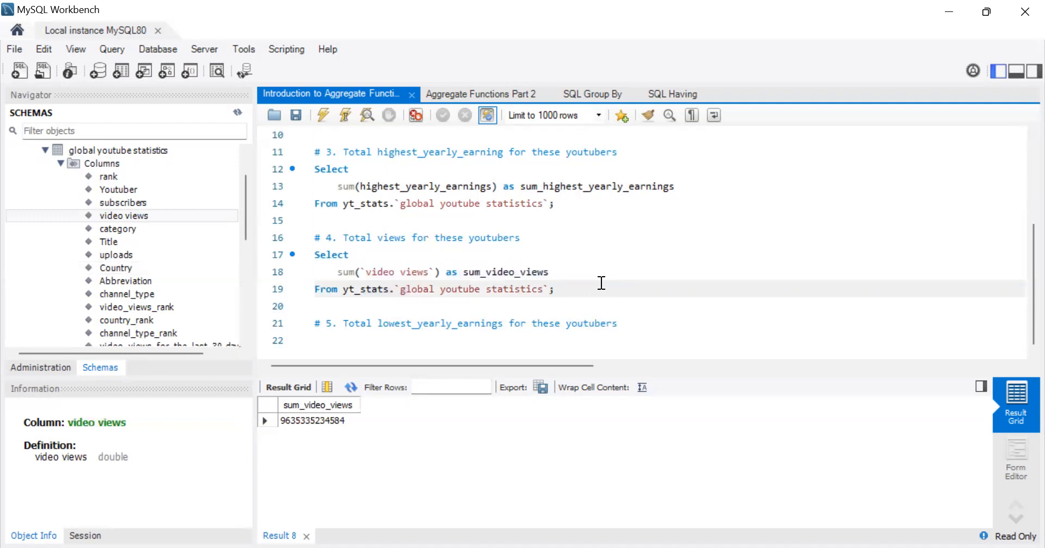
mouse_move(327, 431)
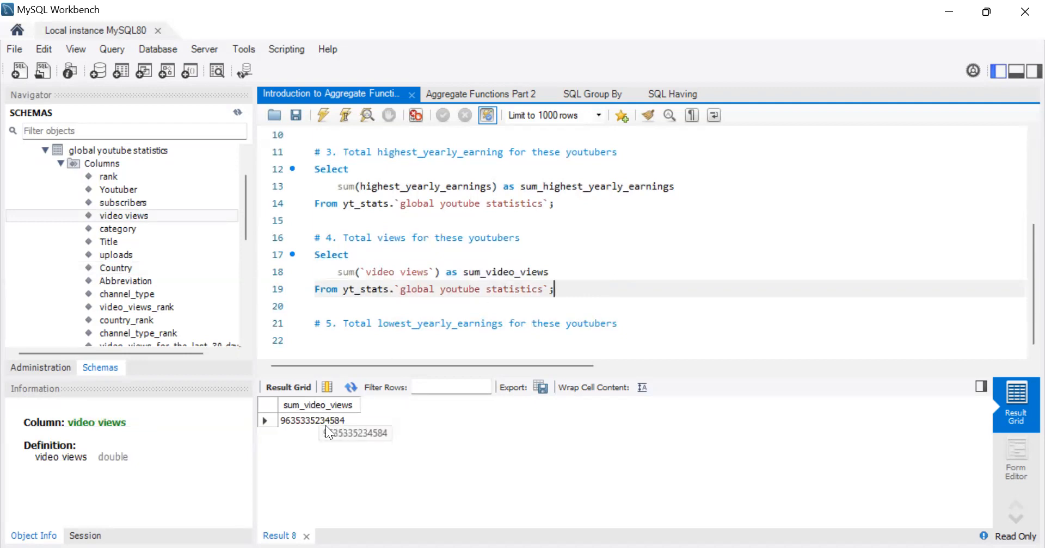
mouse_move(243, 305)
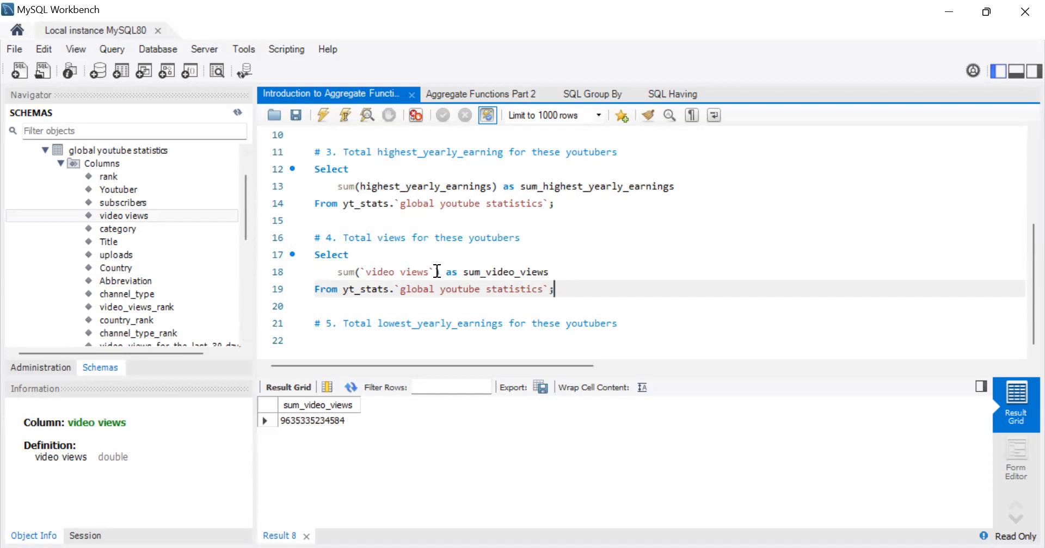
Replace the sum() argument and run the query with the unquoted column name.
double_click(398, 272)
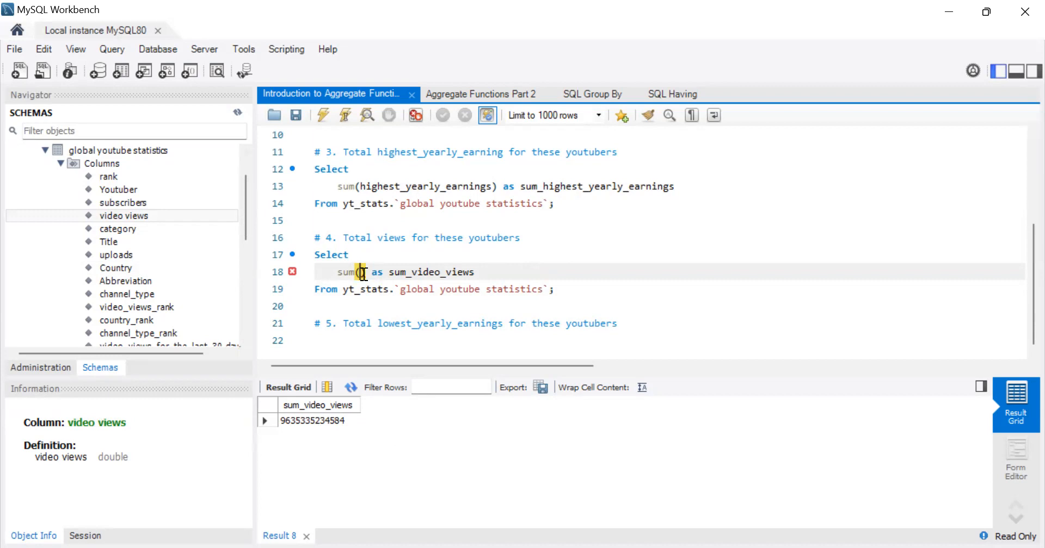
type("`video views`")
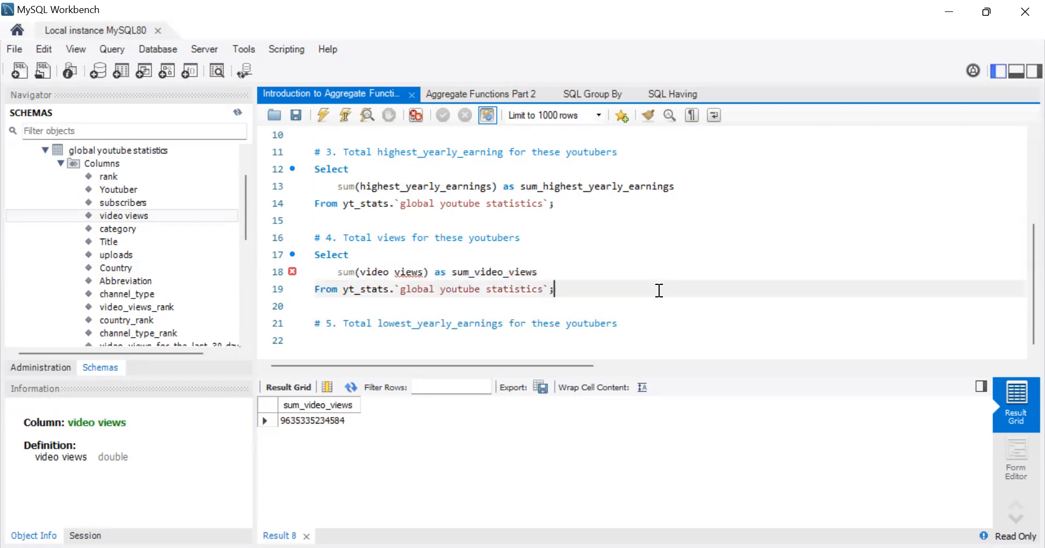
mouse_move(708, 262)
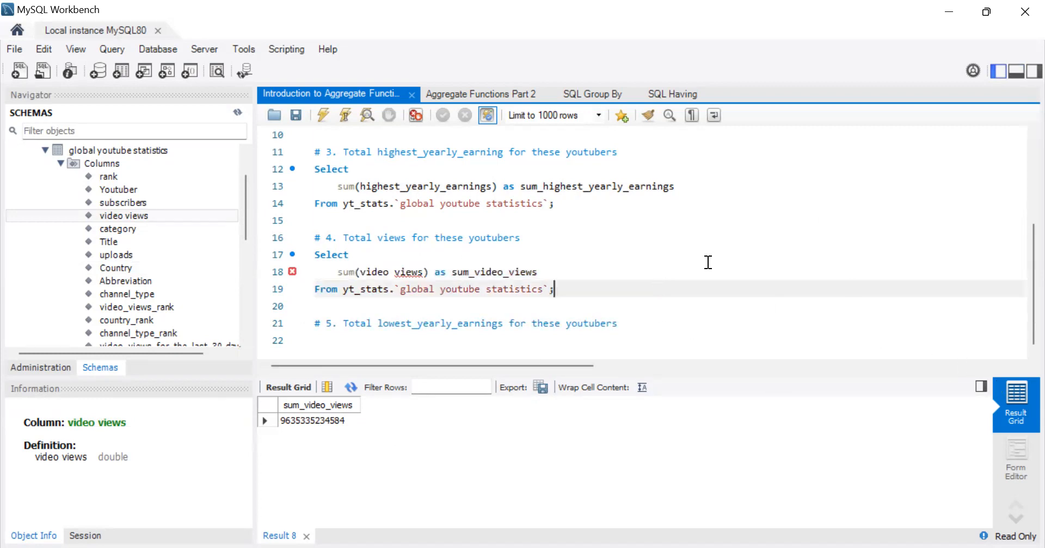
left_click_drag(450, 272, 553, 290)
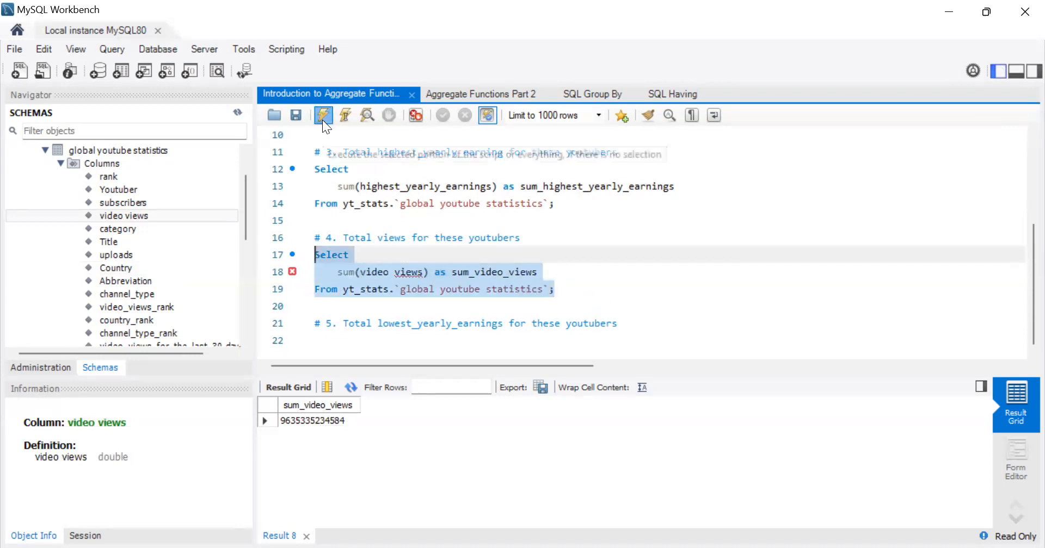
left_click(321, 115)
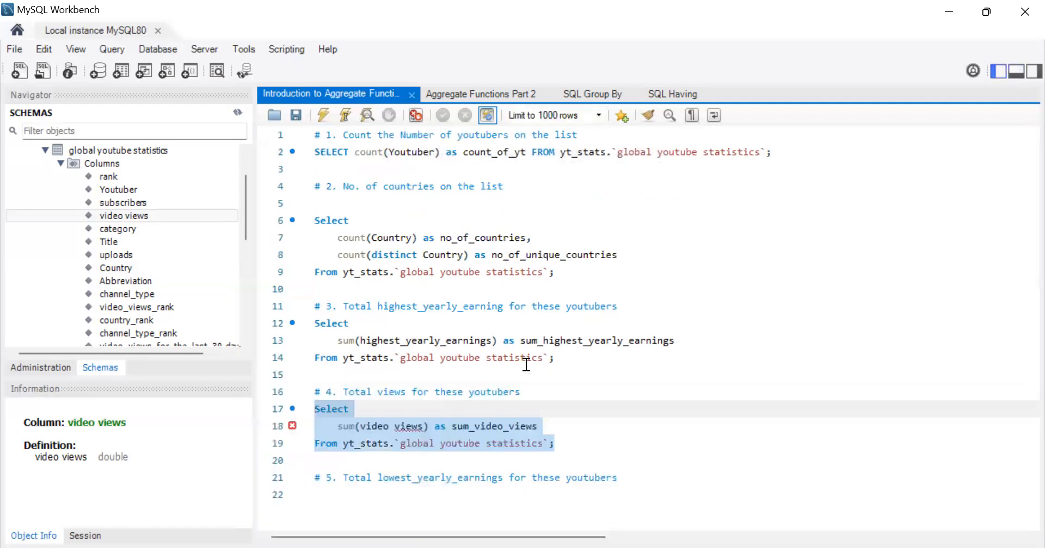
left_click(350, 409)
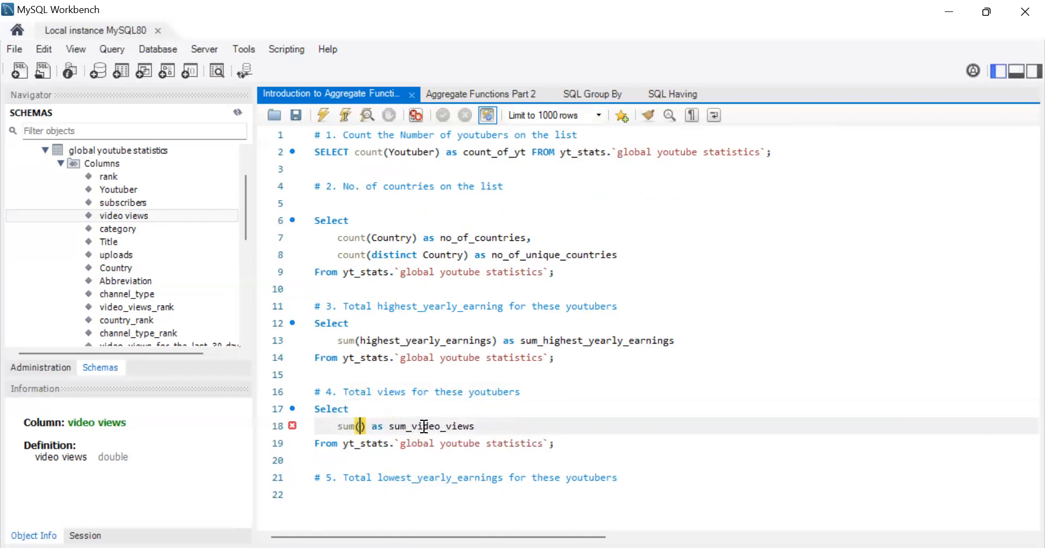
type("`video views`")
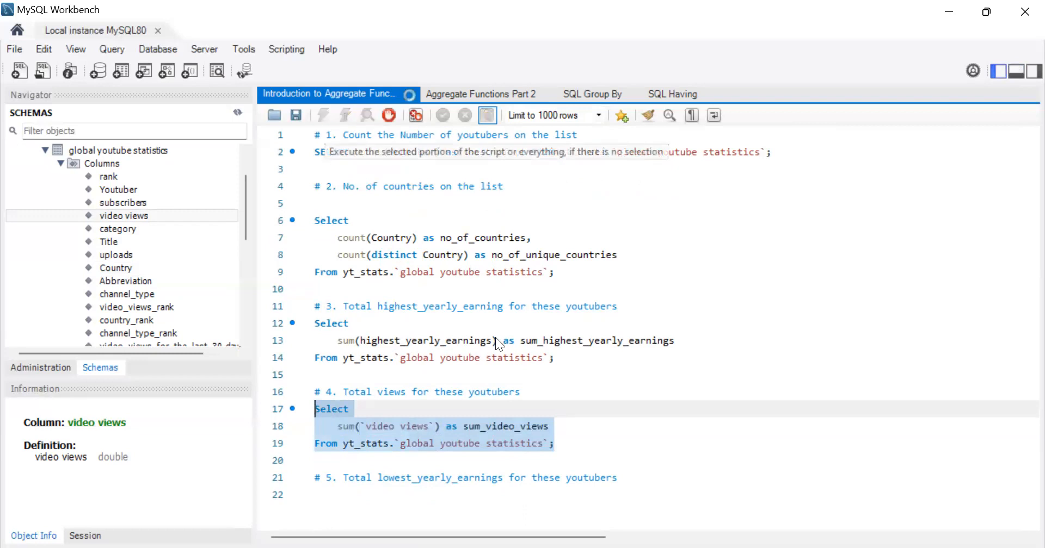
left_click(345, 115)
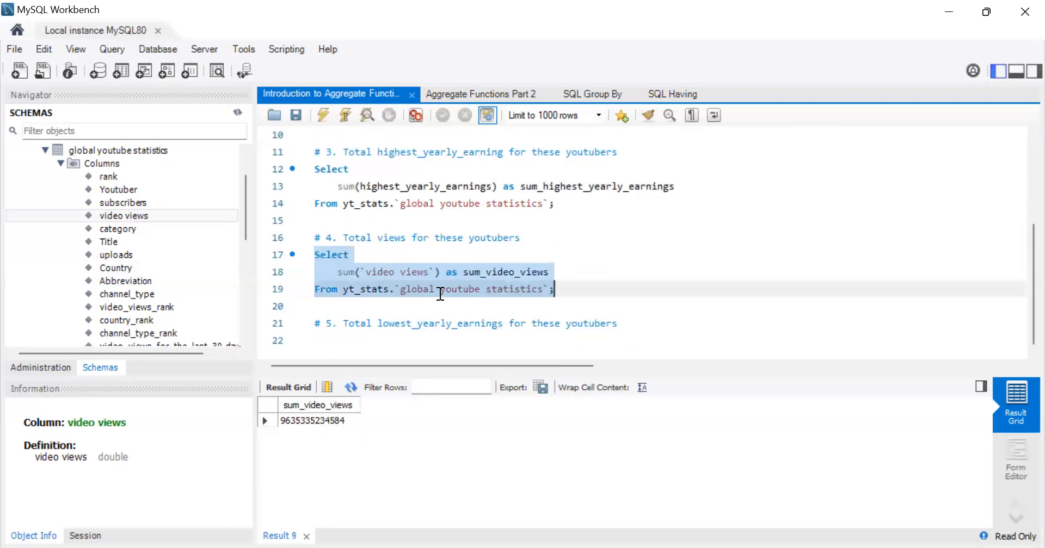
left_click(396, 272)
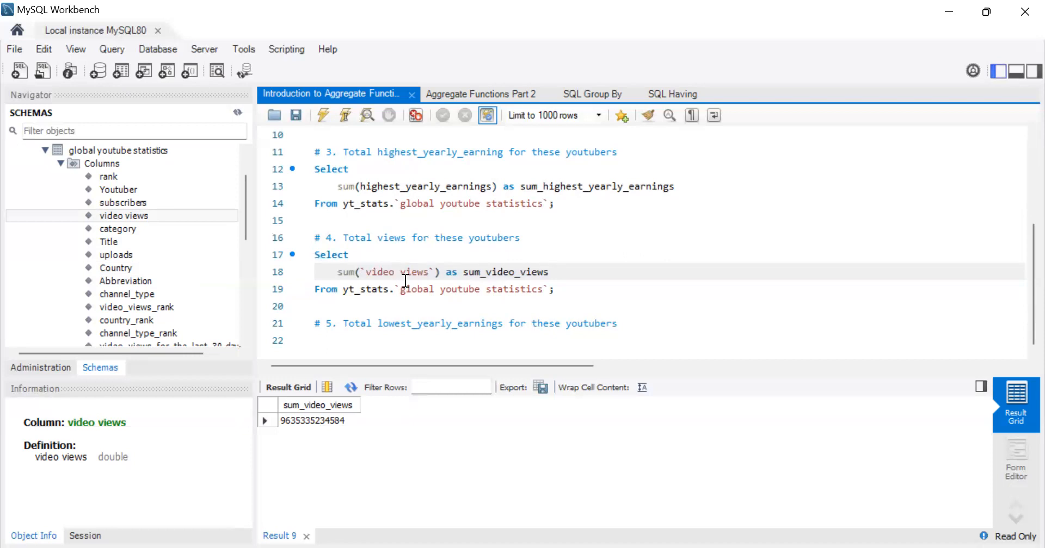
mouse_move(433, 266)
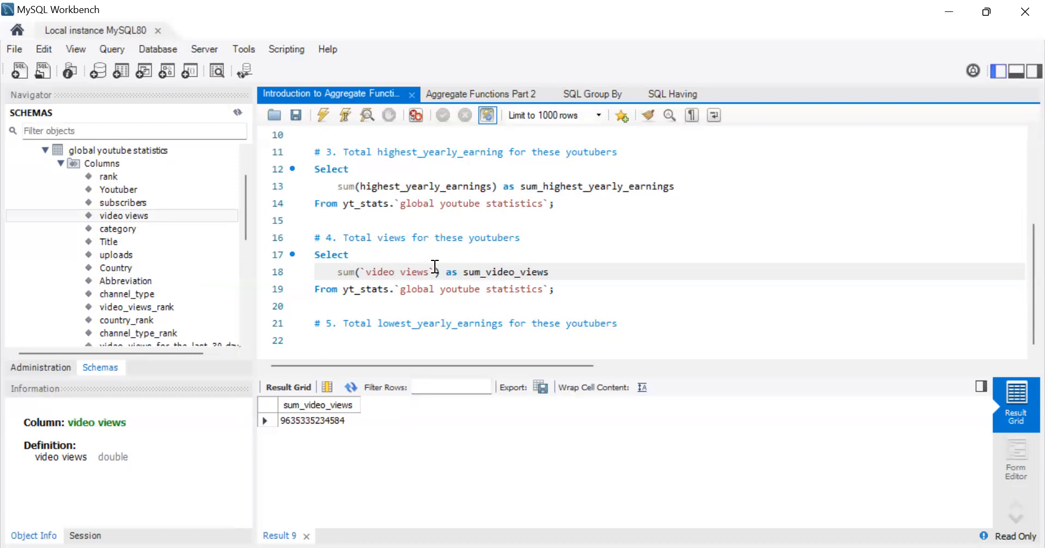
mouse_move(435, 308)
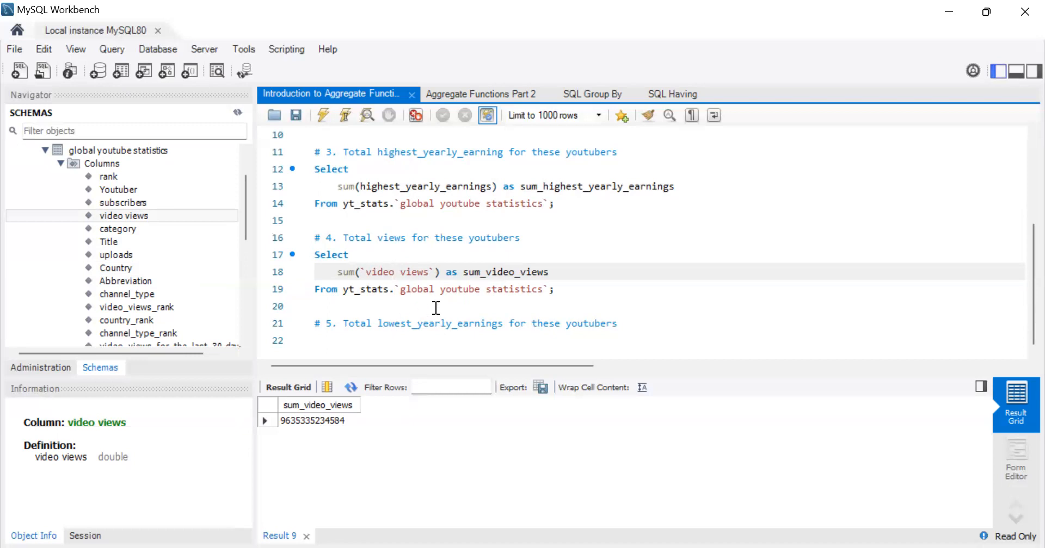
mouse_move(133, 222)
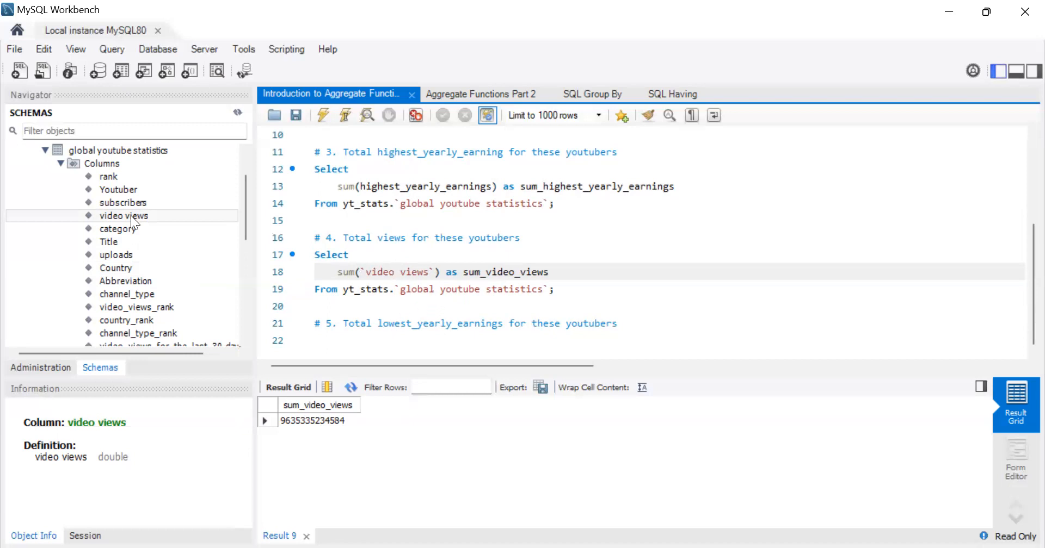
left_click(392, 272)
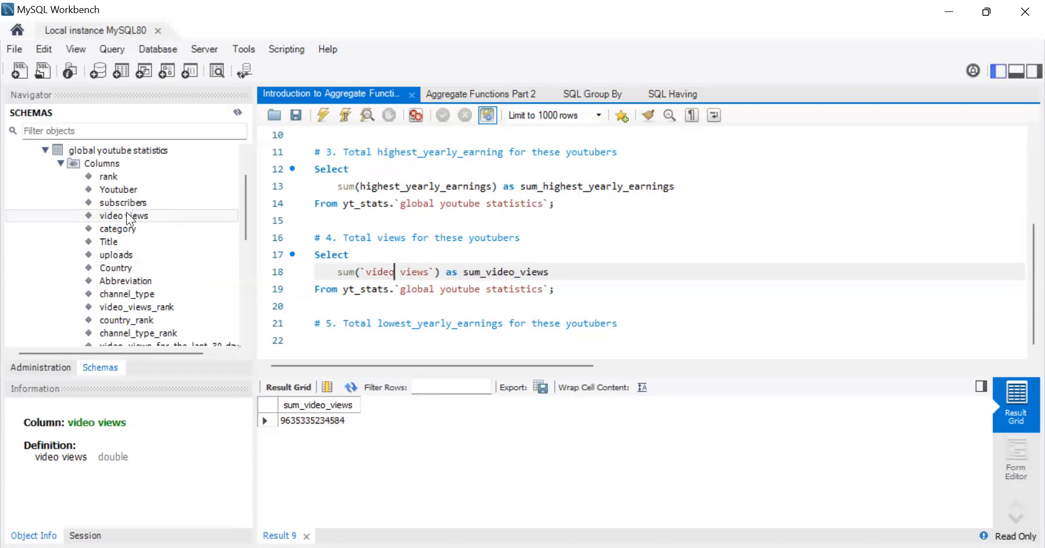
mouse_move(140, 226)
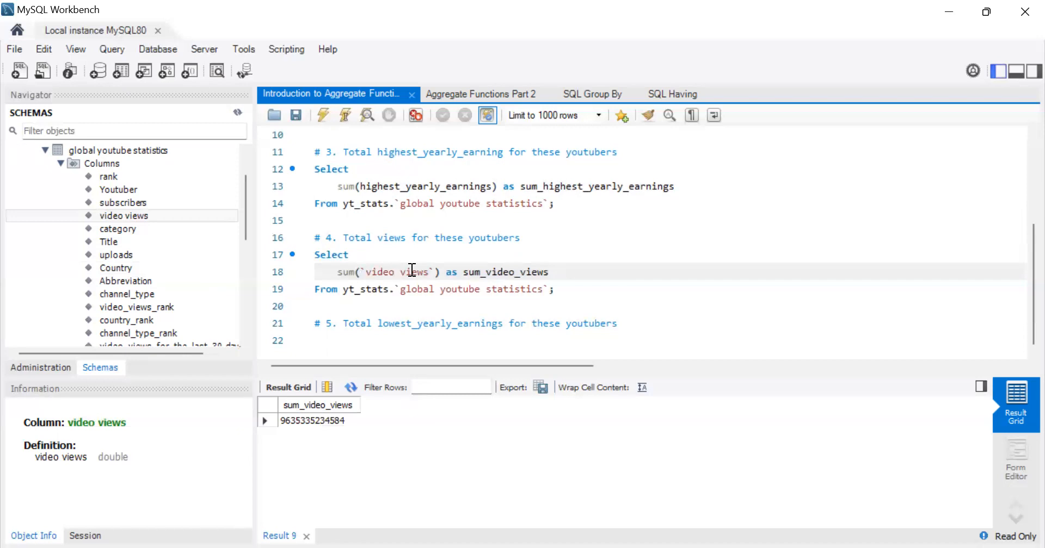
mouse_move(359, 313)
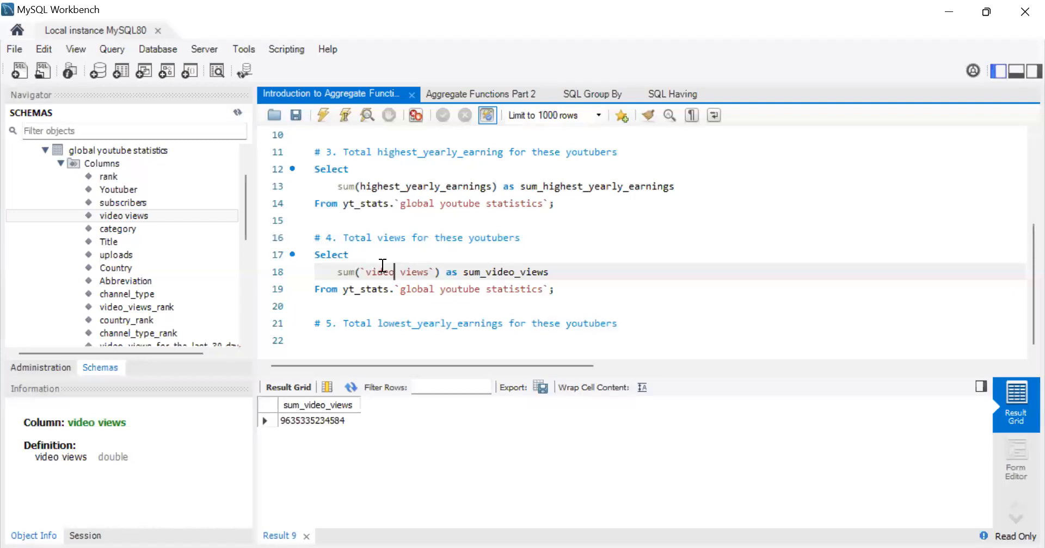
mouse_move(317, 437)
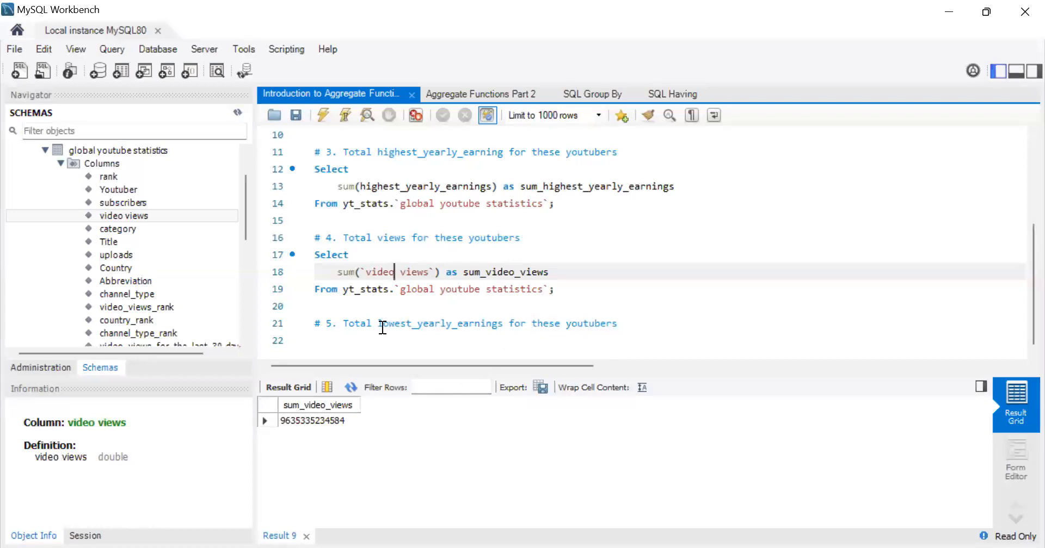
mouse_move(480, 332)
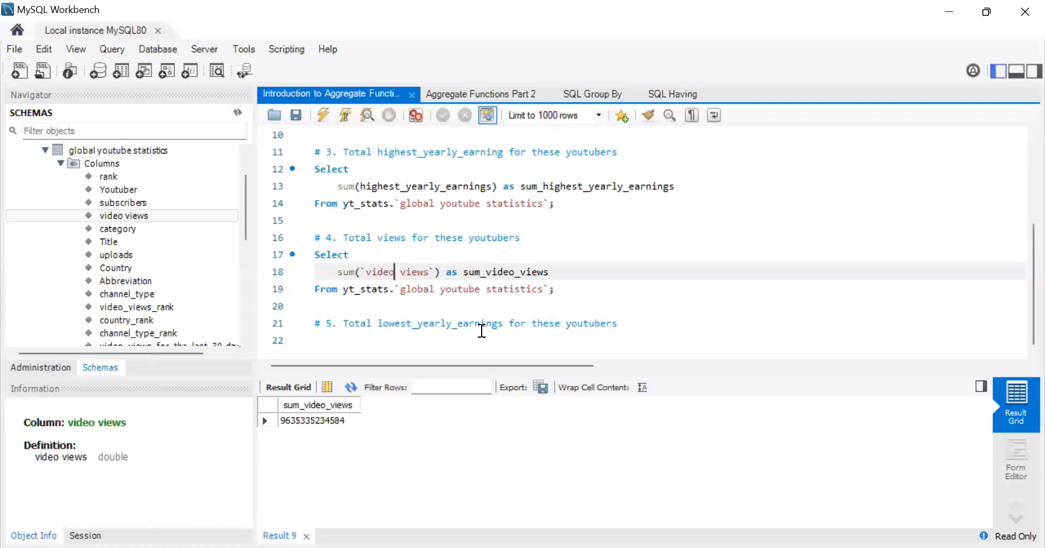
Scroll the column list down to lowest_yearly_earnings and place the cursor below comment 5.
scroll("down", 3)
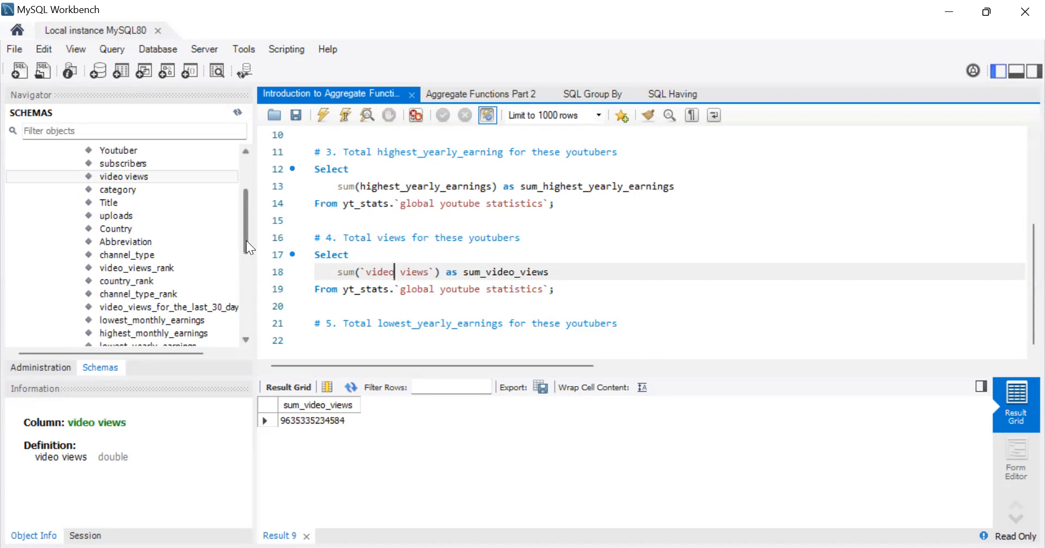
scroll("down", 3)
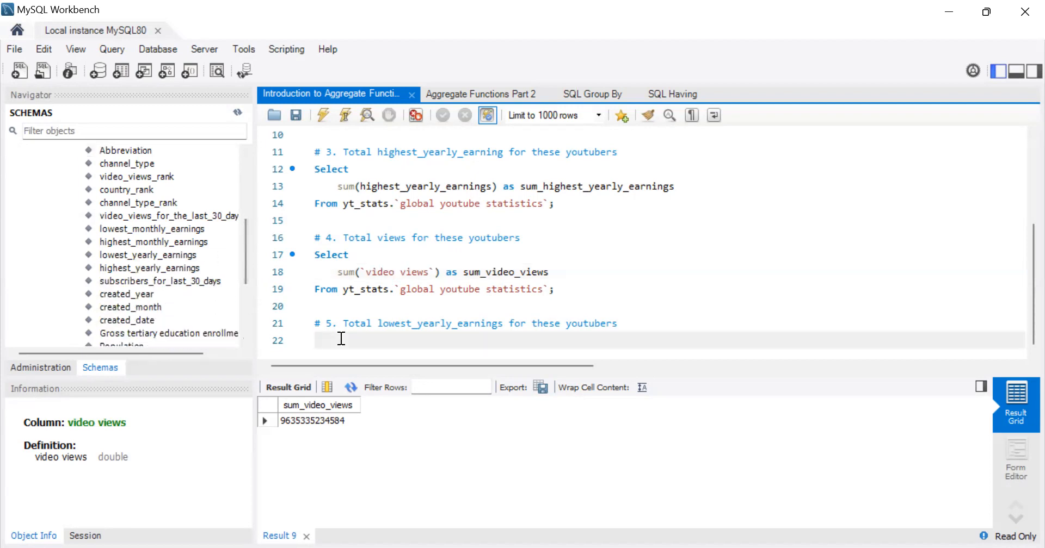
left_click(318, 340)
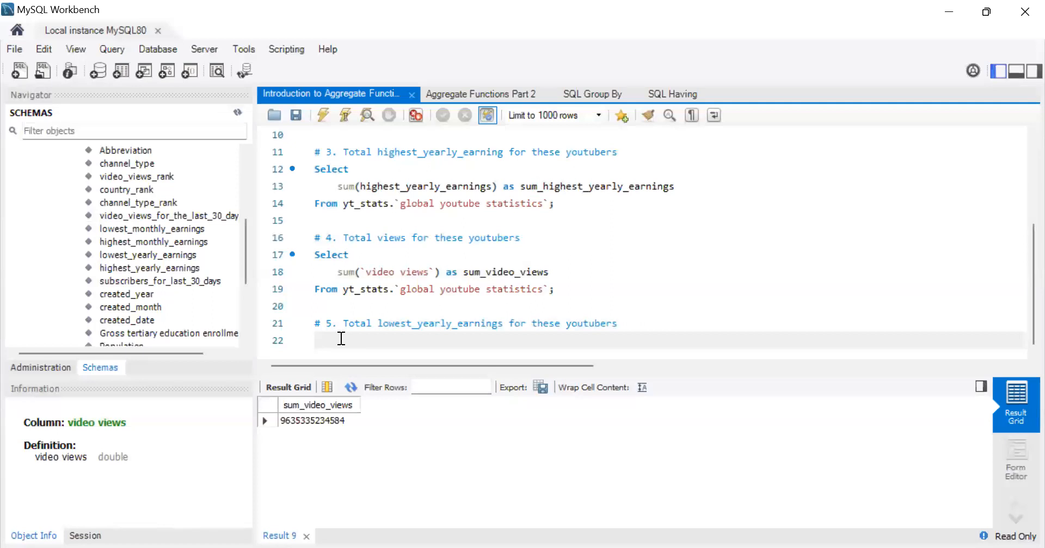
left_click(317, 340)
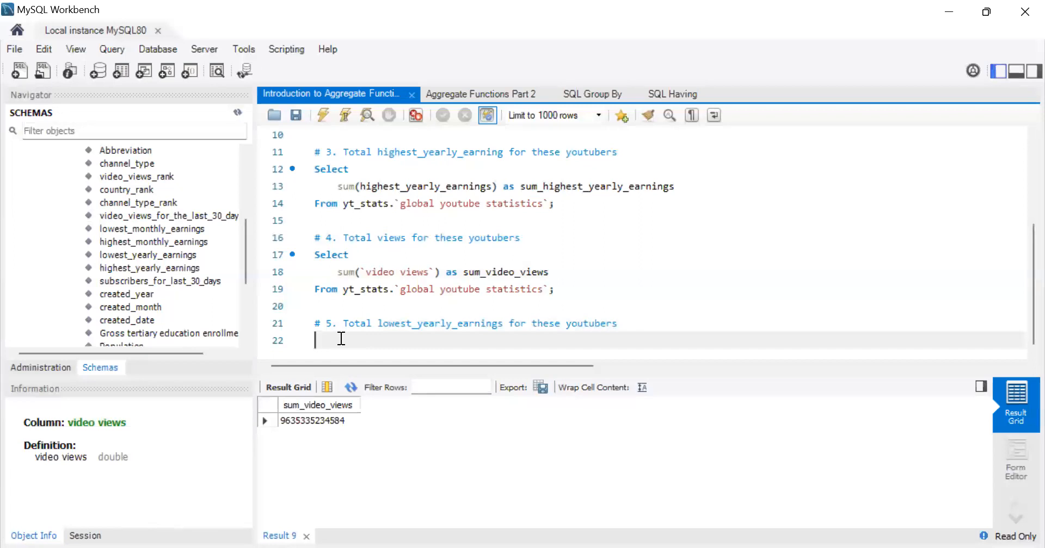
Type SELECT sum(lowest_yearly_earnings) AS sum_lowest_yearly_earnings, autocompleting the alias and reformatting onto separate lines.
type("Select")
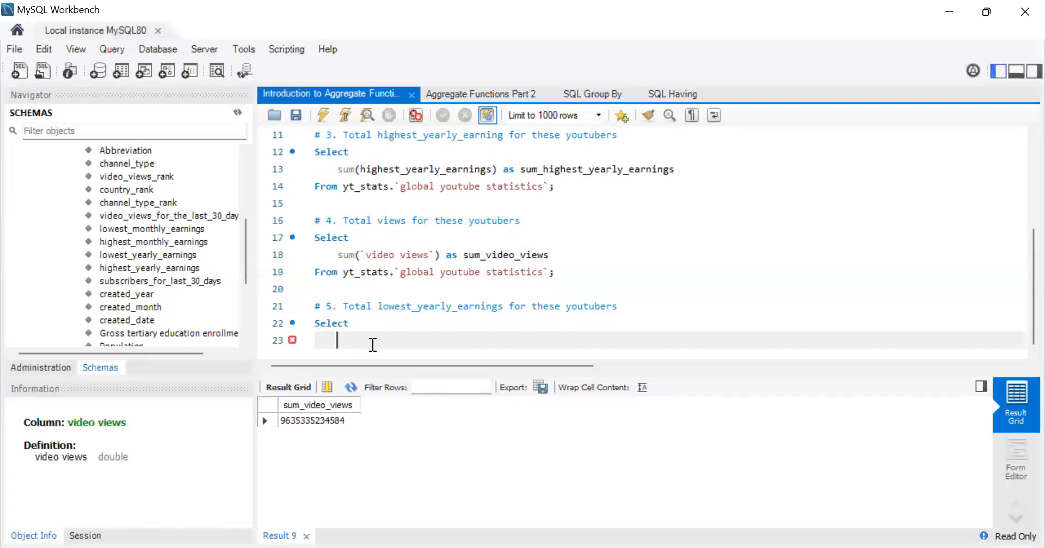
type("s")
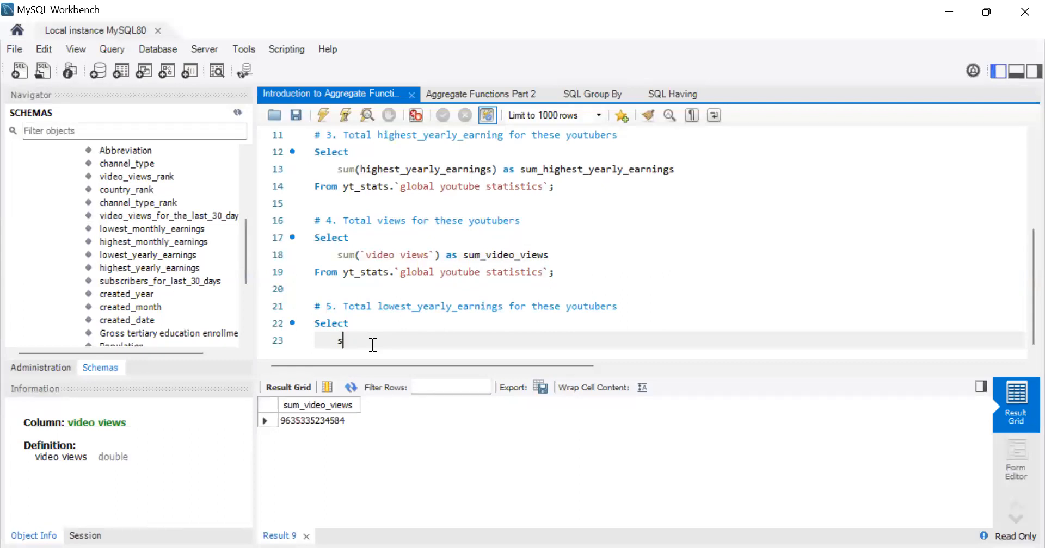
type("um(lowesr")
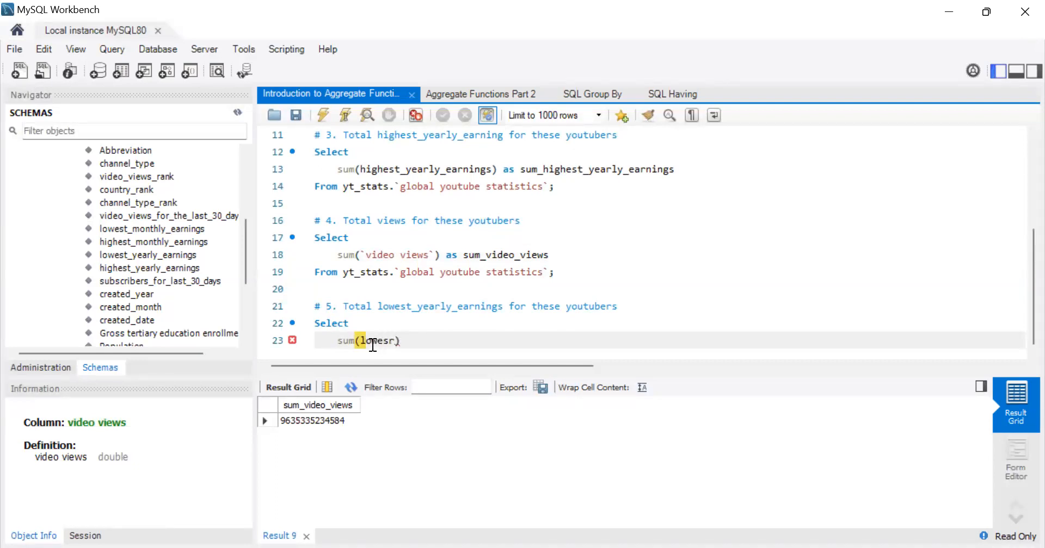
type("lopest_")
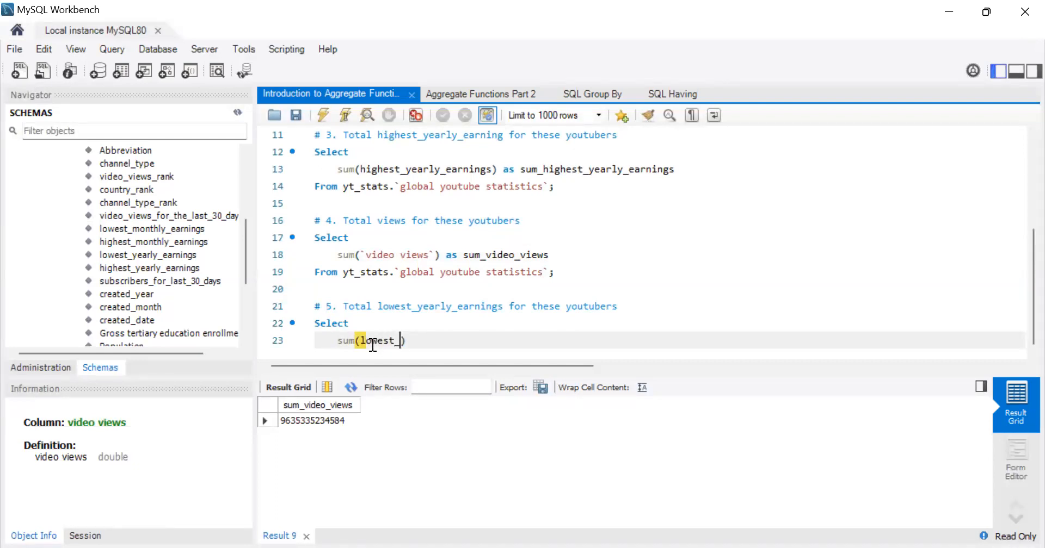
type("yearly_")
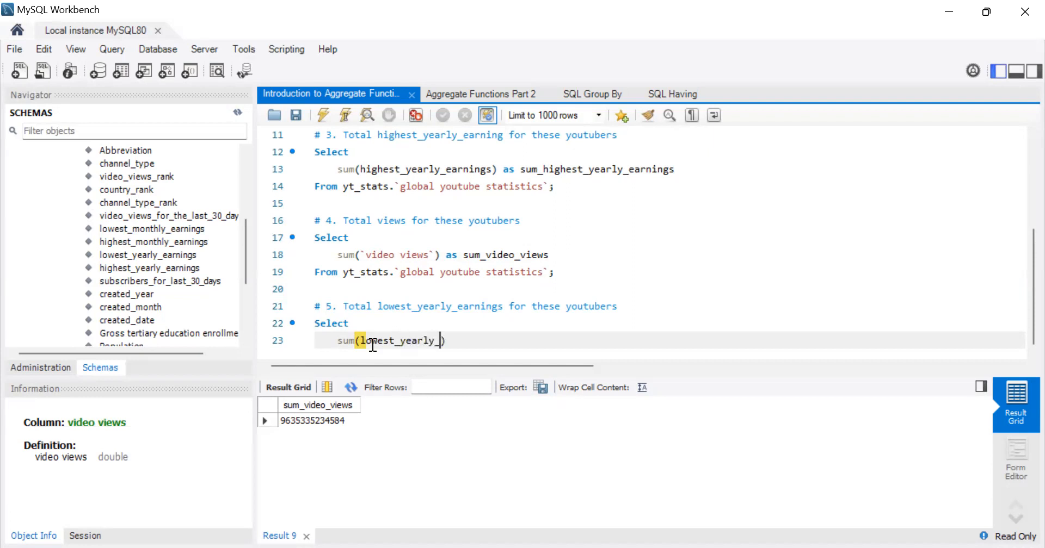
type("earnin")
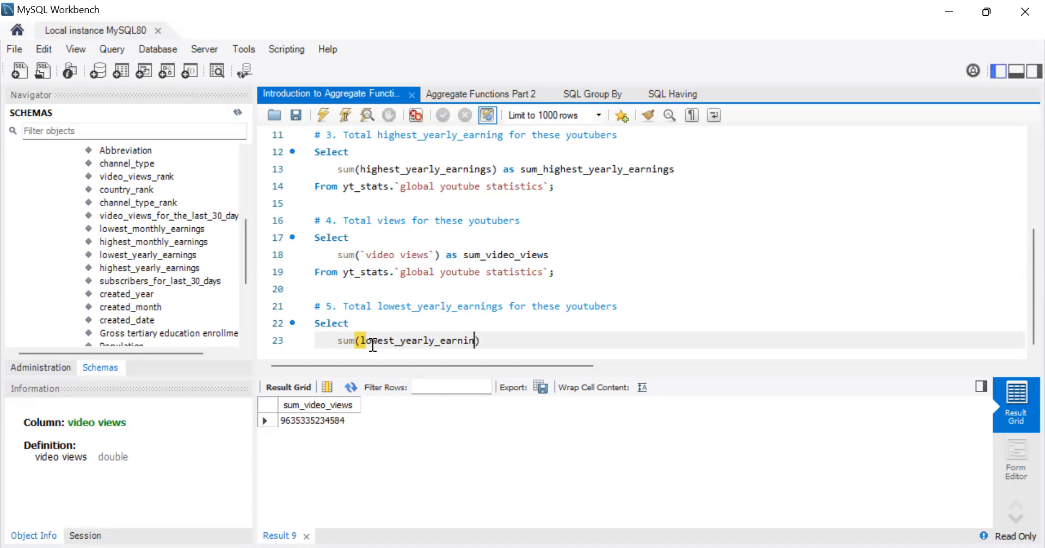
type("gs")
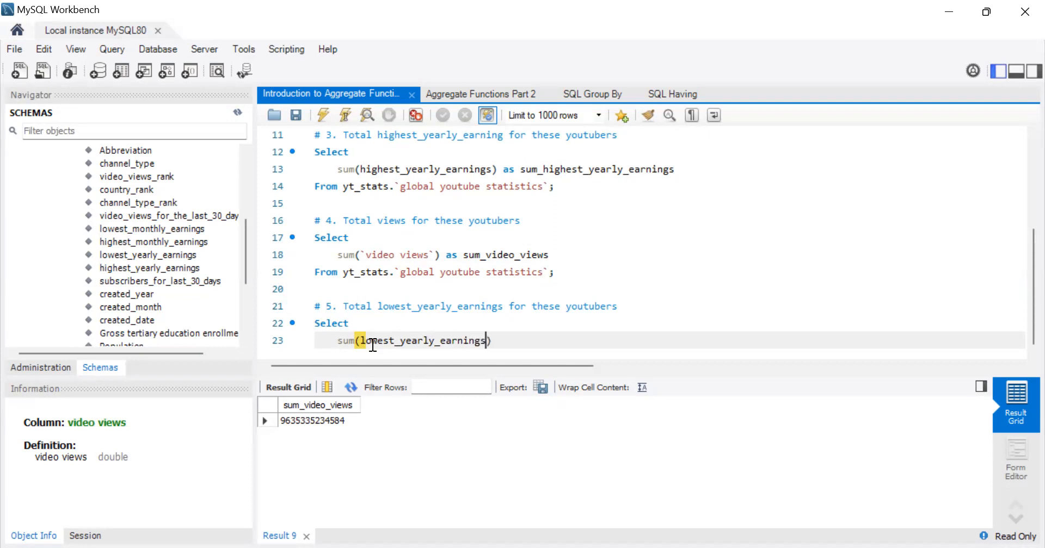
type("as")
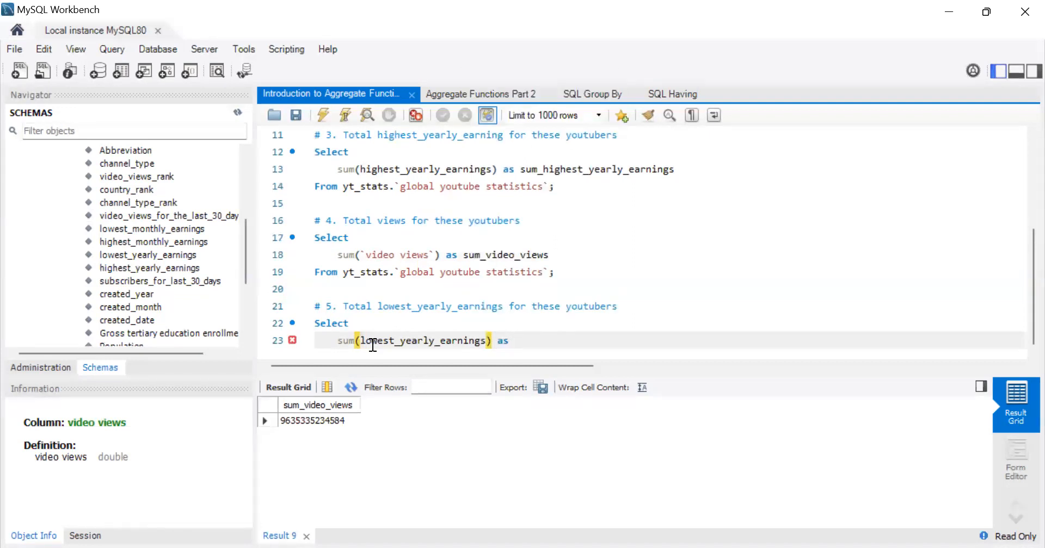
type("sum_")
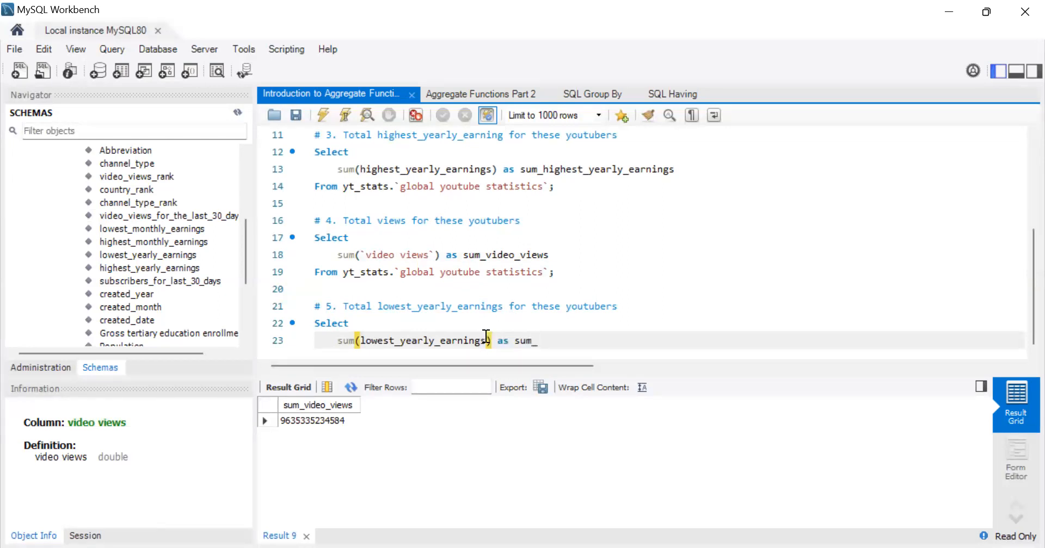
double_click(423, 340)
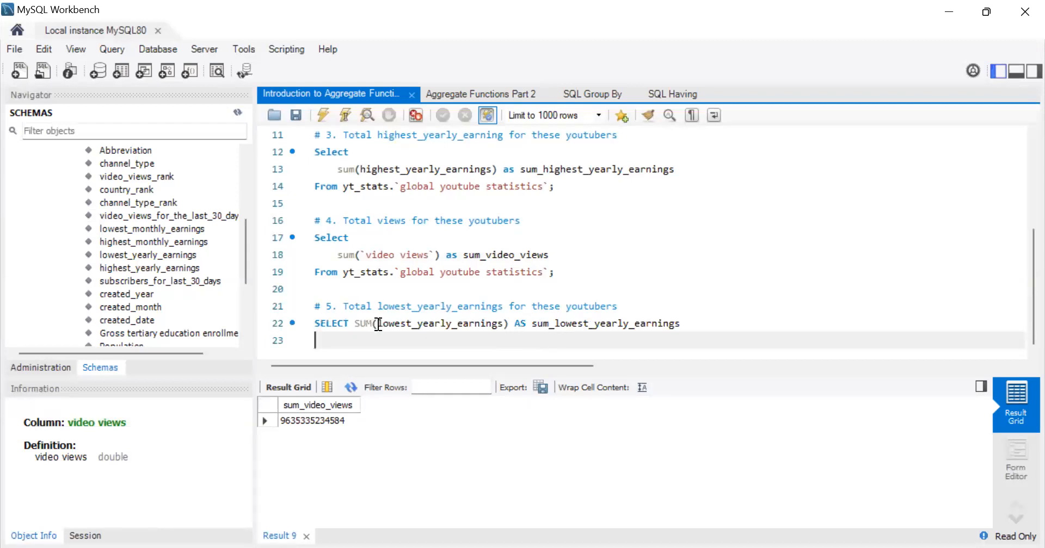
key("Enter")
type("From")
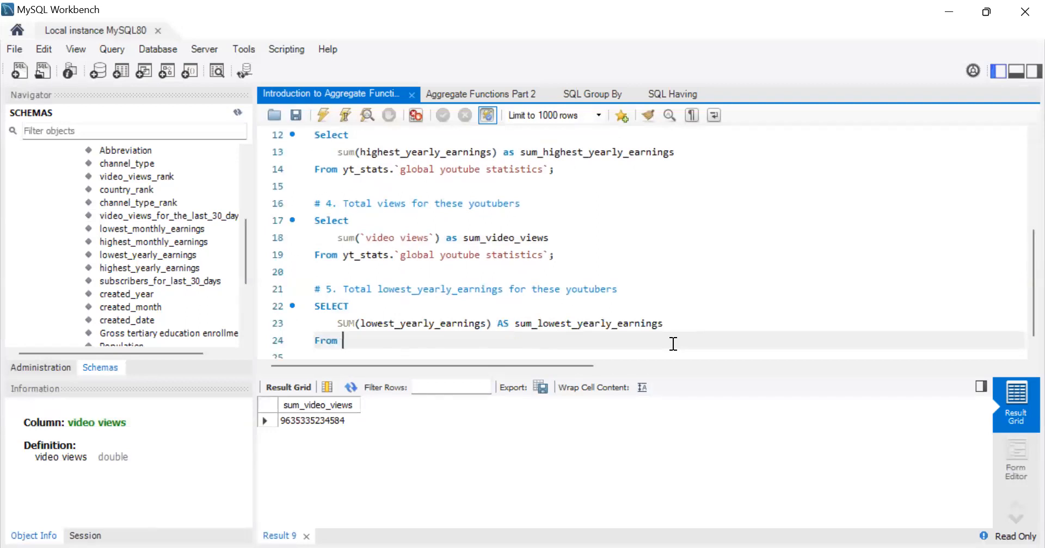
Complete FROM yt_stats.`global youtube statistics`; and run query 5, getting 410326086.42999995.
left_click(553, 254)
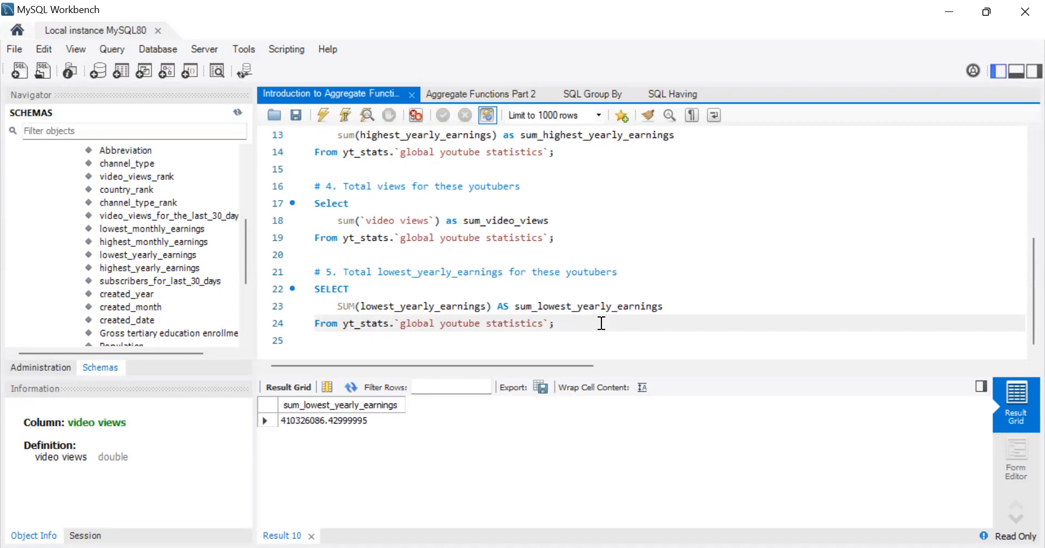
left_click(552, 323)
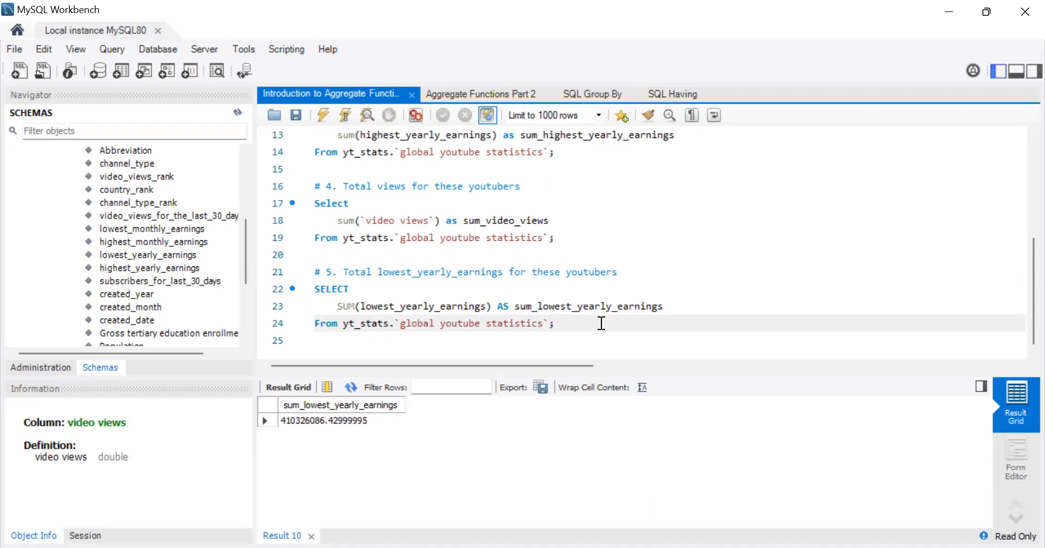
mouse_move(325, 436)
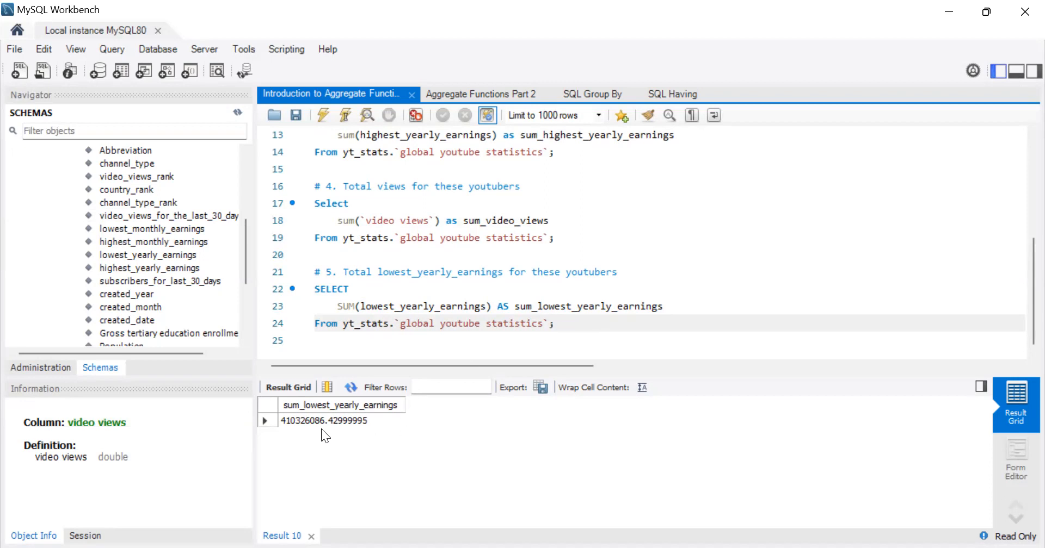
mouse_move(324, 423)
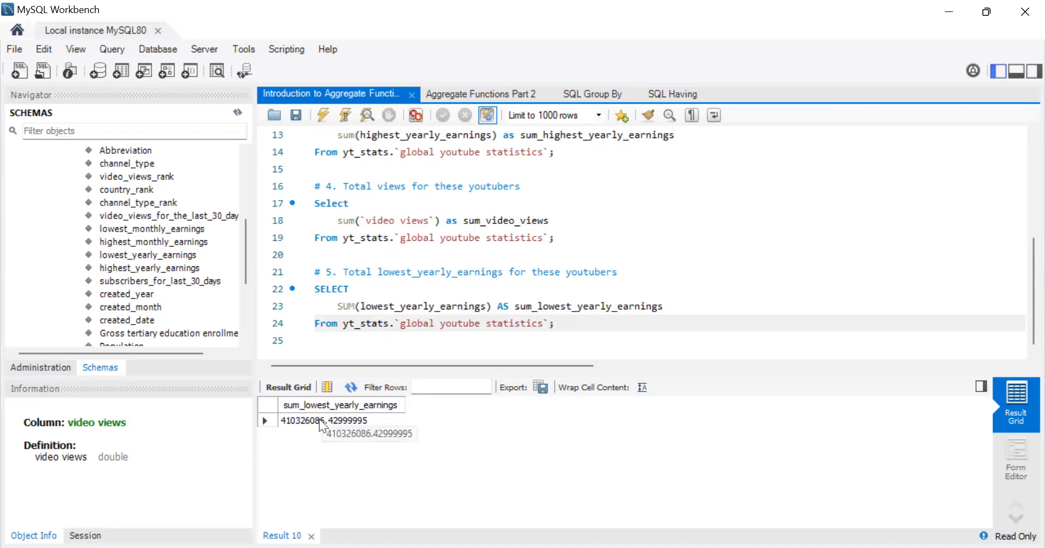
left_click(554, 323)
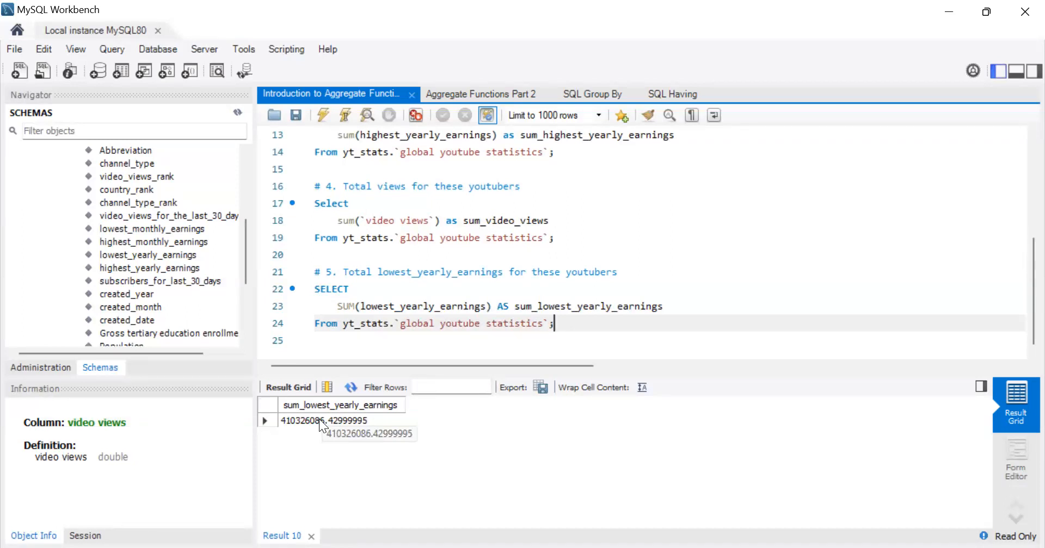